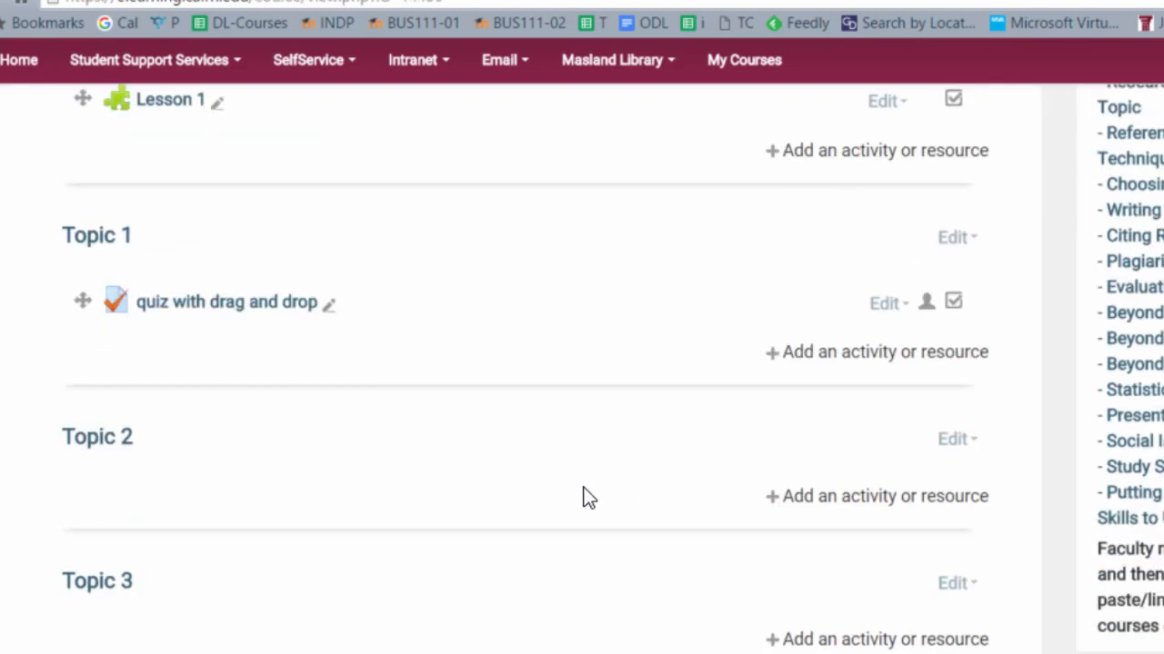
# Step: Choose Quiz as the activity type to add under Topic 3
pyautogui.scroll(-3)
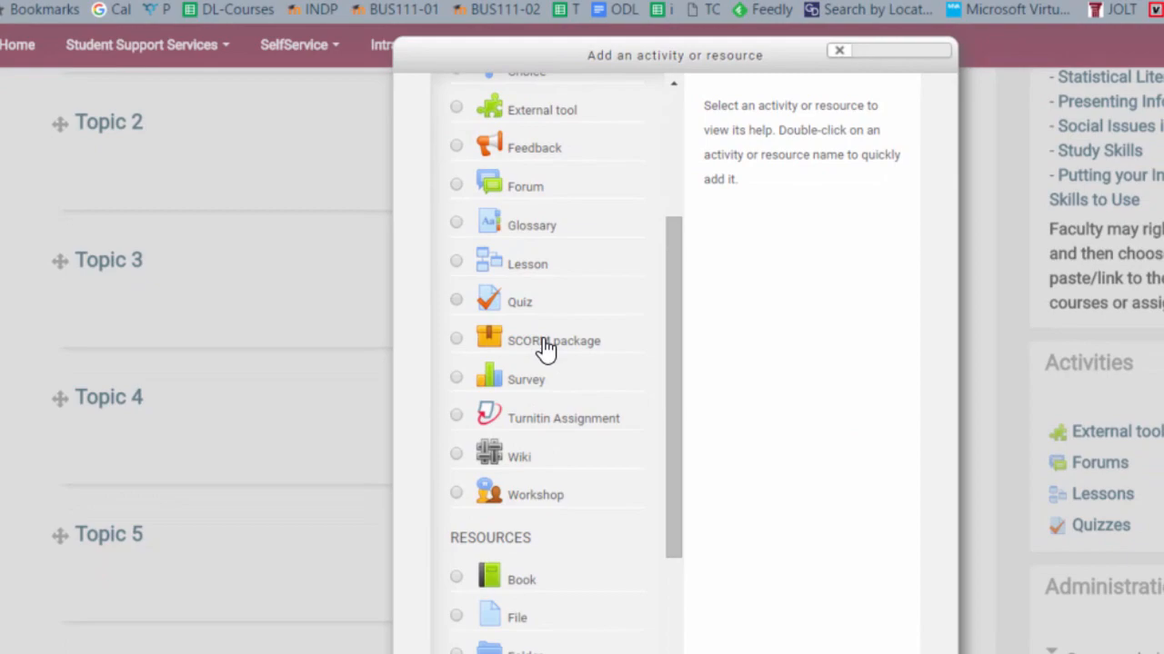
pyautogui.click(520, 302)
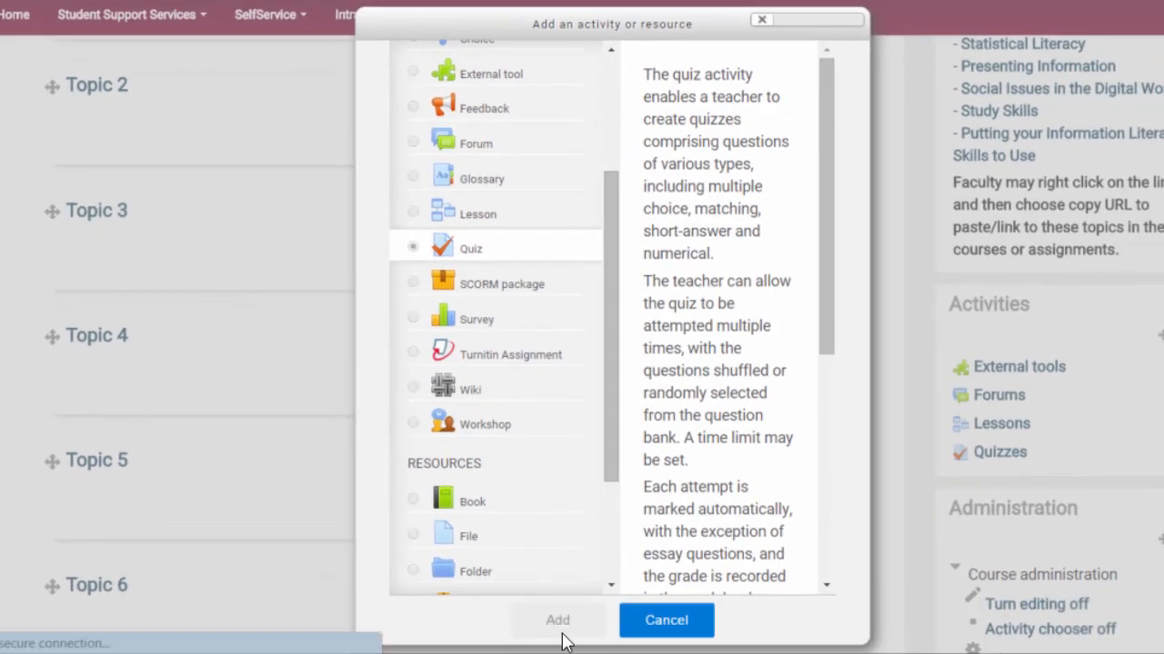
# Step: Add the quiz to the course and name it 'Quiz 2'
pyautogui.click(556, 620)
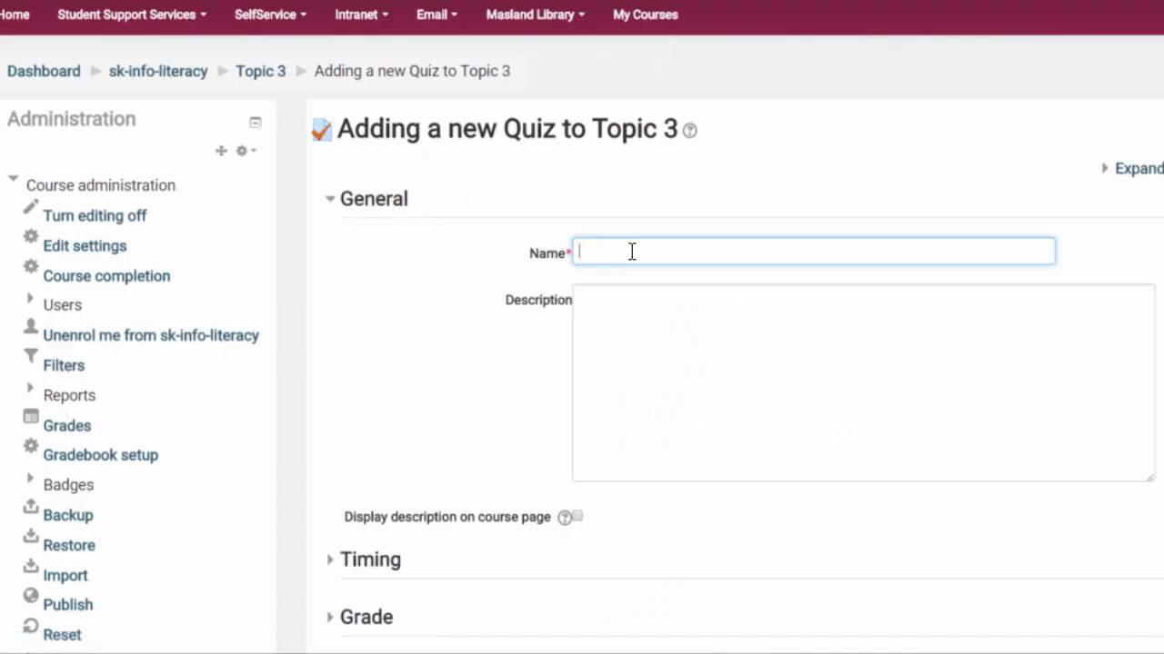
pyautogui.write('Quiz 2')
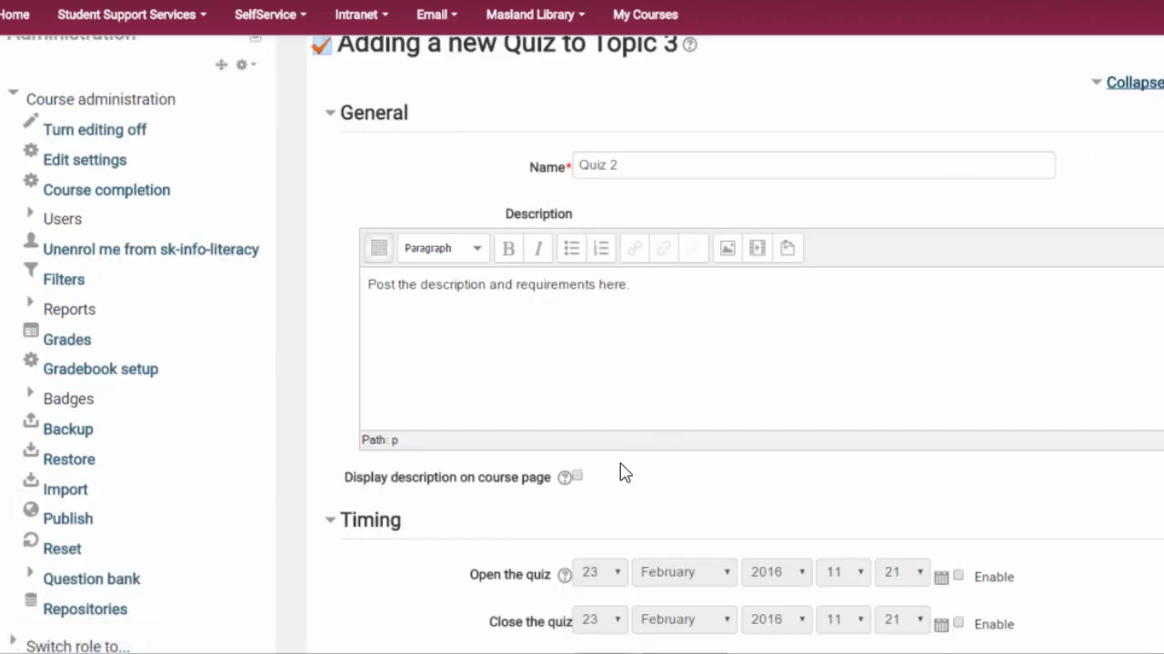
pyautogui.scroll(-3)
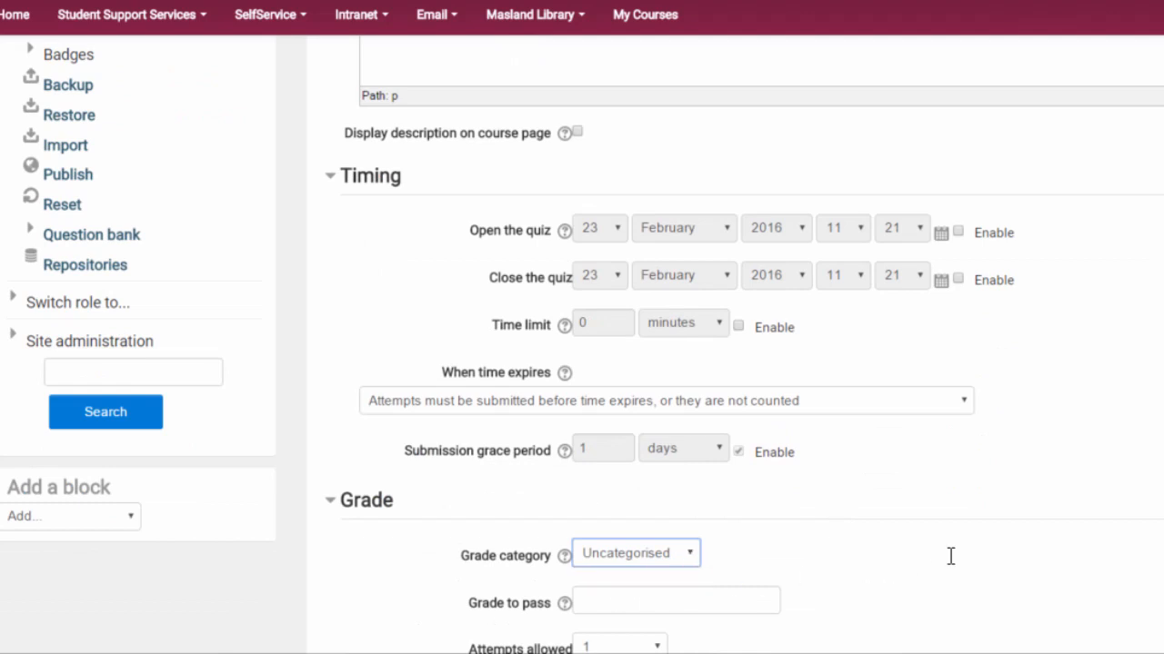
pyautogui.scroll(-3)
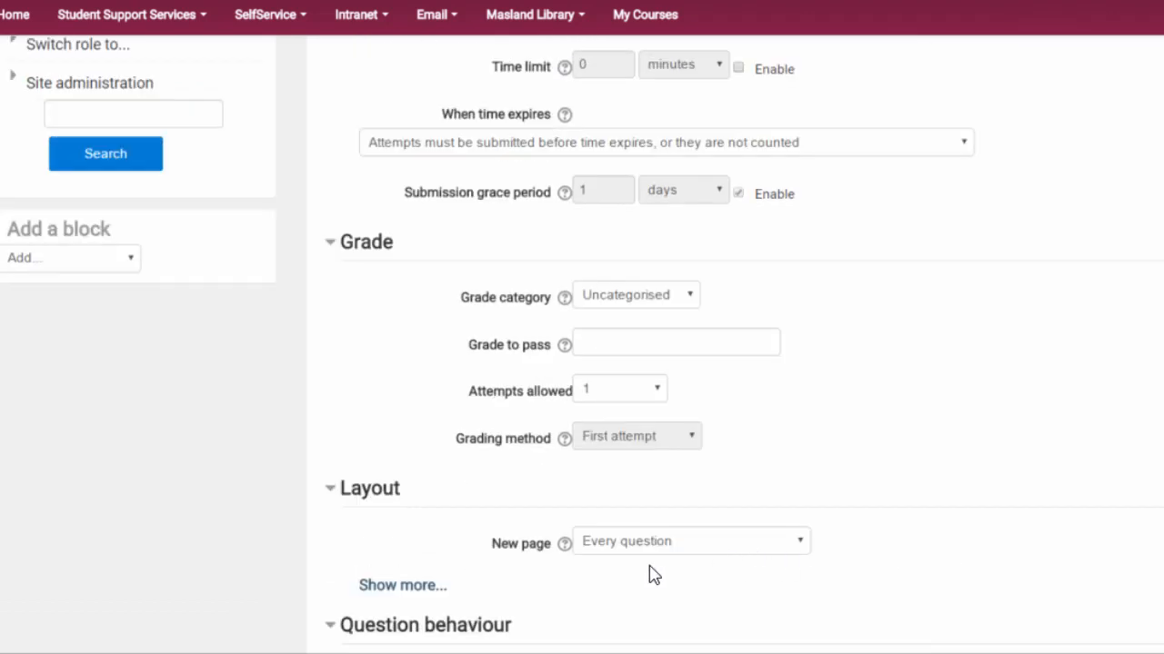
pyautogui.moveTo(771, 553)
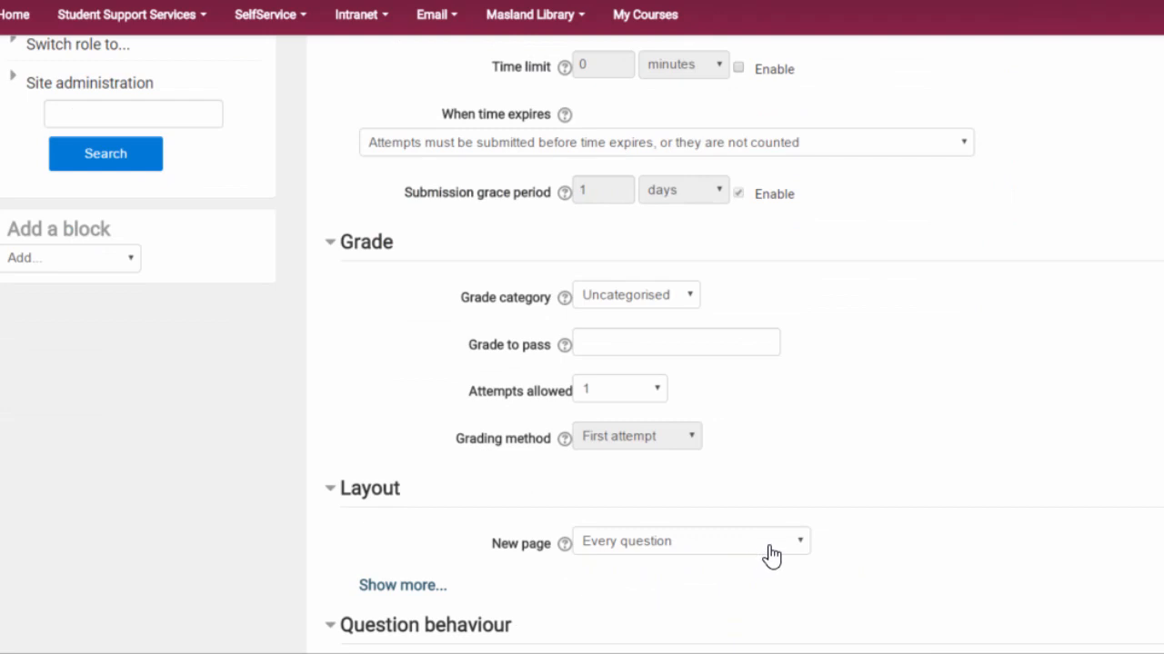
# Step: Review the Timing, Grade, Layout and Review options sections, leaving settings as they are
pyautogui.click(691, 542)
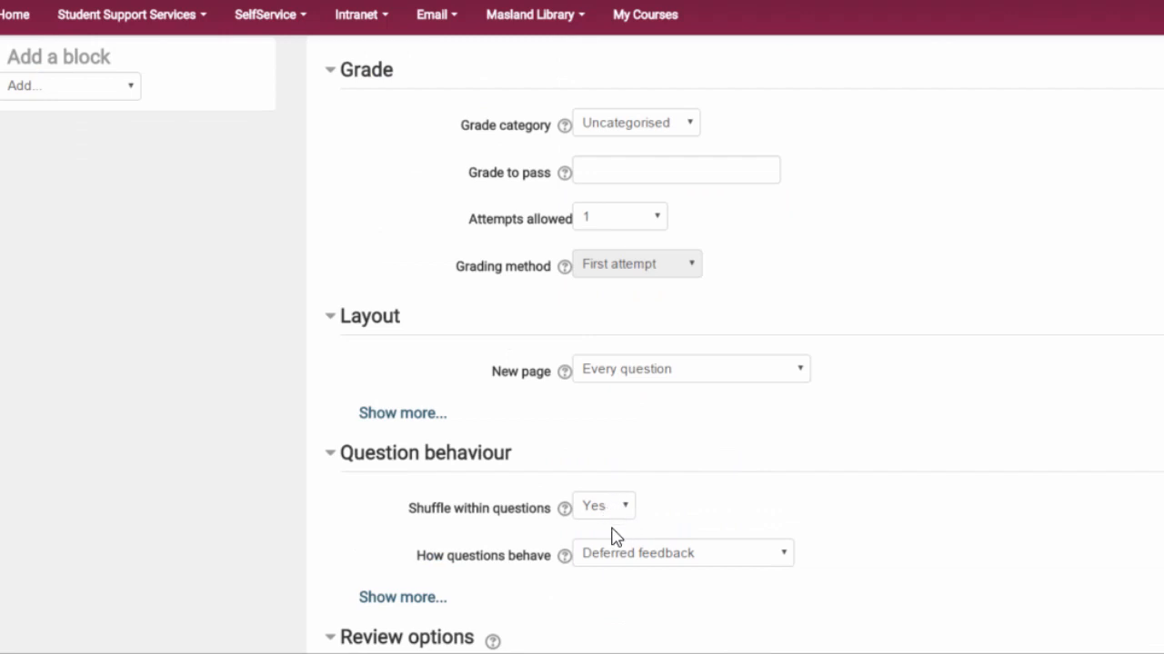
pyautogui.moveTo(644, 575)
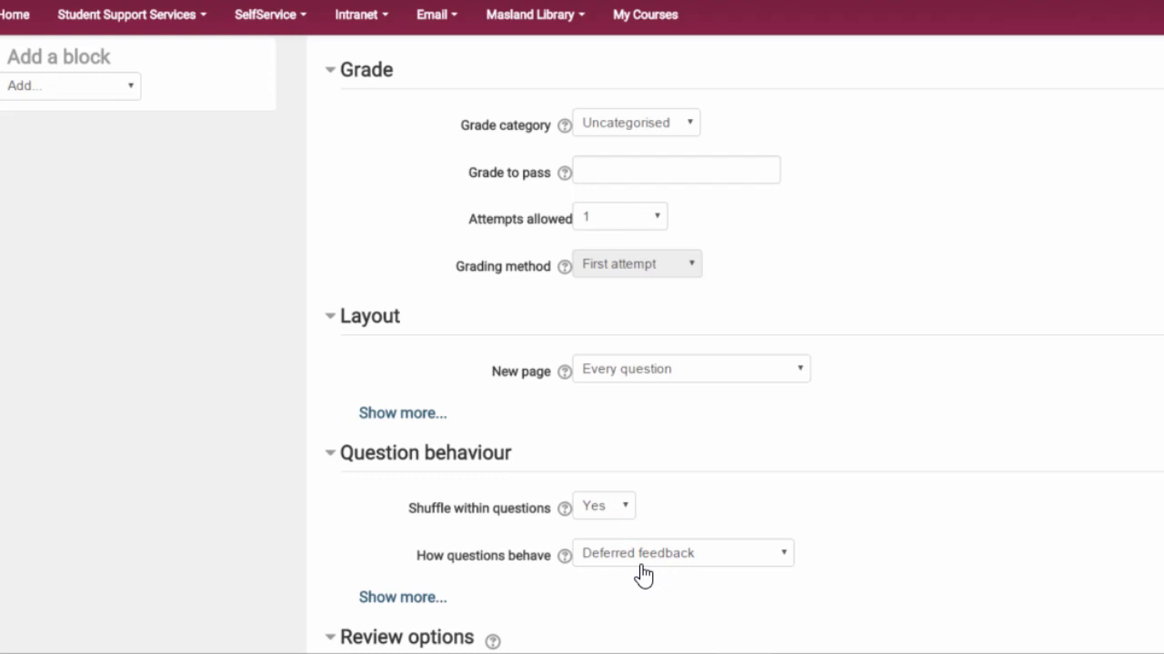
pyautogui.moveTo(629, 570)
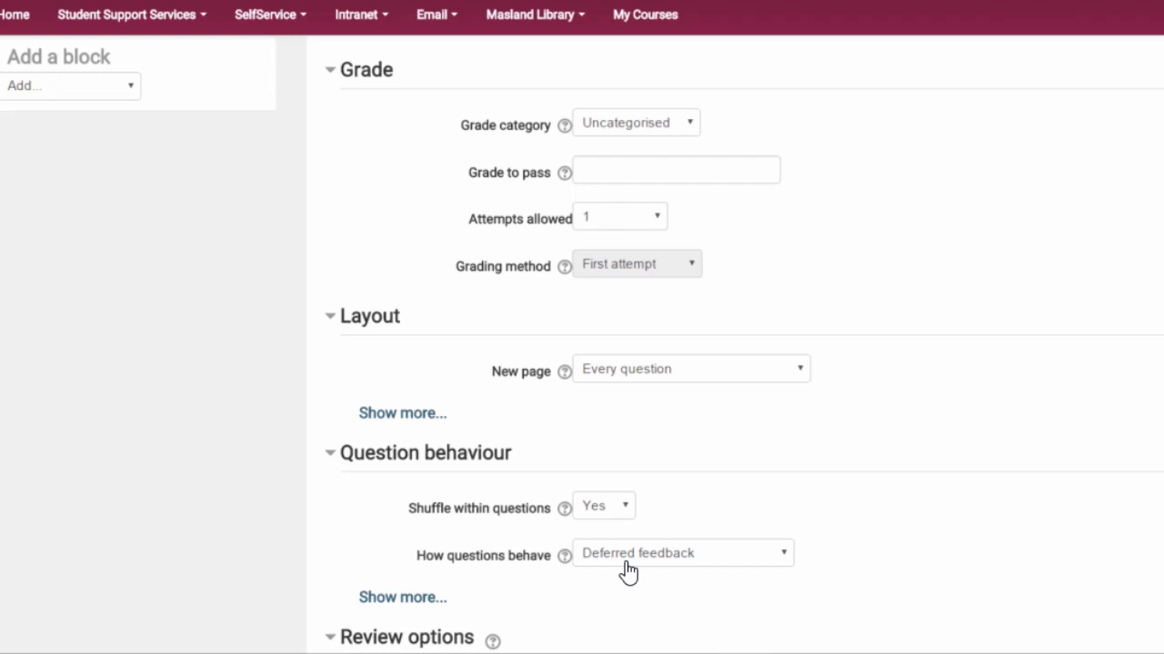
pyautogui.scroll(-3)
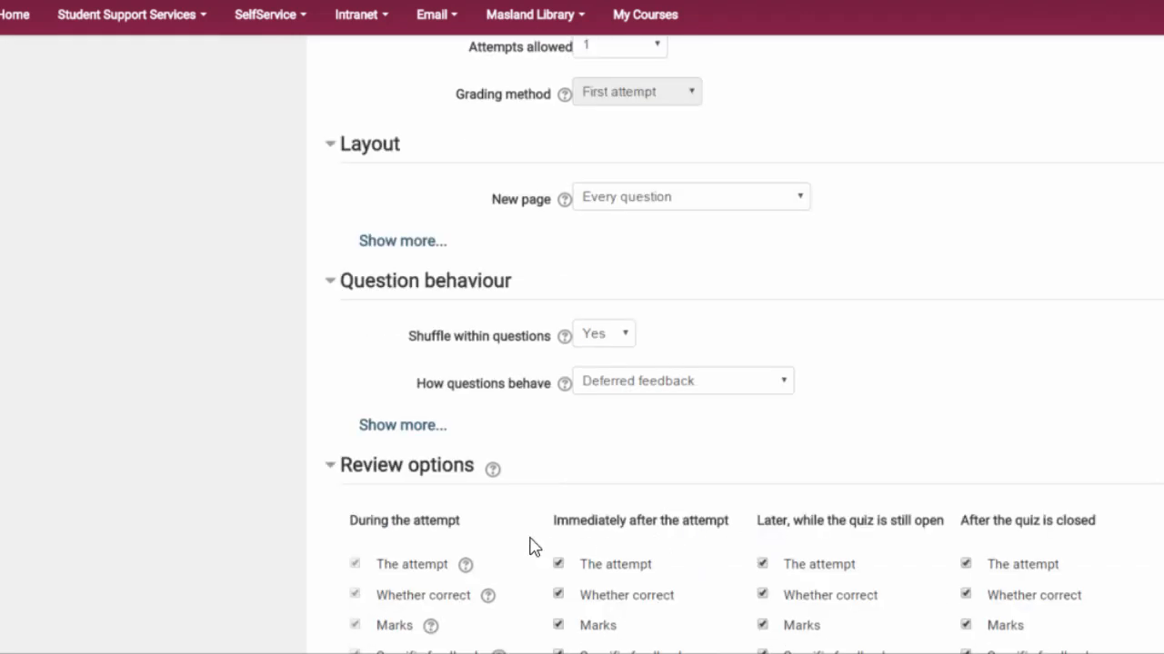
pyautogui.moveTo(718, 578)
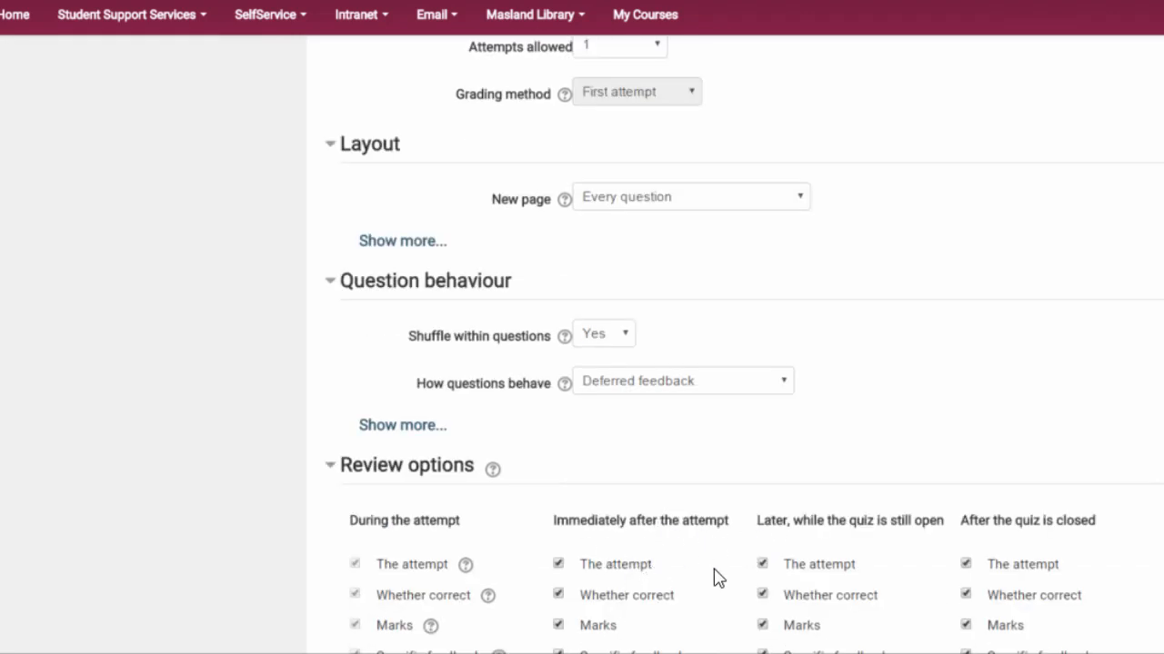
pyautogui.scroll(-3)
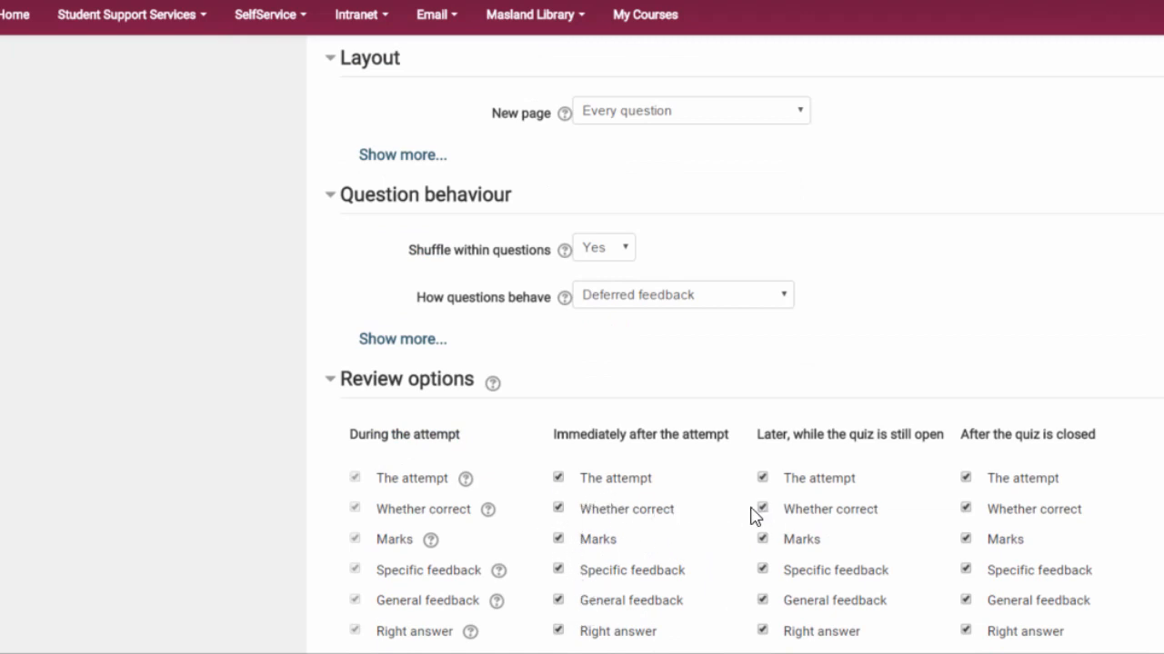
pyautogui.moveTo(847, 506)
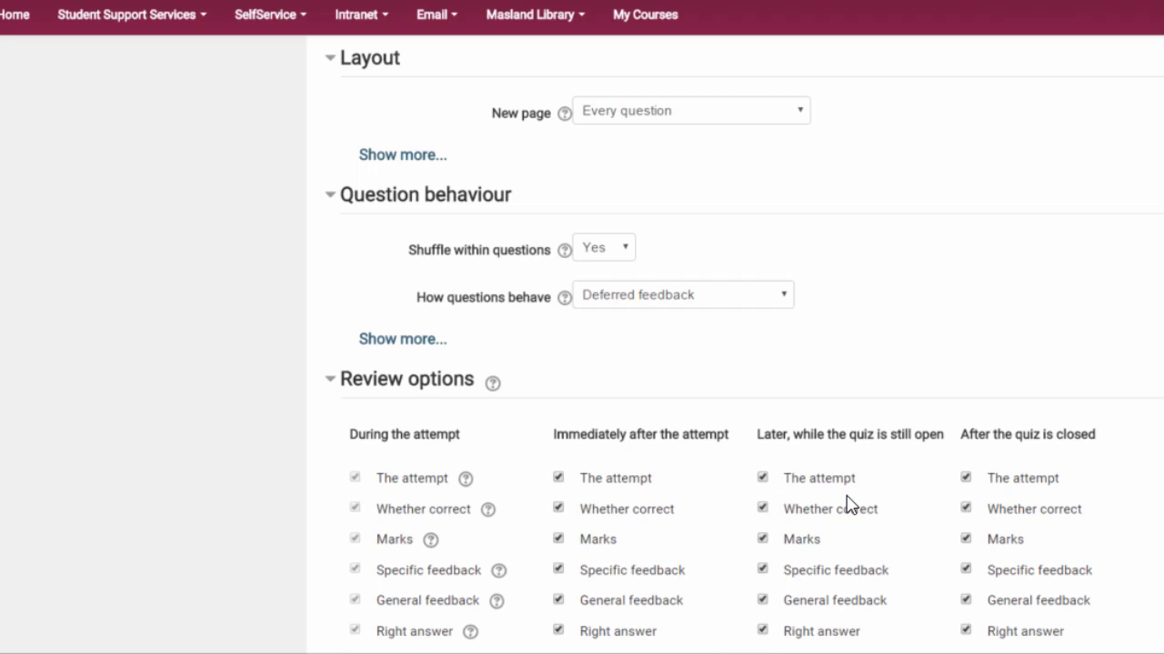
pyautogui.scroll(-3)
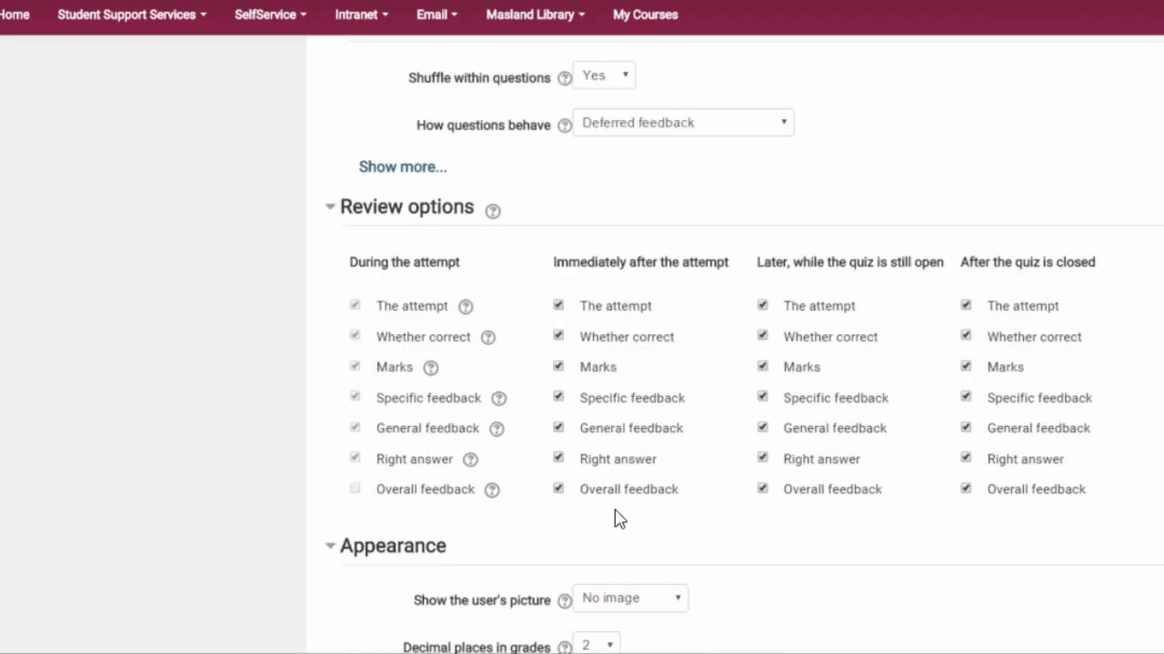
pyautogui.moveTo(589, 520)
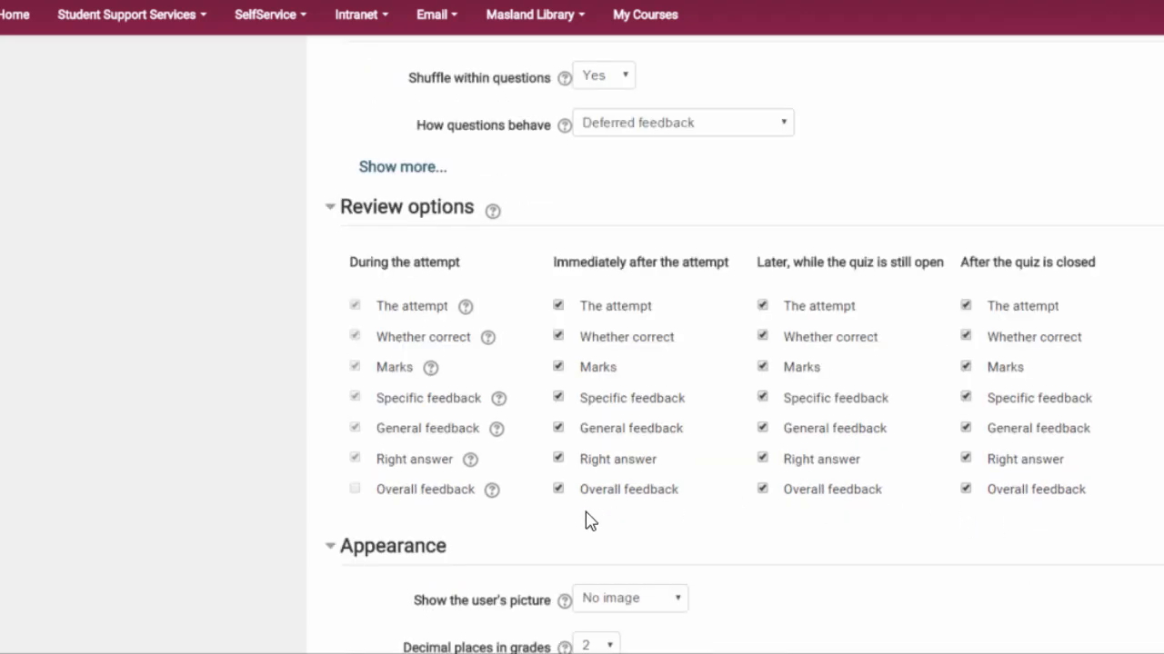
pyautogui.scroll(-3)
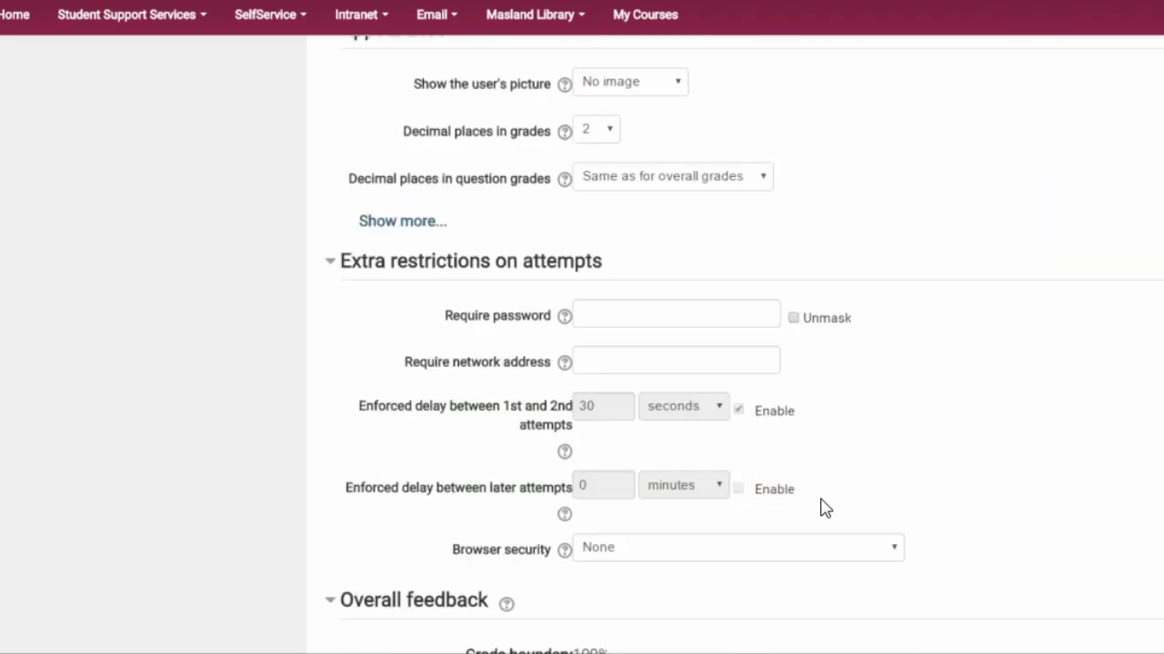
pyautogui.scroll(-3)
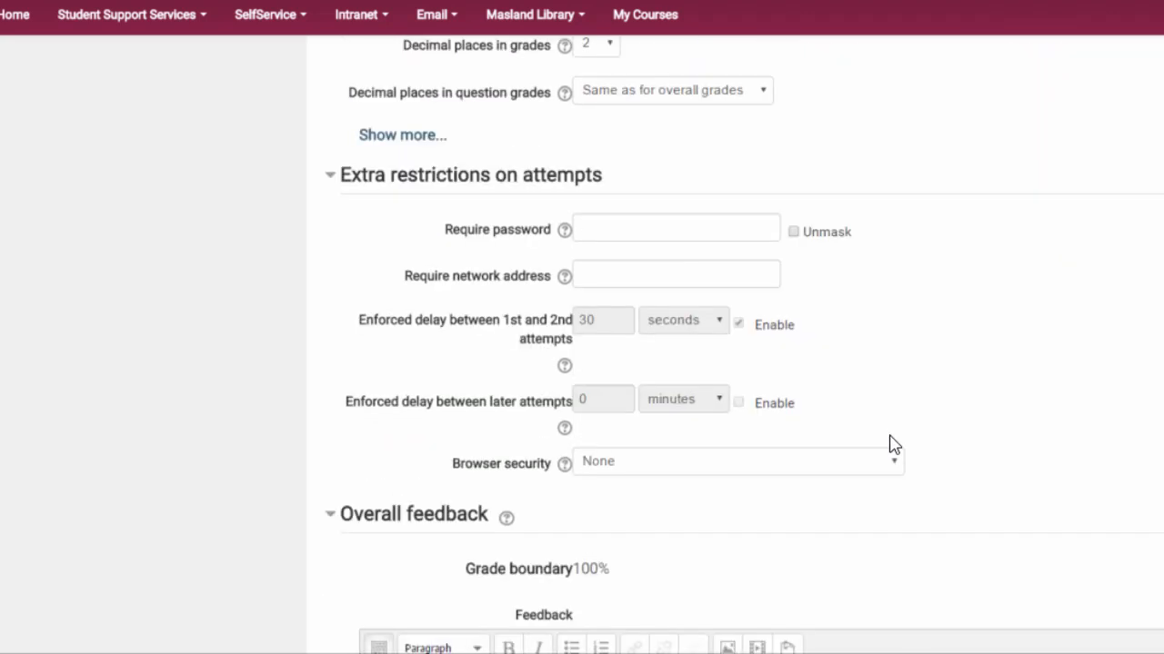
pyautogui.scroll(-3)
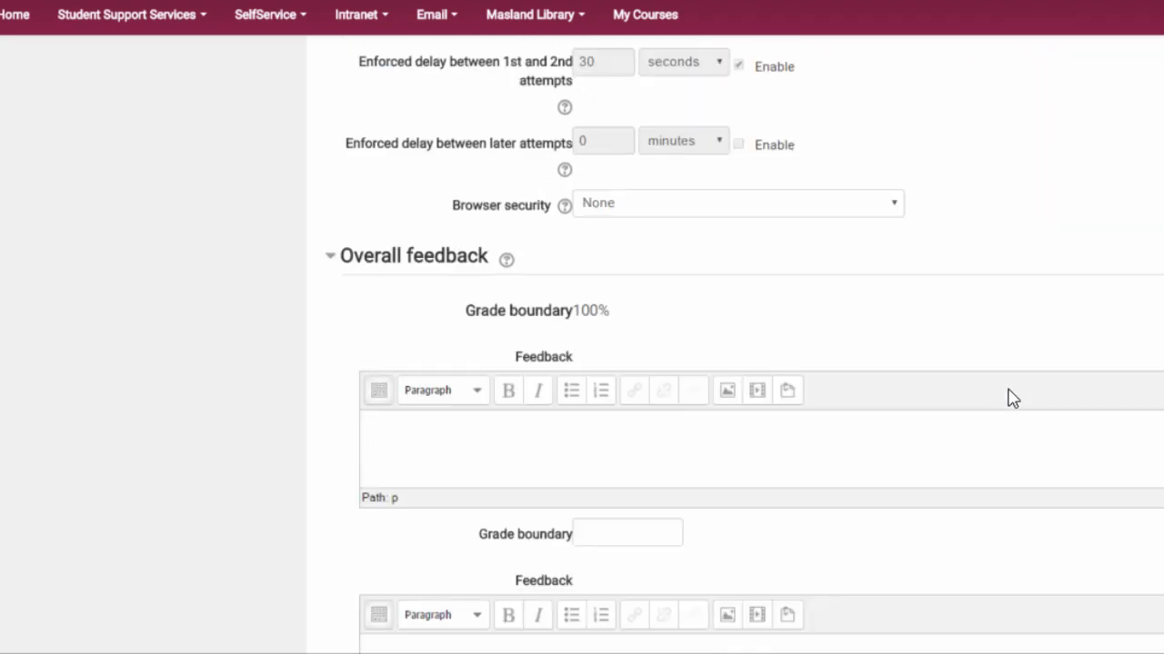
# Step: Save Quiz 2 and return to the course page, where it now appears in Topic 3
pyautogui.scroll(-3)
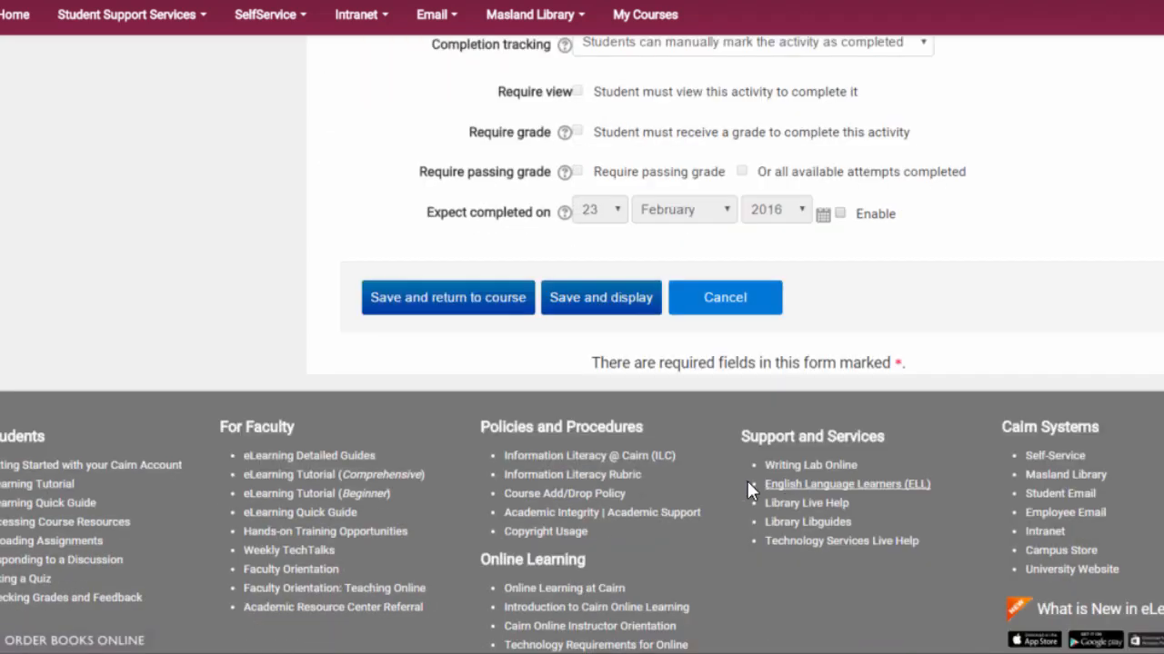
pyautogui.moveTo(499, 309)
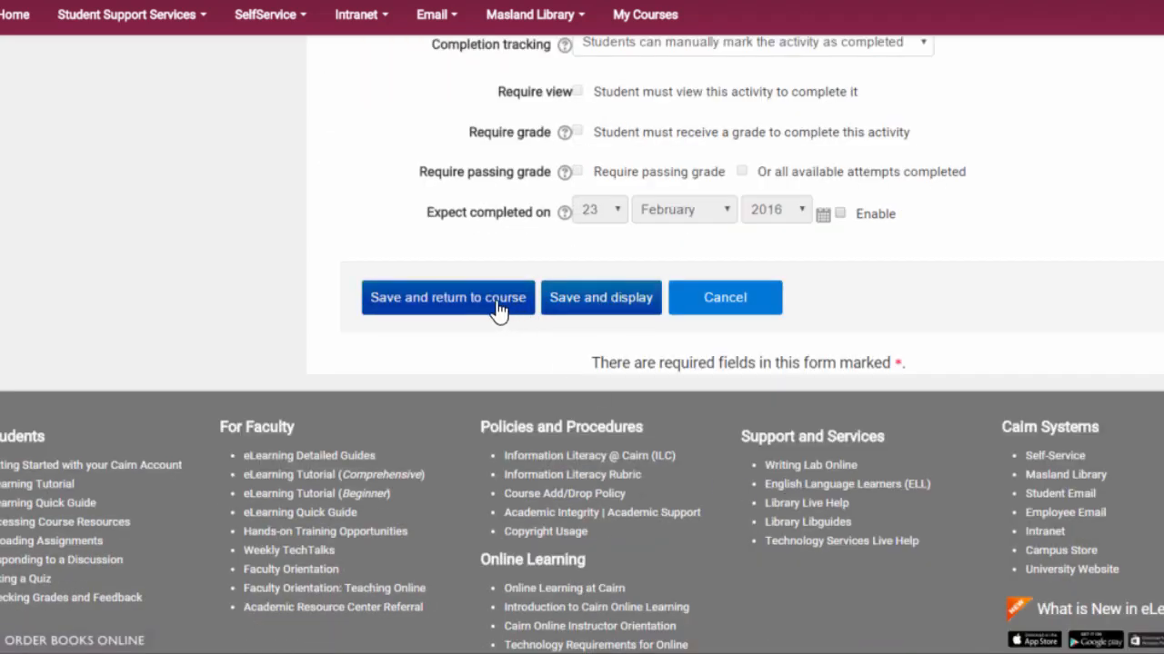
pyautogui.moveTo(582, 318)
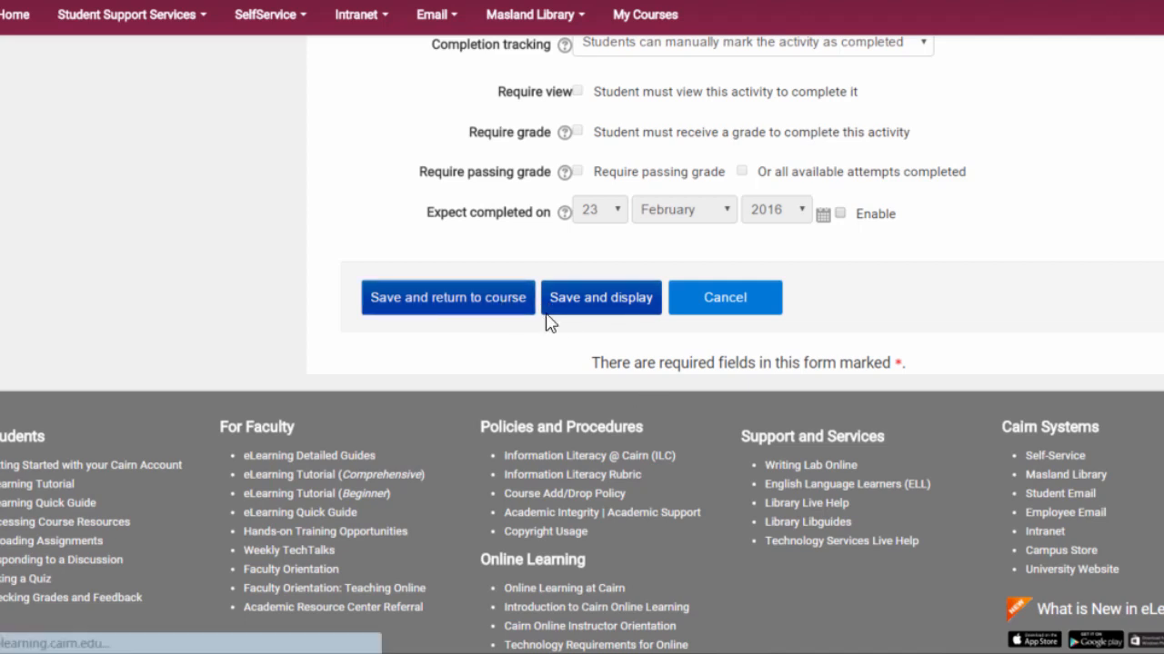
pyautogui.click(447, 298)
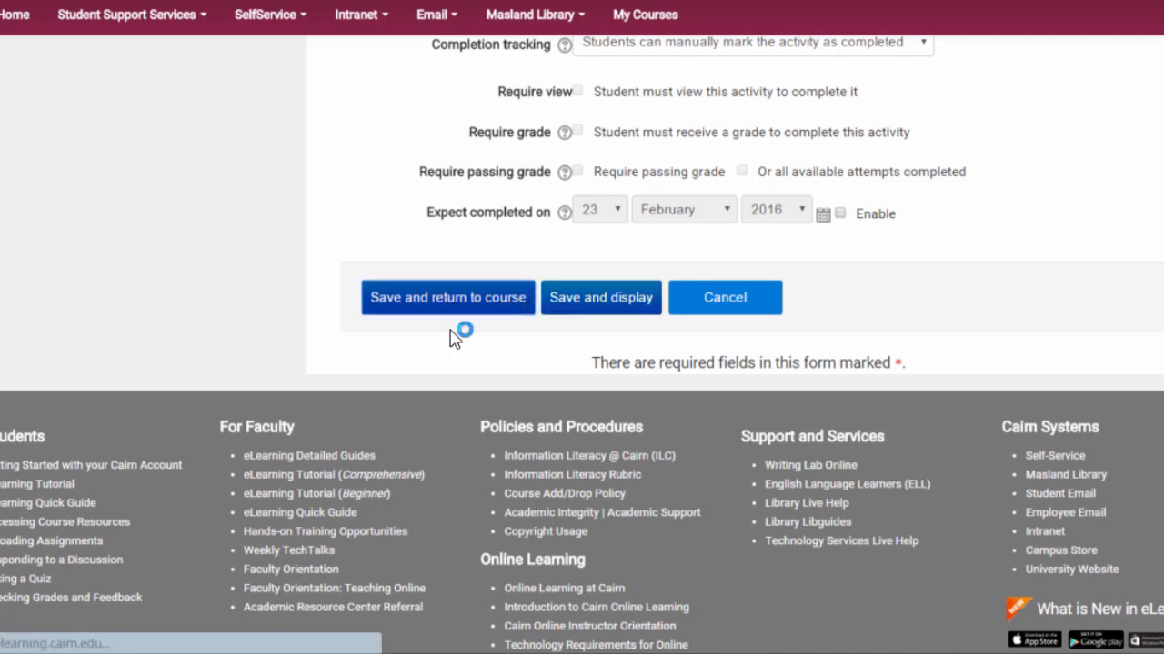
pyautogui.click(447, 298)
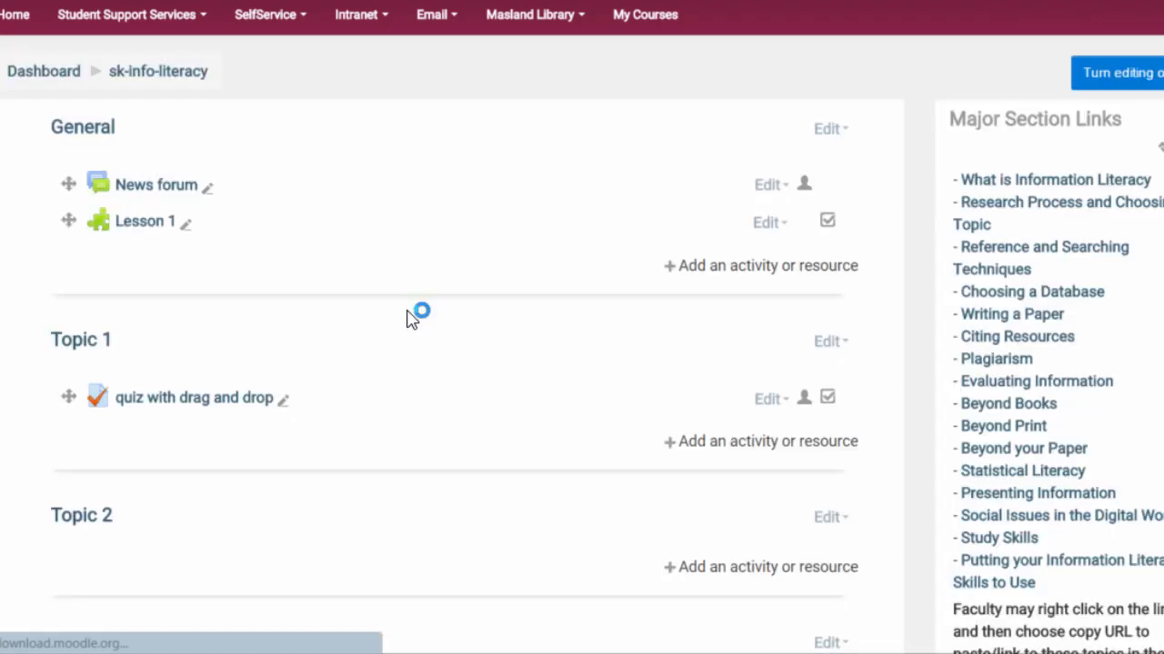
pyautogui.scroll(-3)
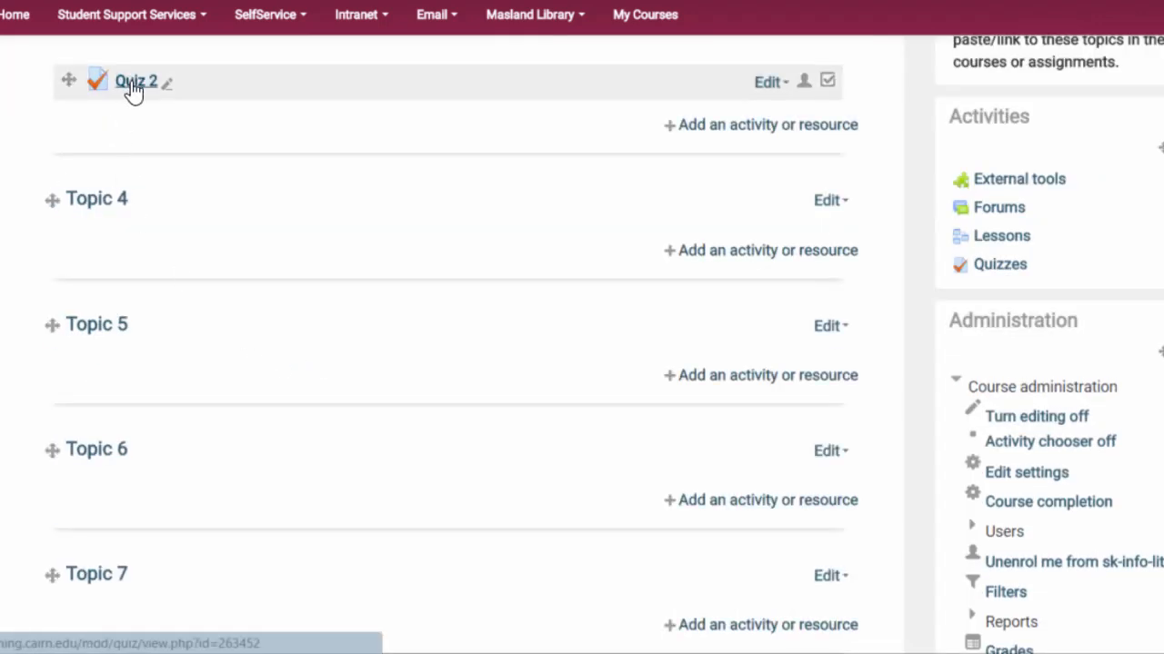
pyautogui.moveTo(136, 87)
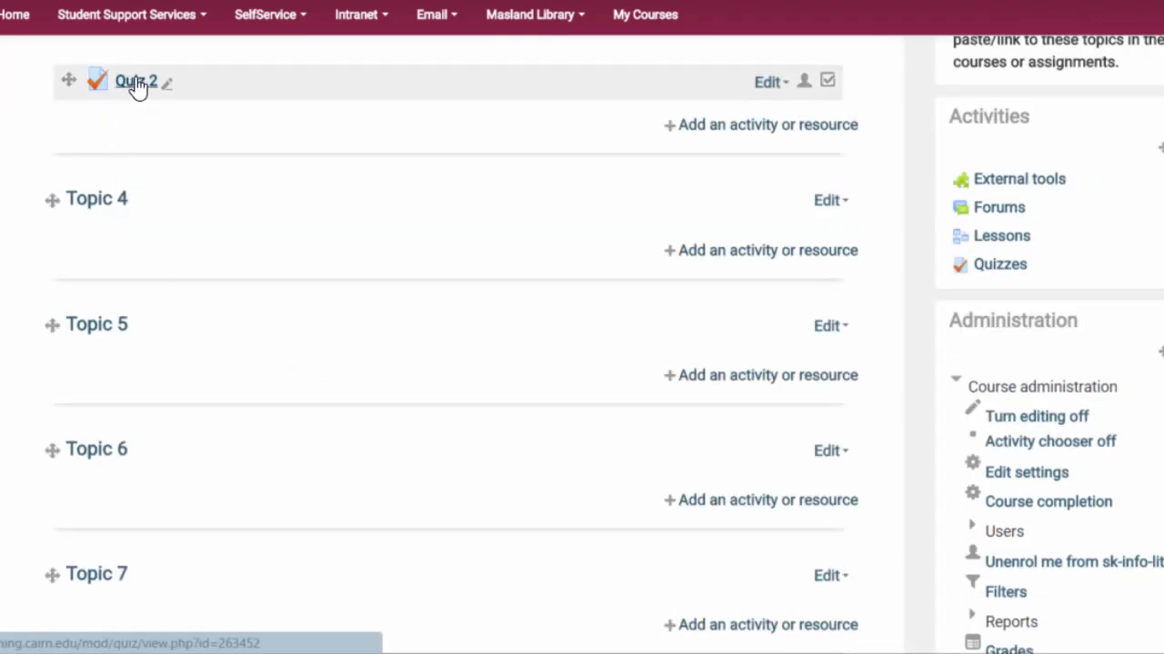
# Step: Open Quiz 2's question editing page and list the ways to add a question
pyautogui.click(134, 80)
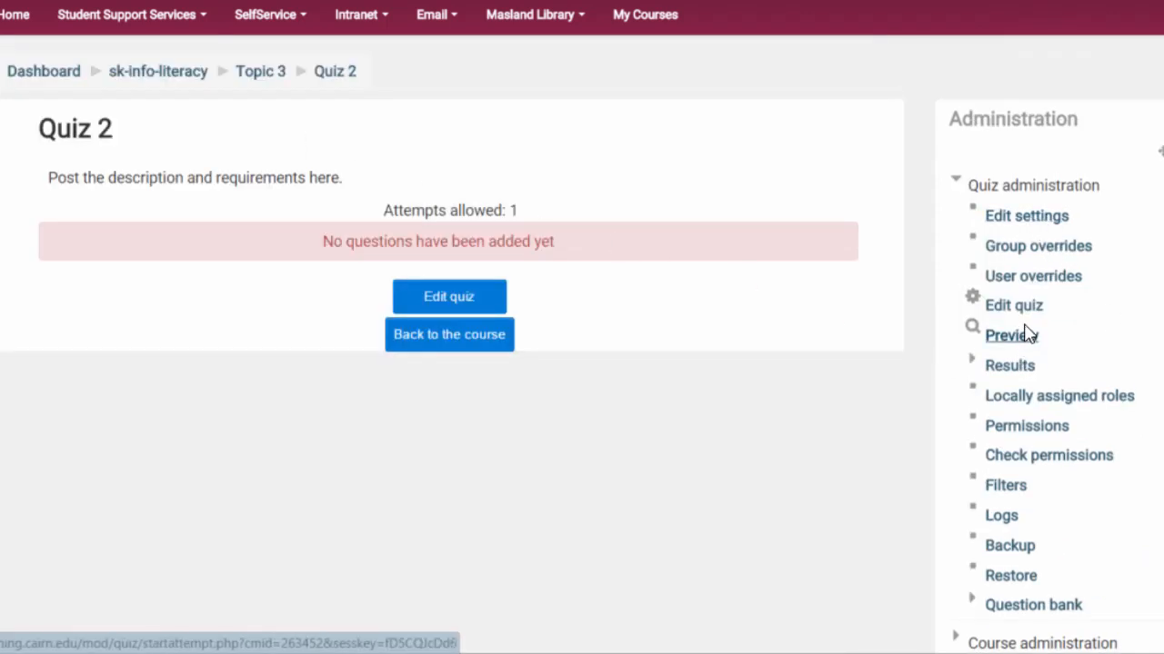
pyautogui.click(447, 296)
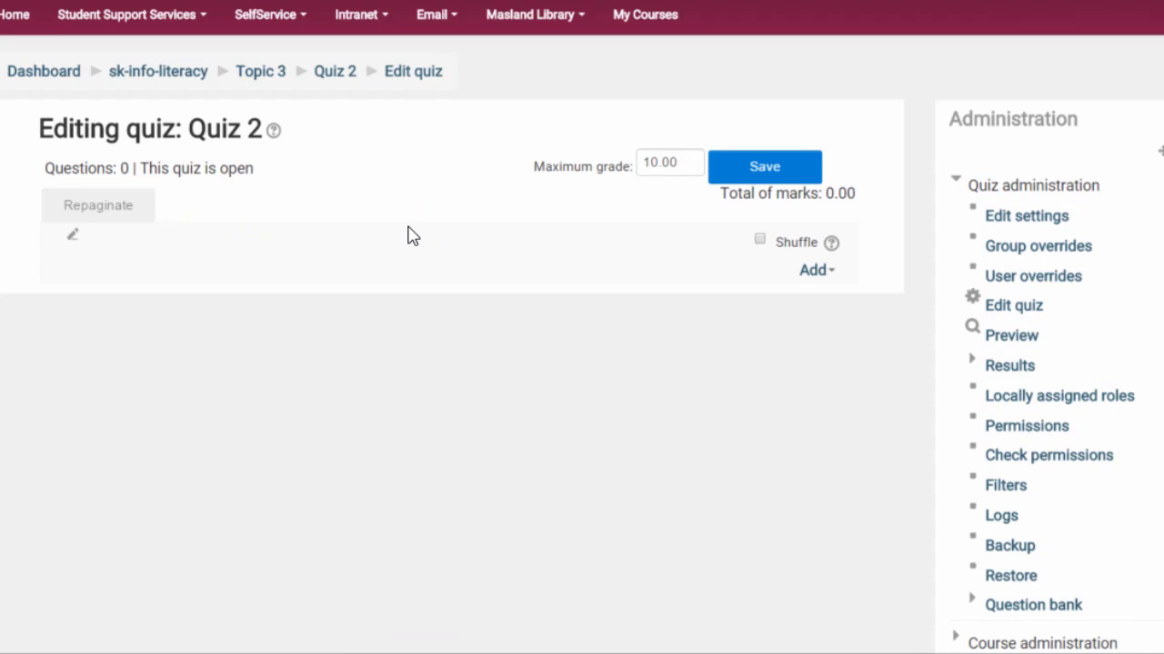
pyautogui.moveTo(91, 251)
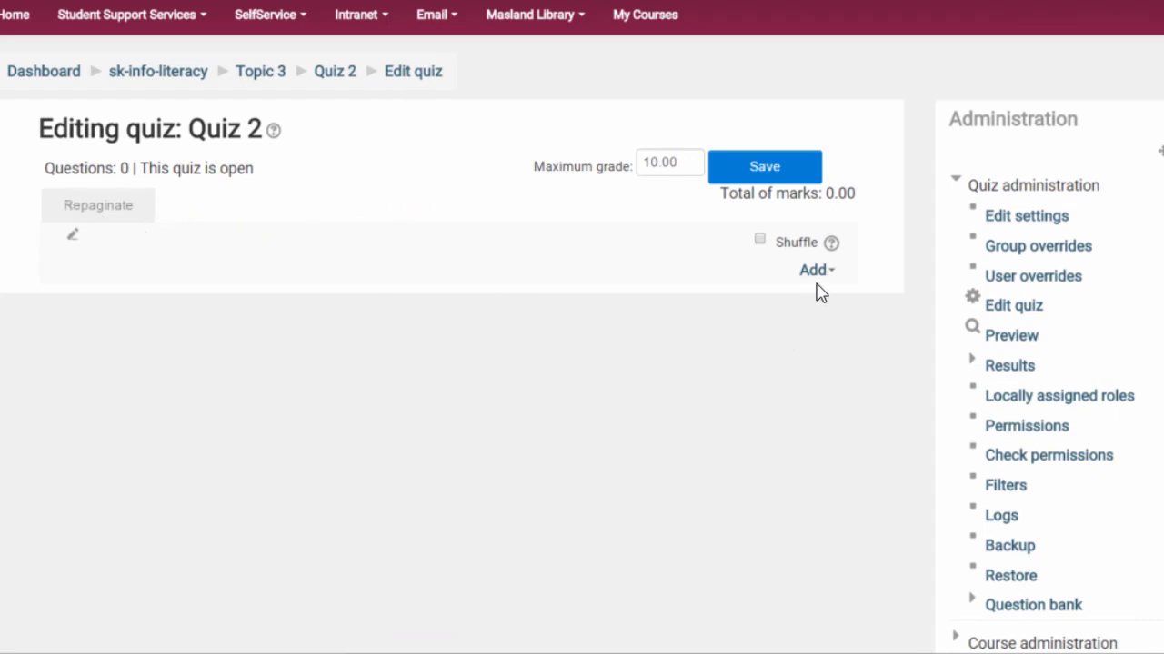
pyautogui.click(814, 269)
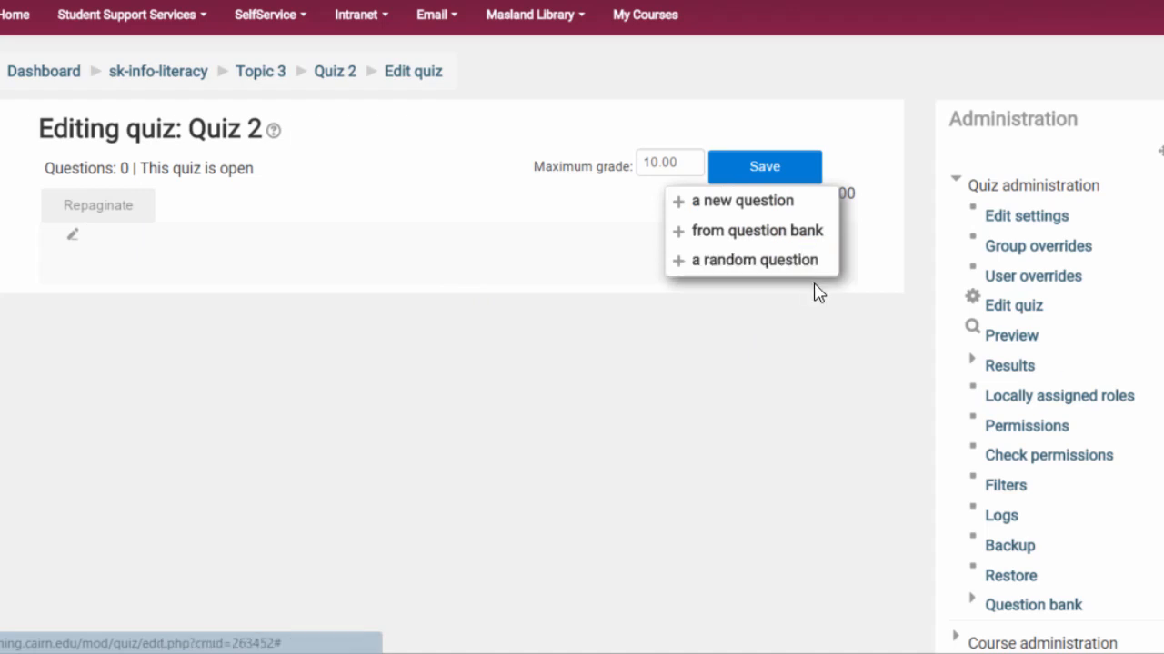
# Step: Start a new question and choose the Drag and drop into text type
pyautogui.click(741, 200)
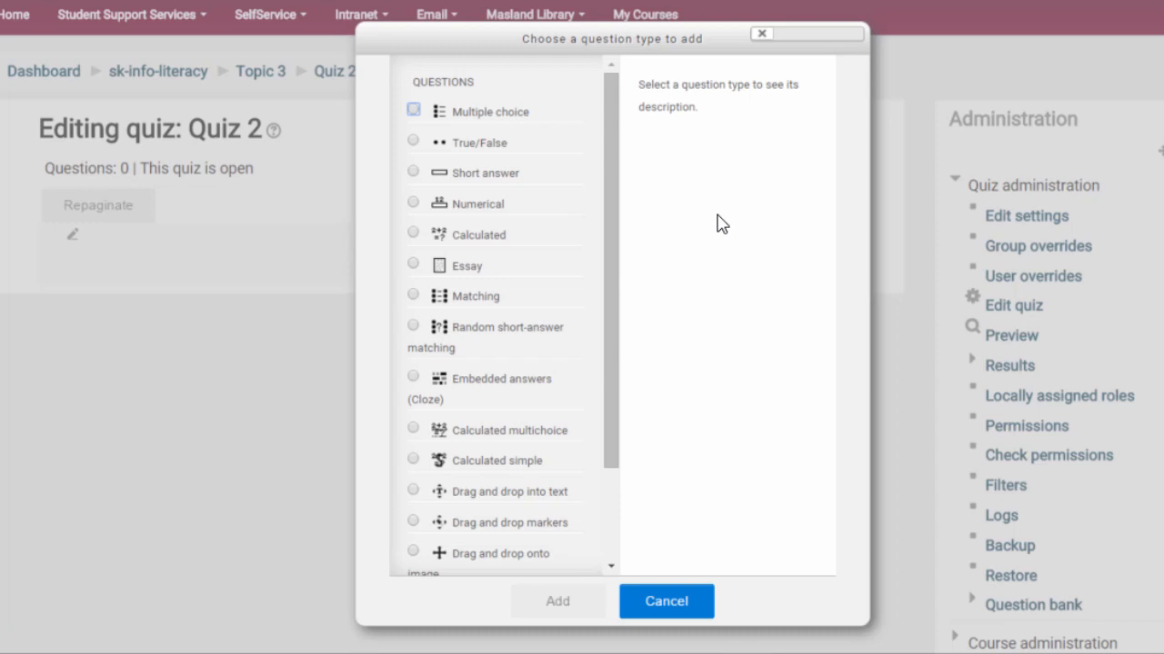
pyautogui.moveTo(698, 363)
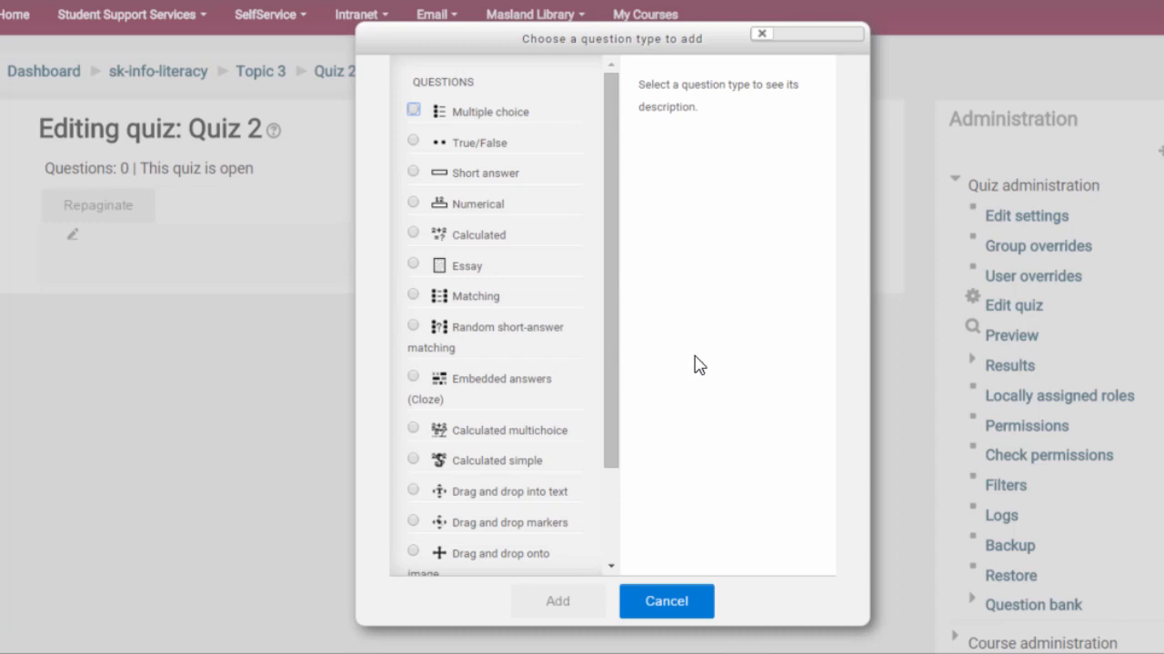
pyautogui.moveTo(607, 404)
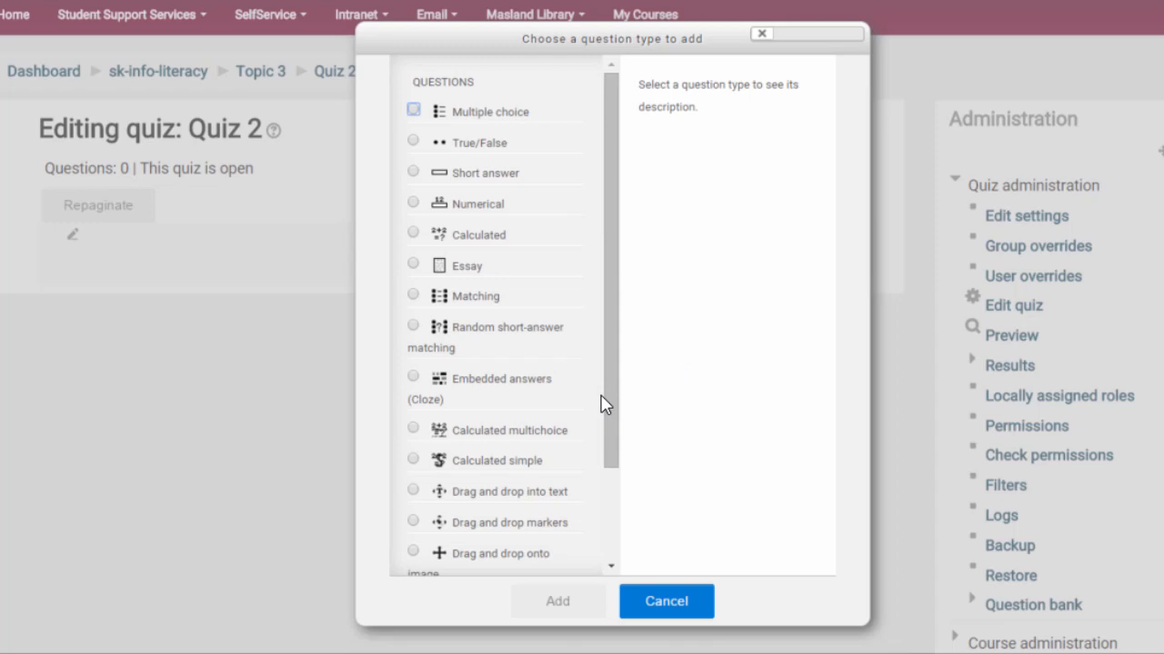
pyautogui.moveTo(535, 502)
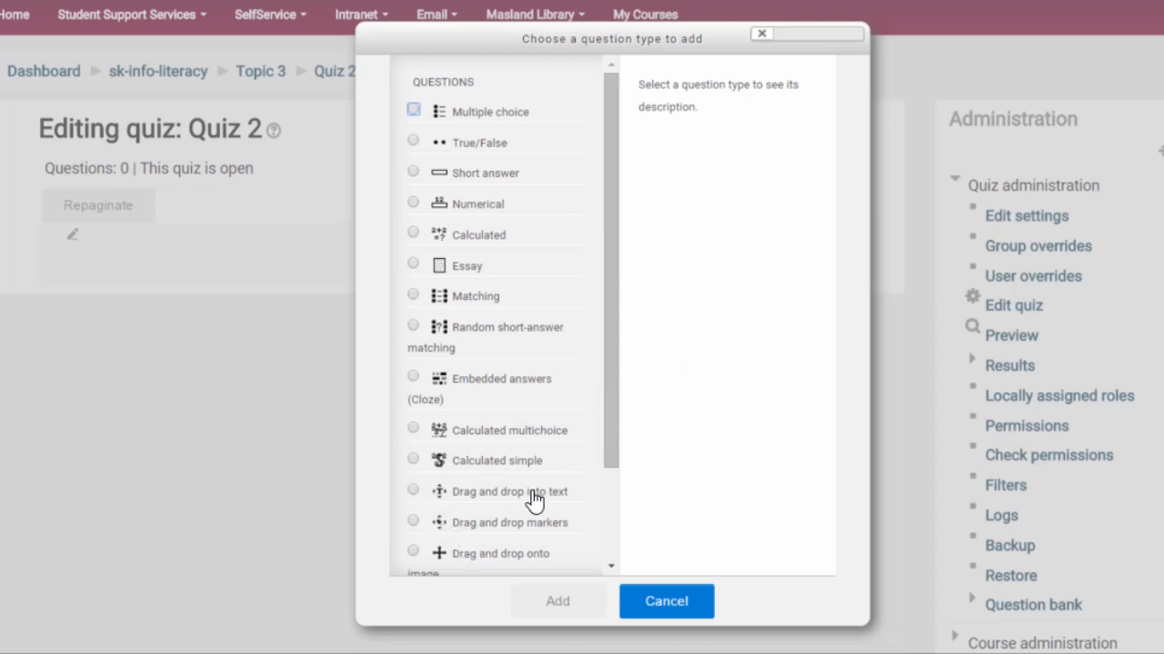
pyautogui.click(413, 491)
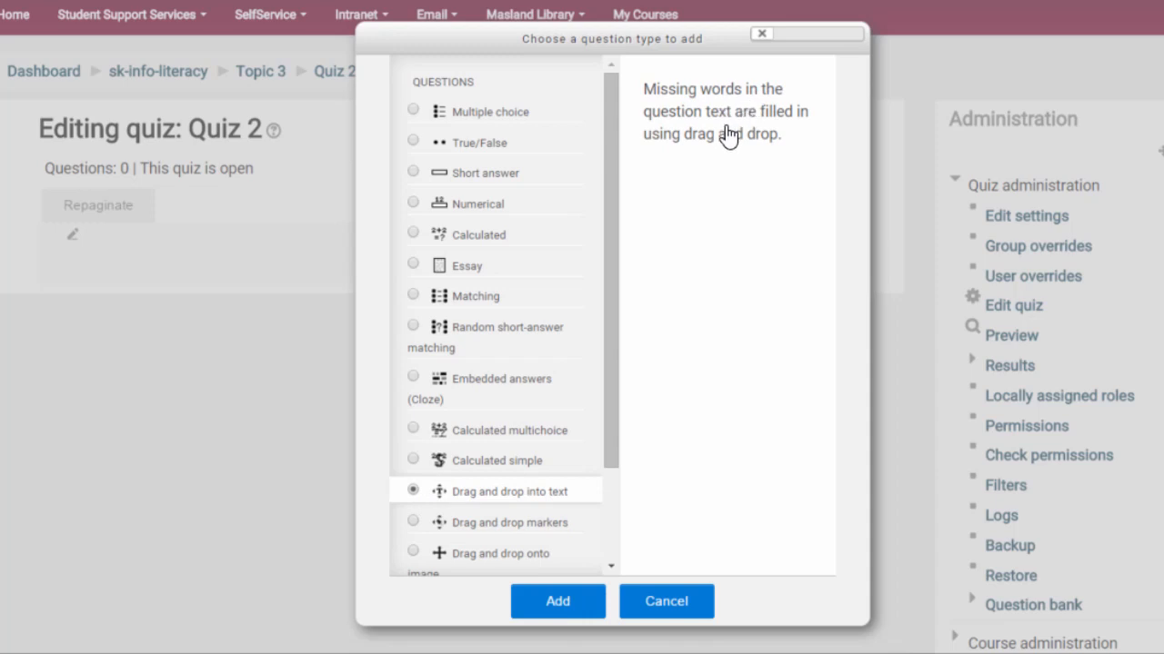
pyautogui.moveTo(752, 137)
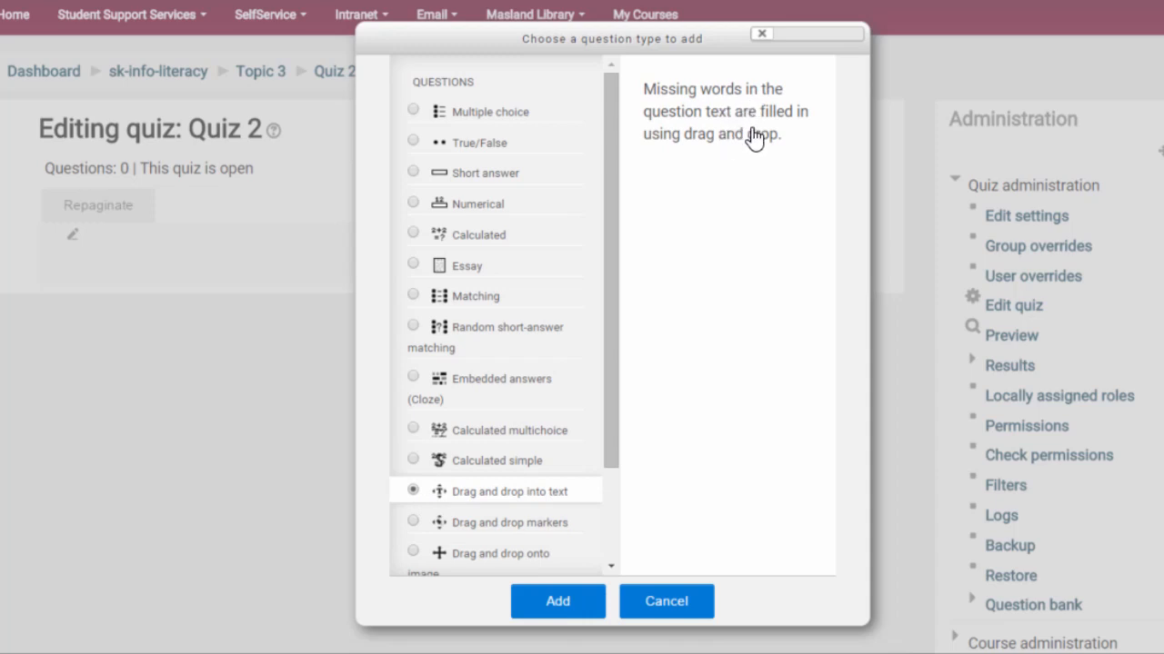
pyautogui.moveTo(695, 159)
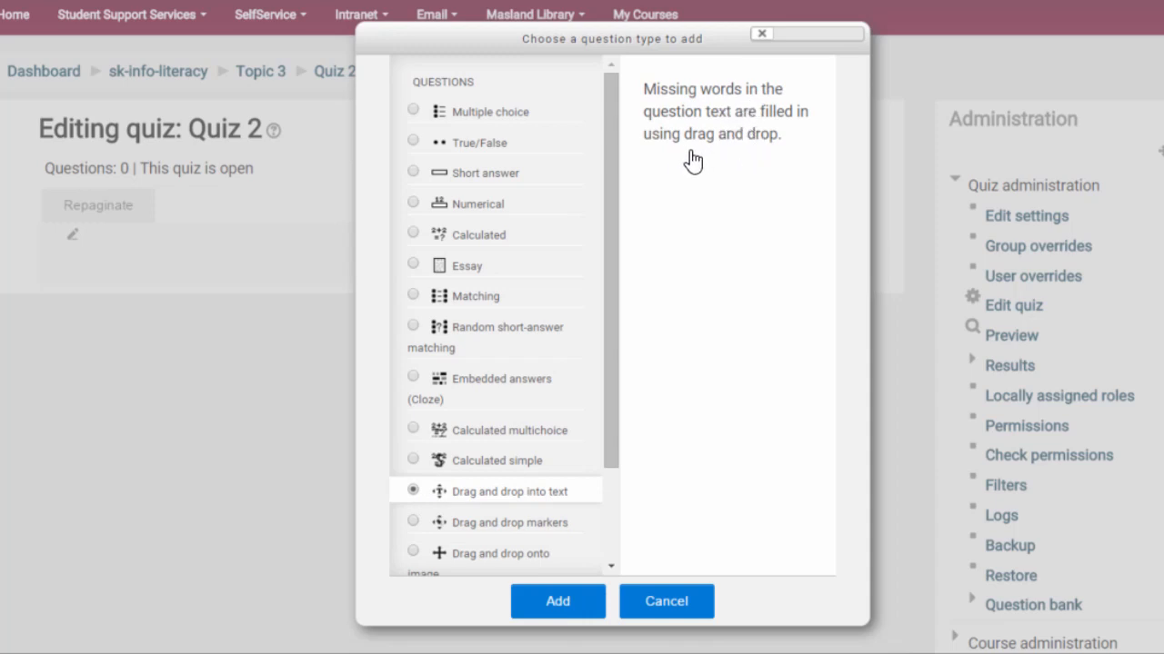
pyautogui.moveTo(846, 298)
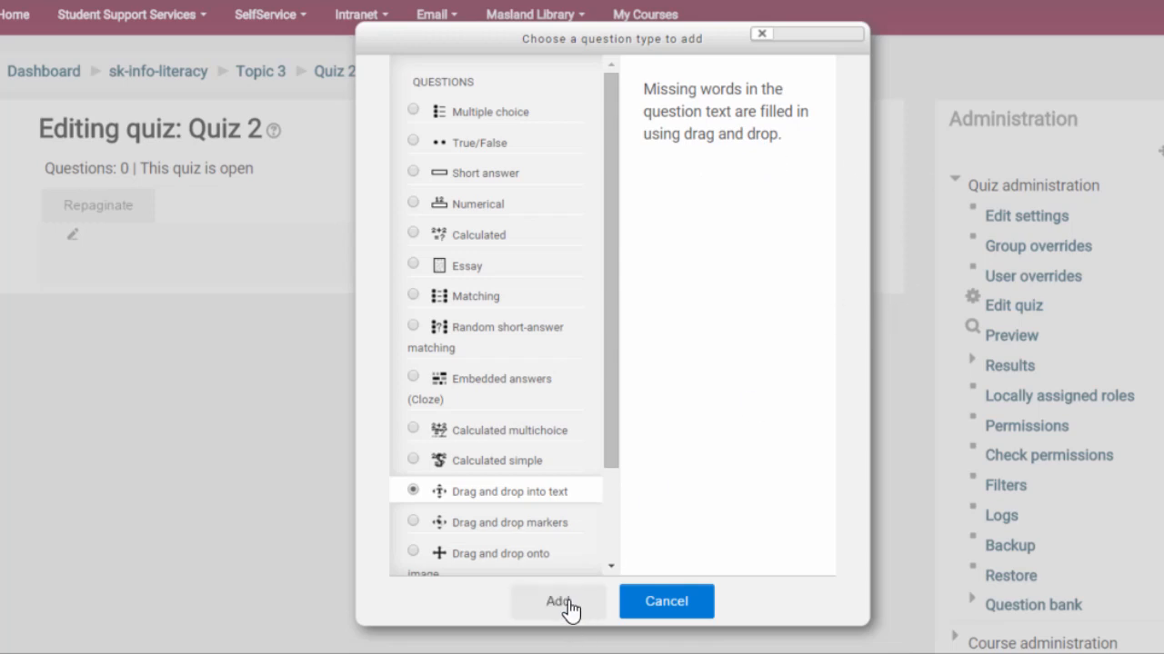
# Step: Create the question and name it 'Question 1: Computer Definition'
pyautogui.click(558, 600)
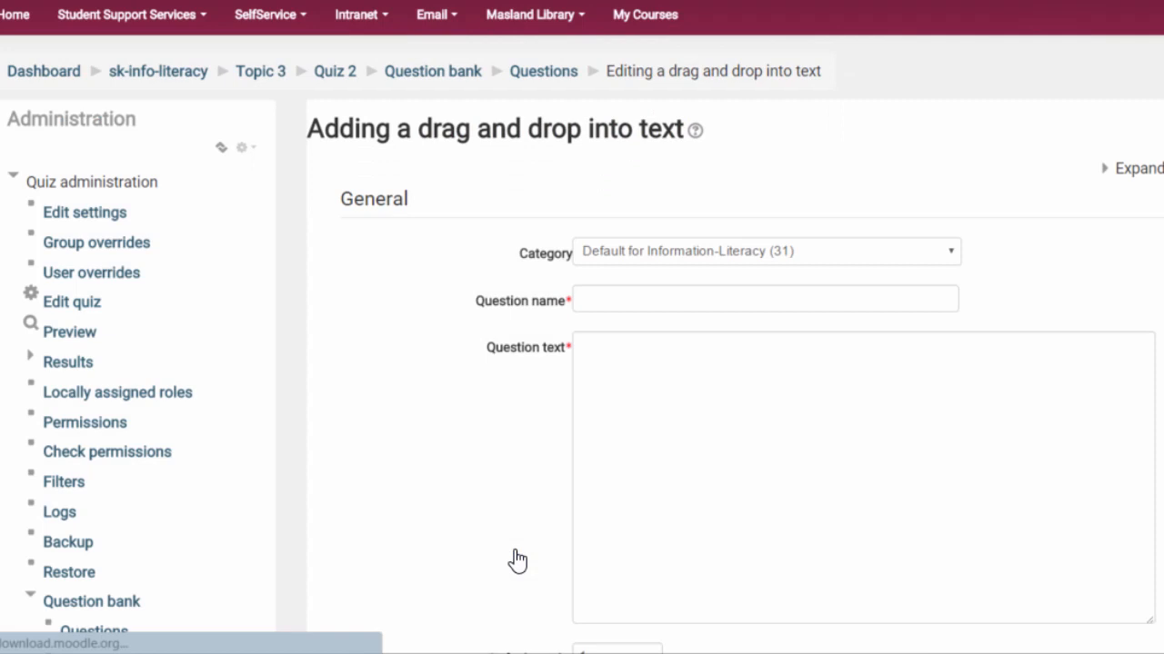
pyautogui.click(764, 298)
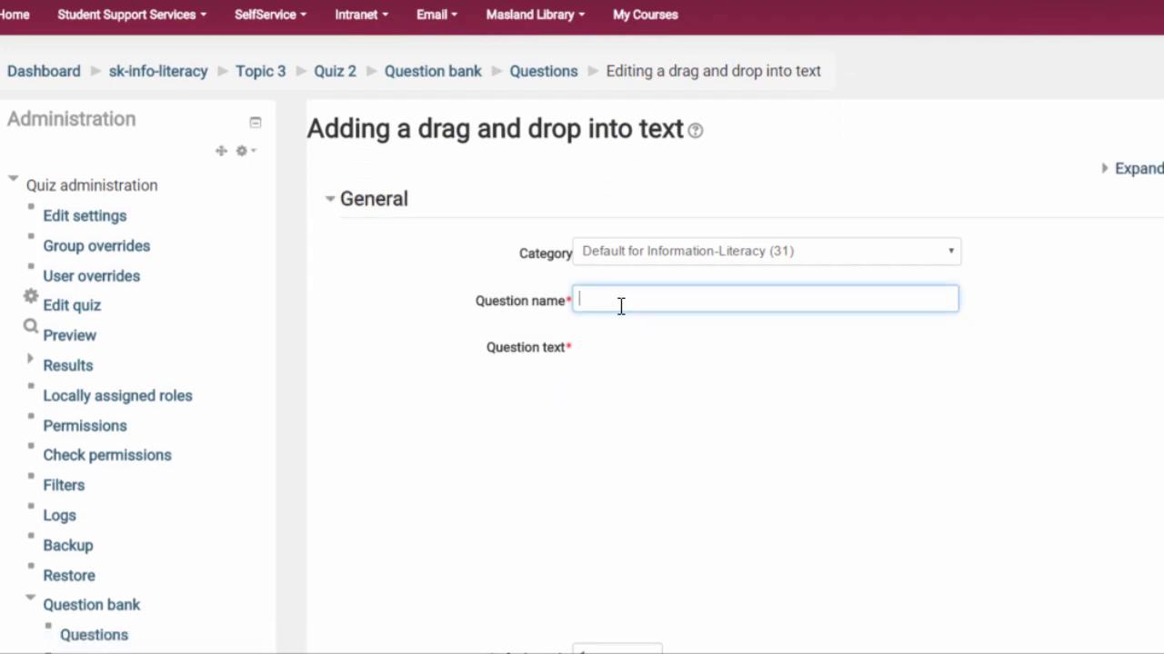
pyautogui.write('Question 1: Computer Definition')
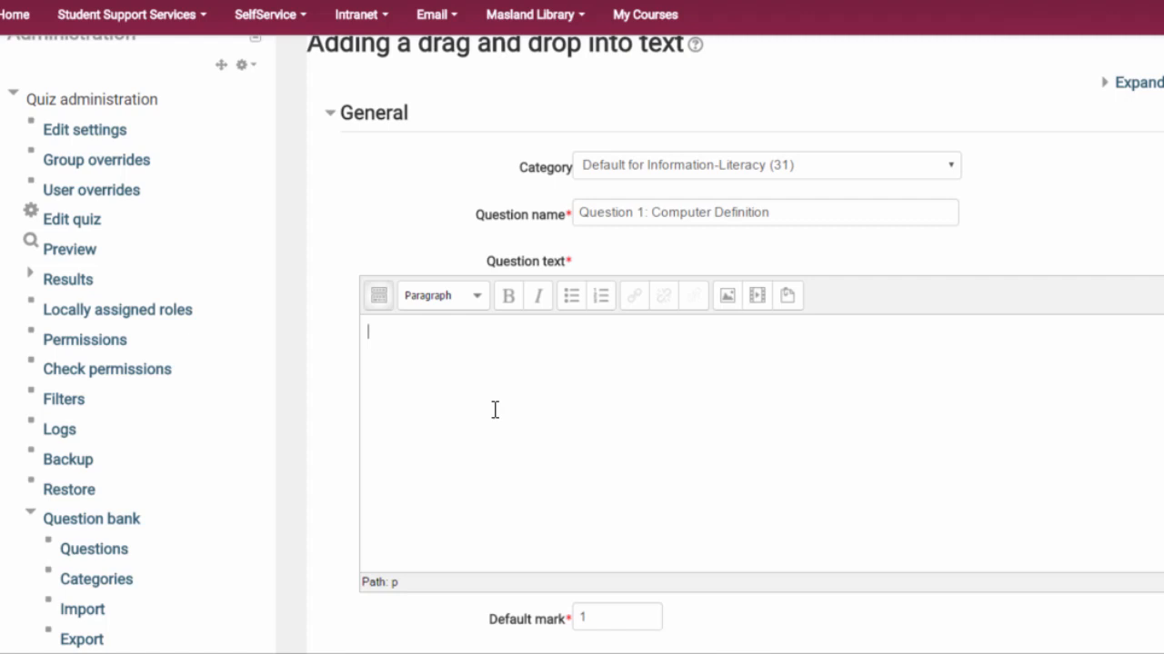
# Step: Write the question text defining a computer with gaps [[1]], [[2]], [[3]] and [[4]]
pyautogui.write('A computer is an')
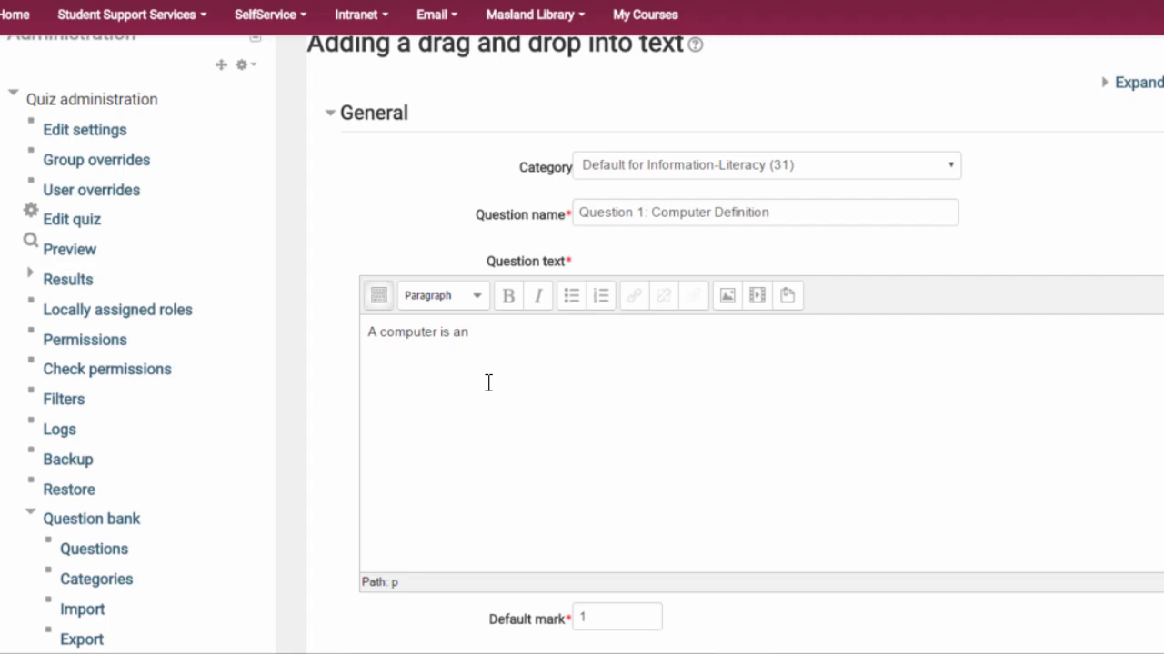
pyautogui.write('[[')
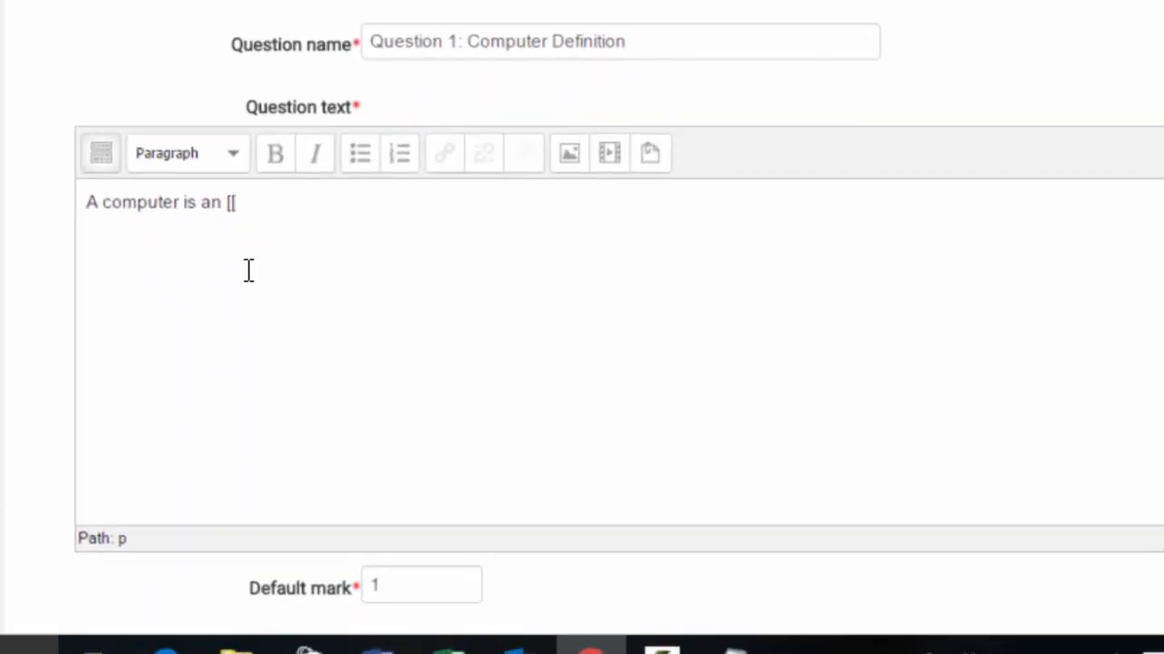
pyautogui.write('1')
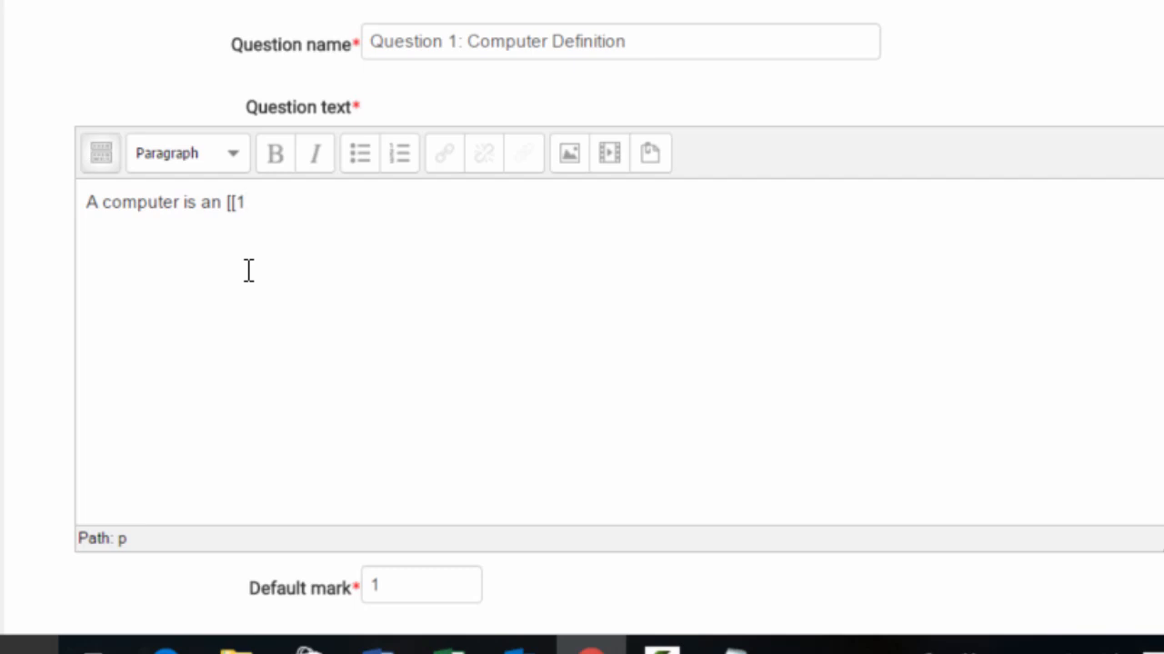
pyautogui.write(']]')
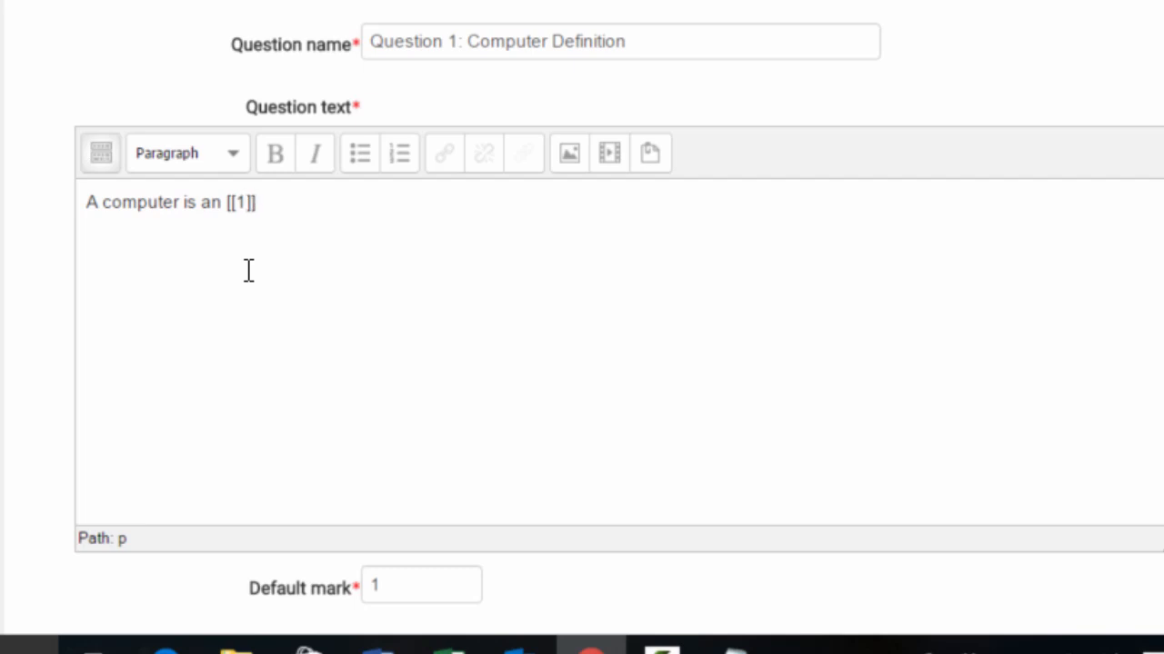
pyautogui.click(258, 201)
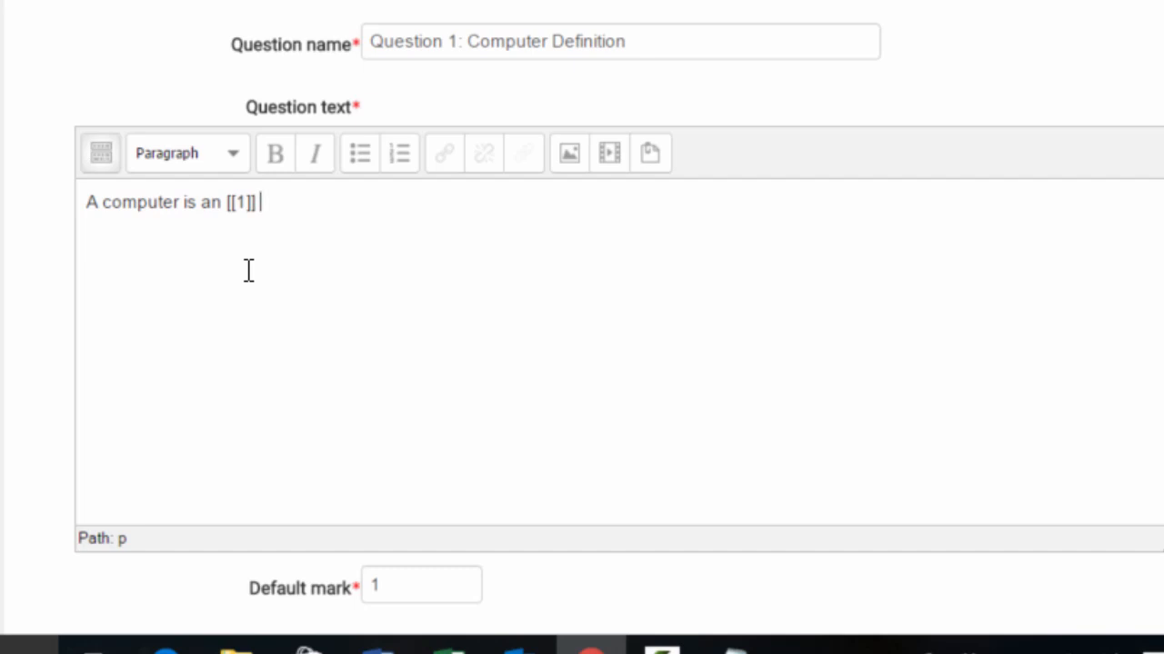
pyautogui.write('device, which accepts')
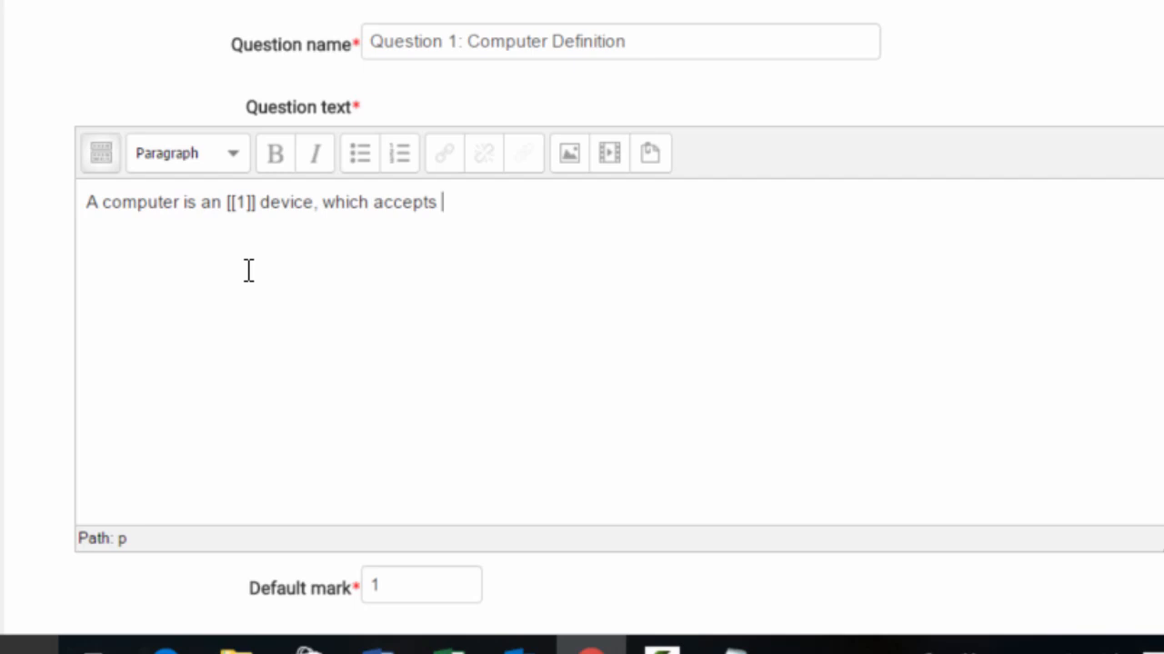
pyautogui.write('[[')
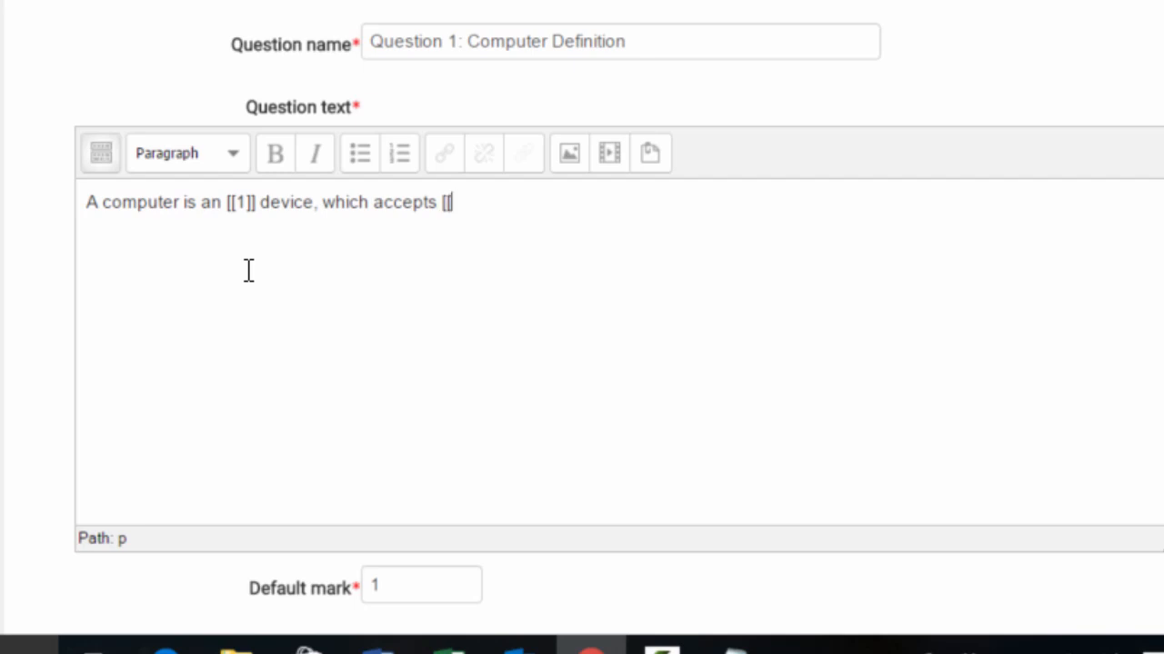
pyautogui.write('2]]')
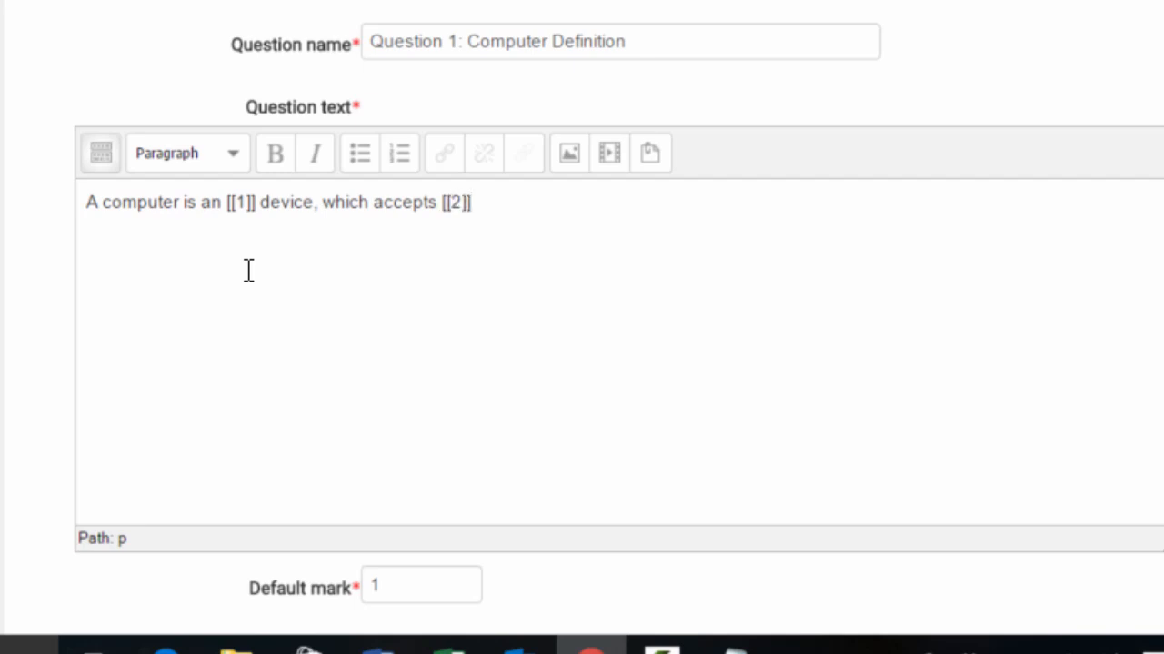
pyautogui.write(', [[3')
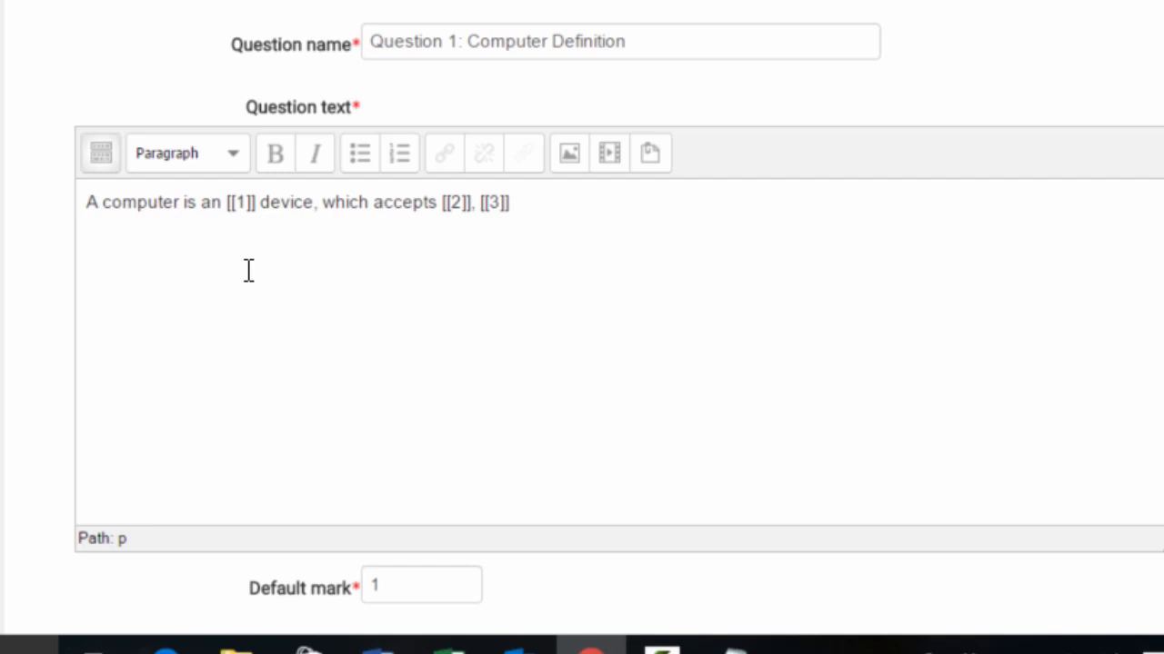
pyautogui.write('data, stores data and produces [[4]]')
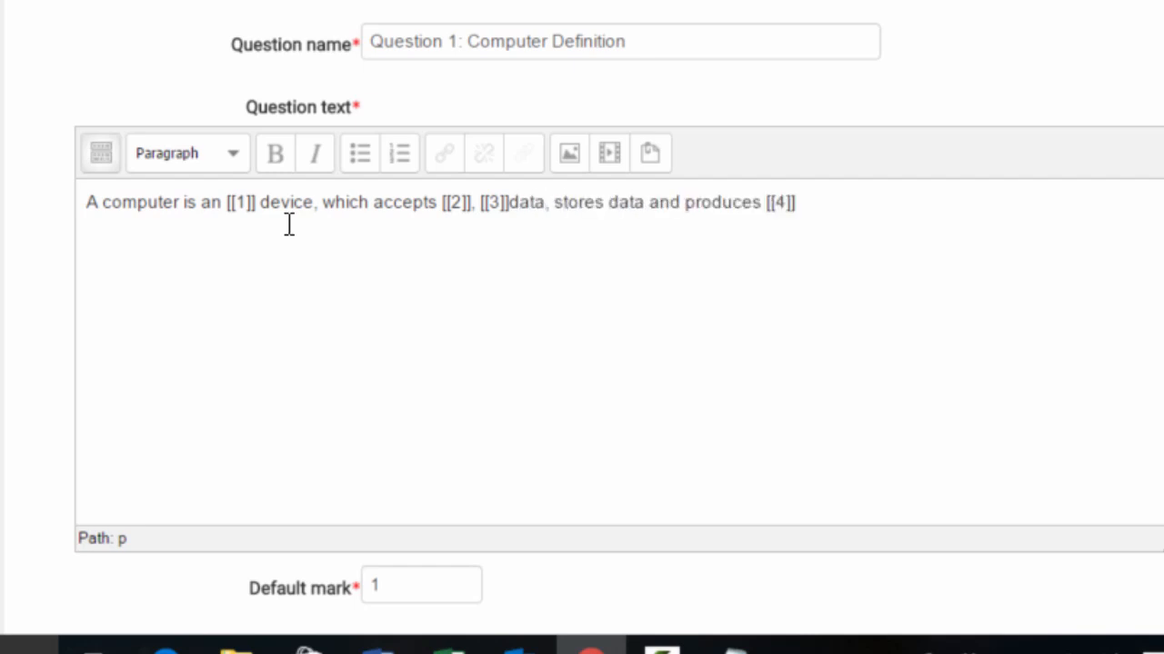
pyautogui.moveTo(572, 191)
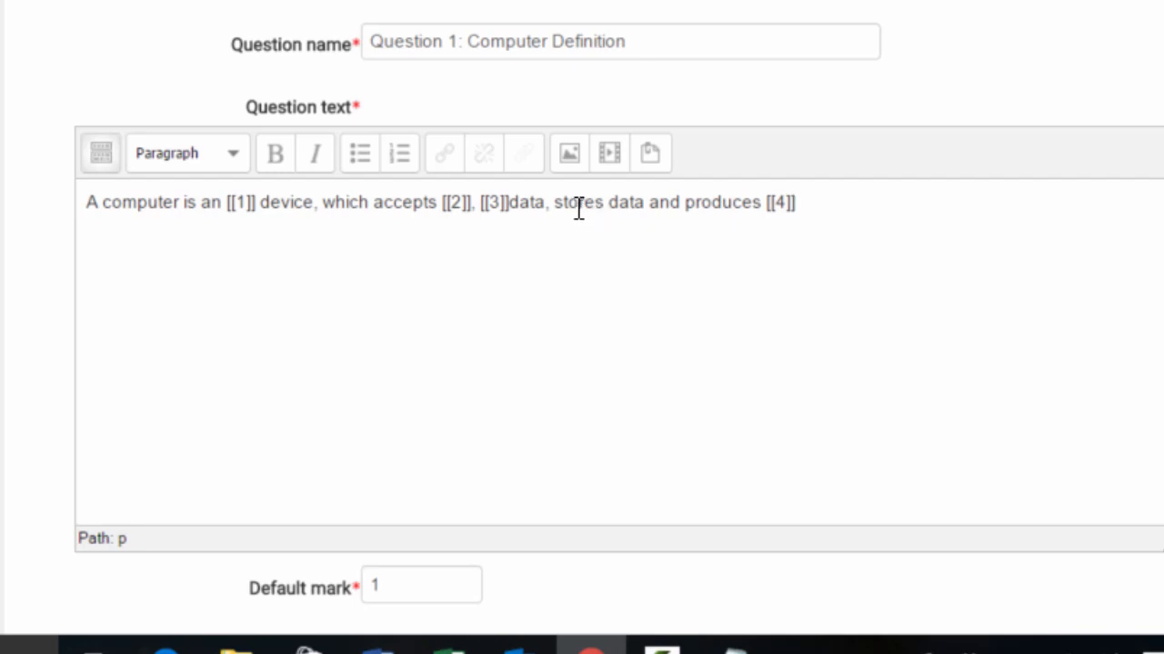
pyautogui.moveTo(573, 221)
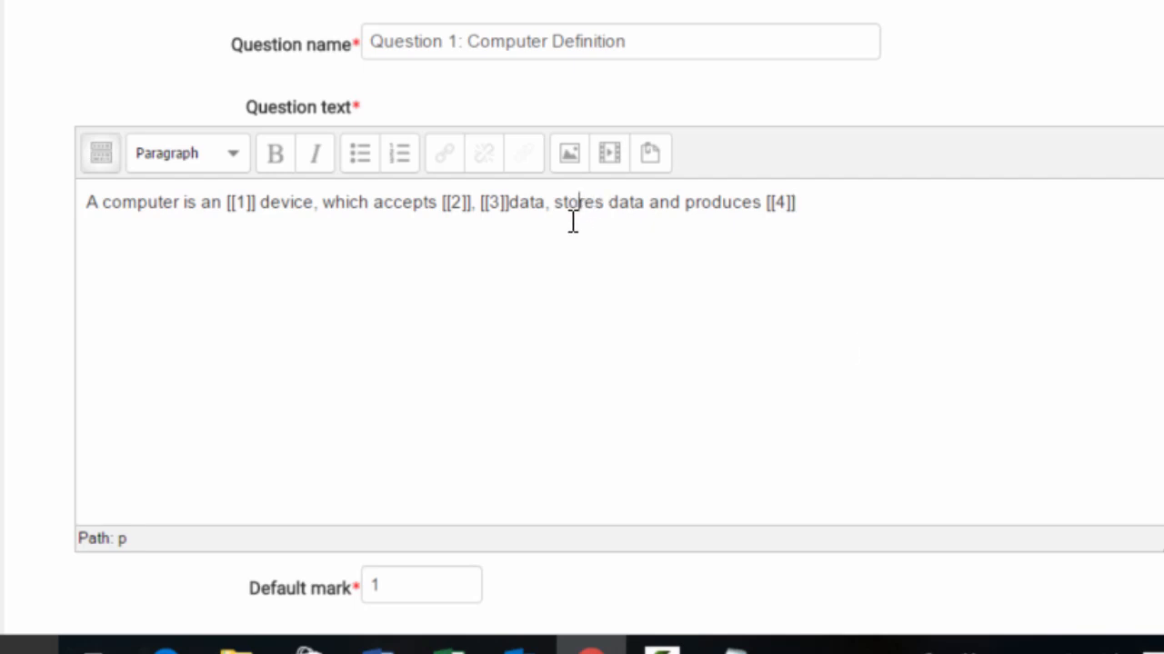
pyautogui.moveTo(800, 233)
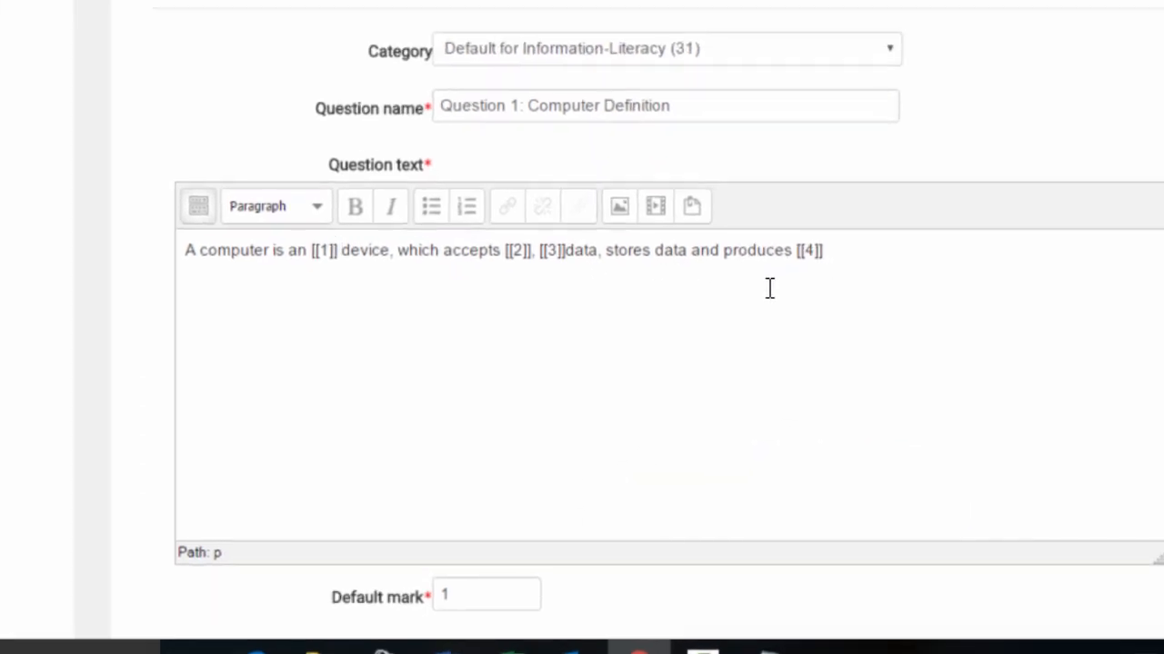
# Step: Change the default mark from 1 to 4 and move into the General feedback editor
pyautogui.scroll(-3)
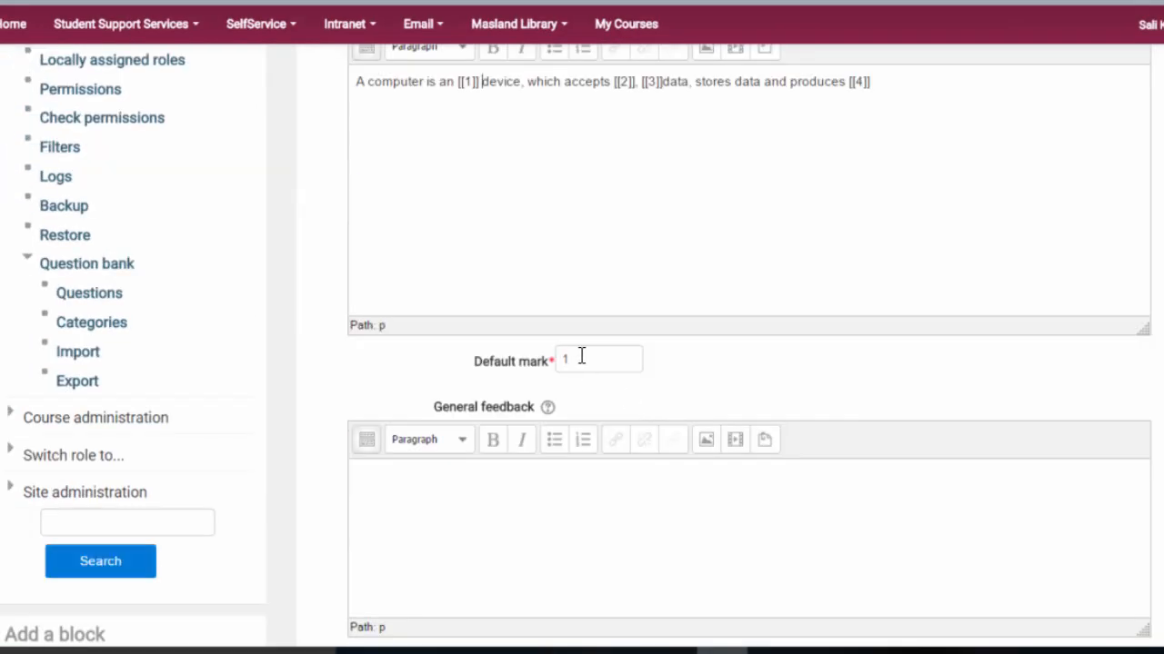
pyautogui.click(598, 360)
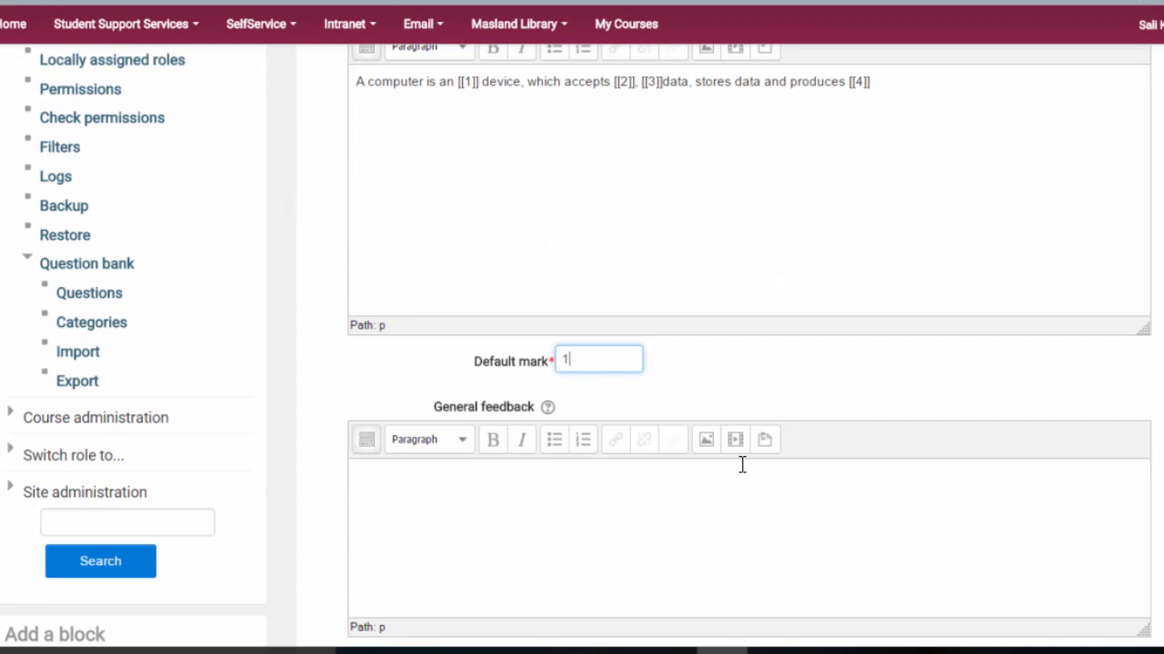
pyautogui.moveTo(673, 267)
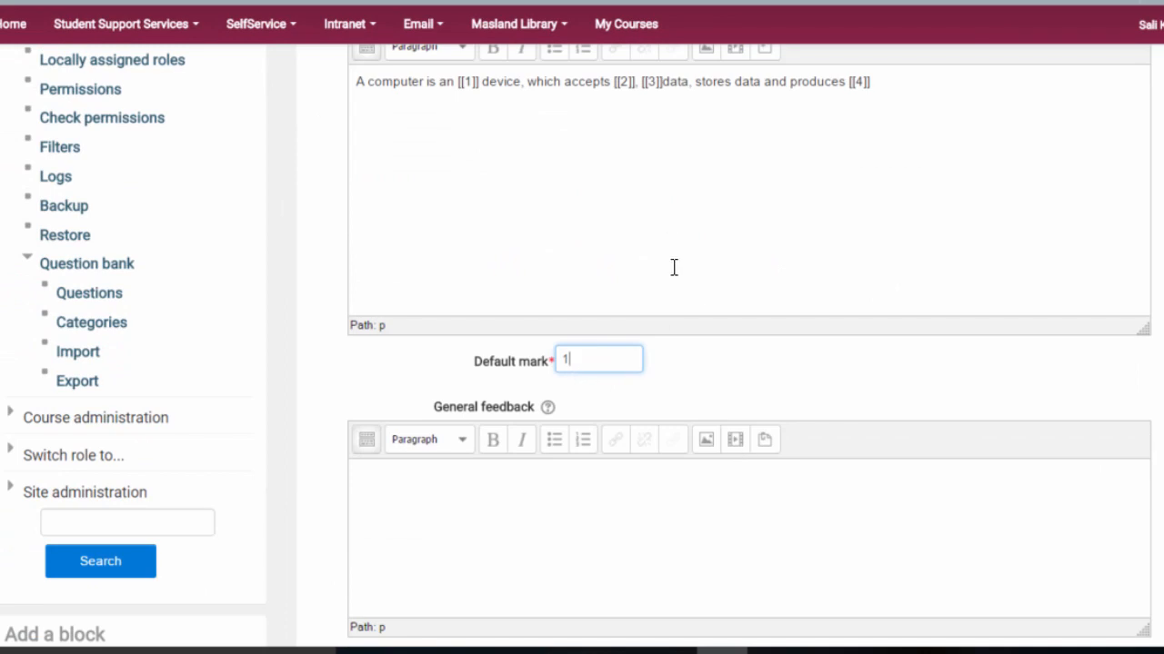
pyautogui.write('4')
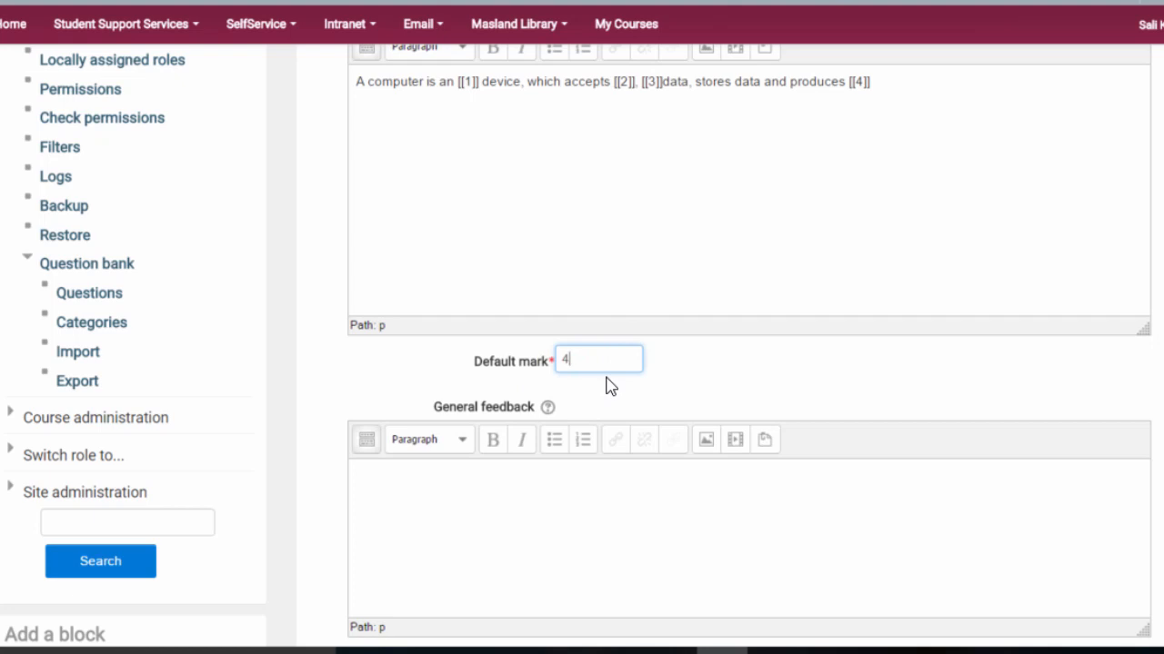
pyautogui.moveTo(643, 405)
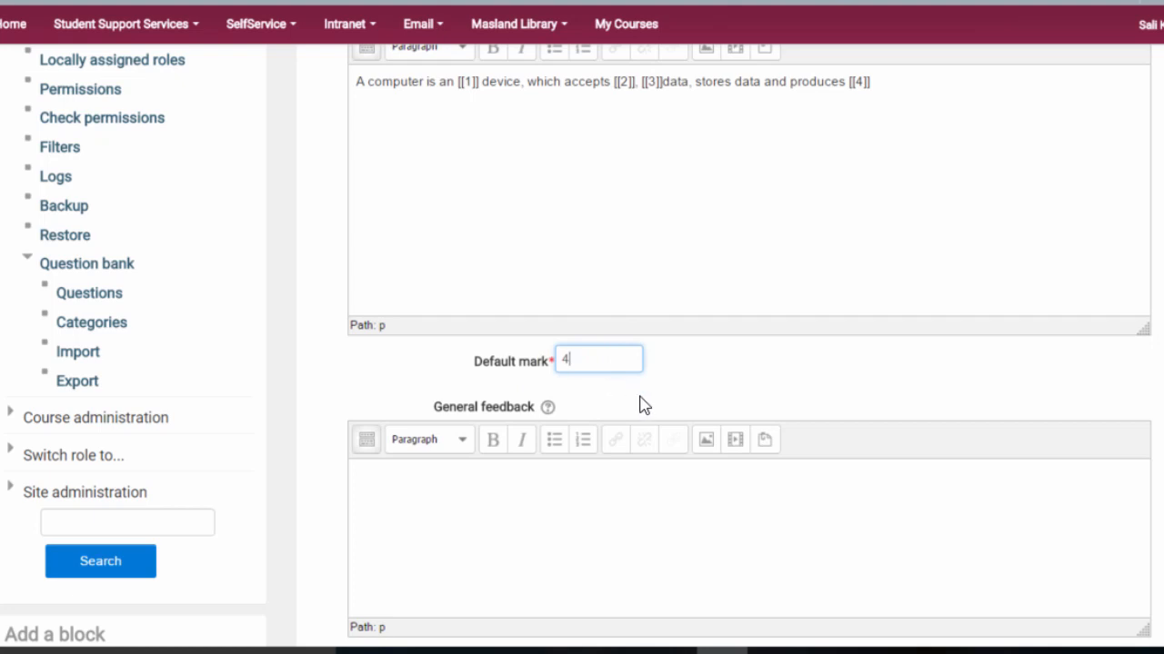
pyautogui.scroll(-3)
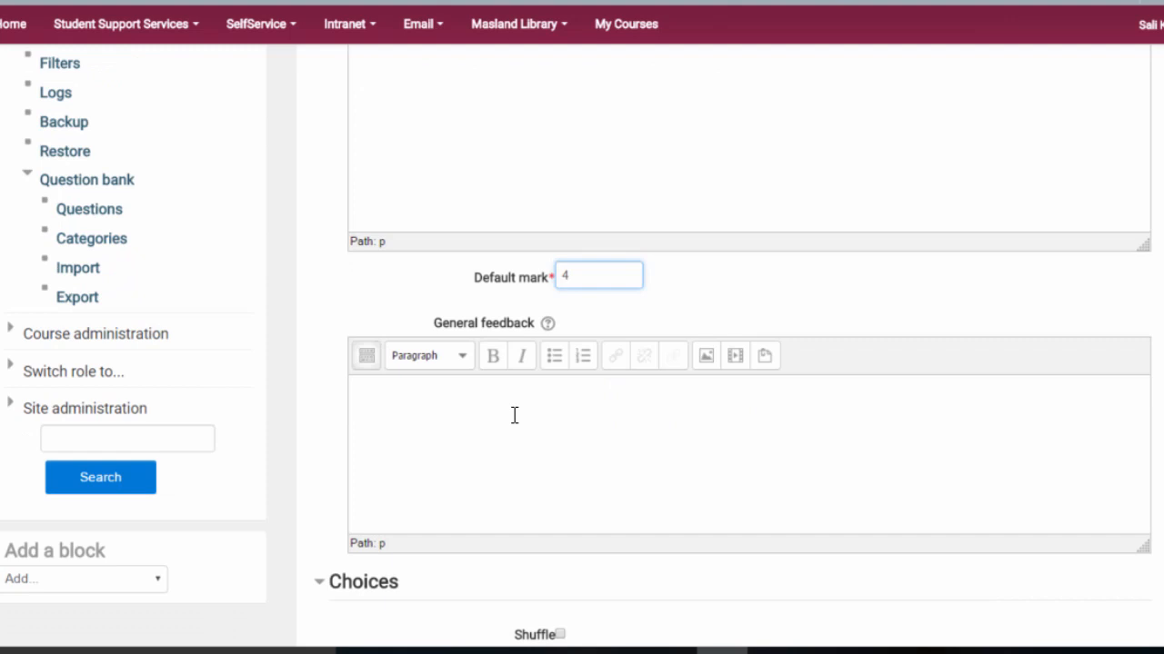
pyautogui.click(545, 437)
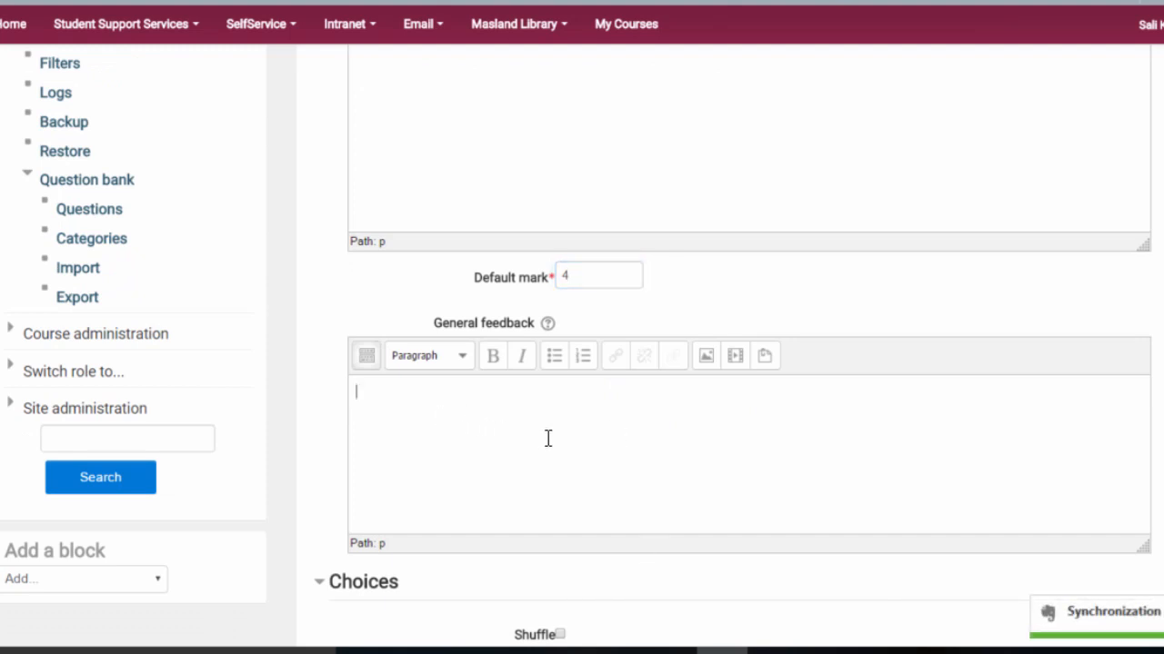
pyautogui.moveTo(472, 444)
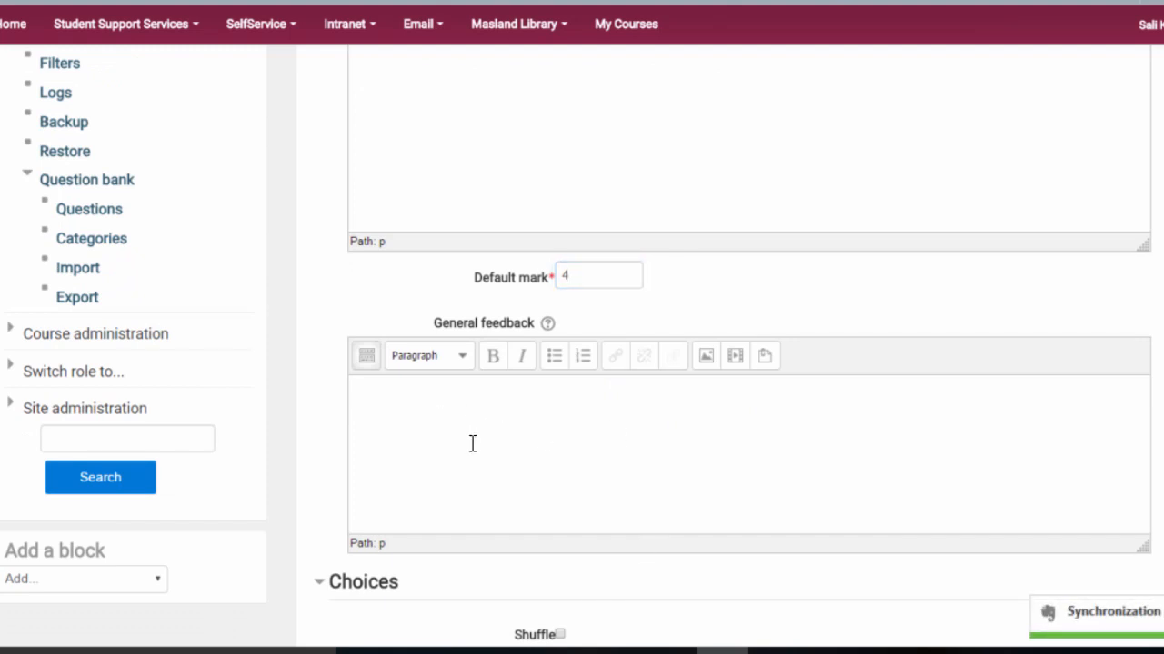
pyautogui.moveTo(418, 445)
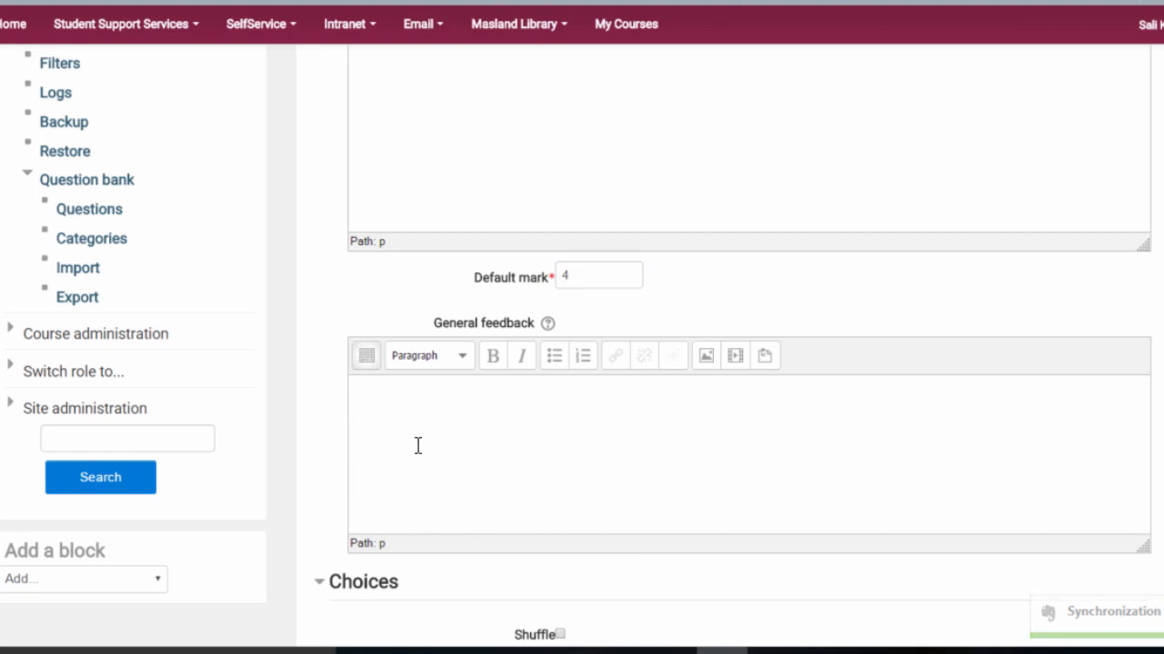
pyautogui.moveTo(490, 462)
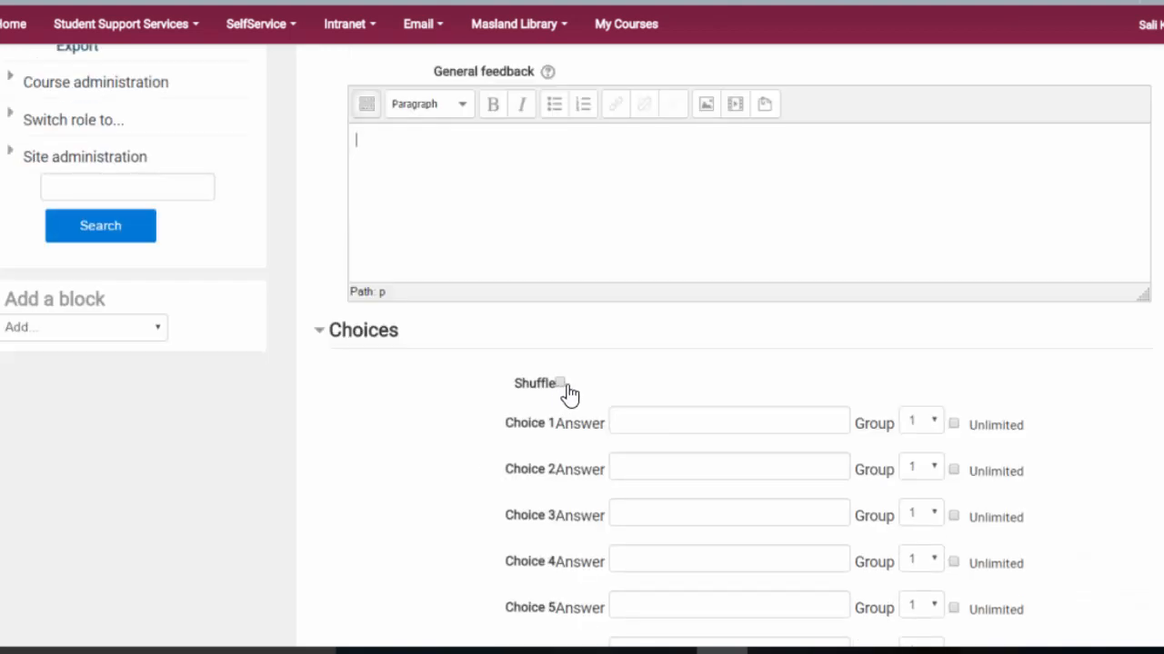
# Step: Fill Choices 1–4 with electronic, input, process and output
pyautogui.scroll(-3)
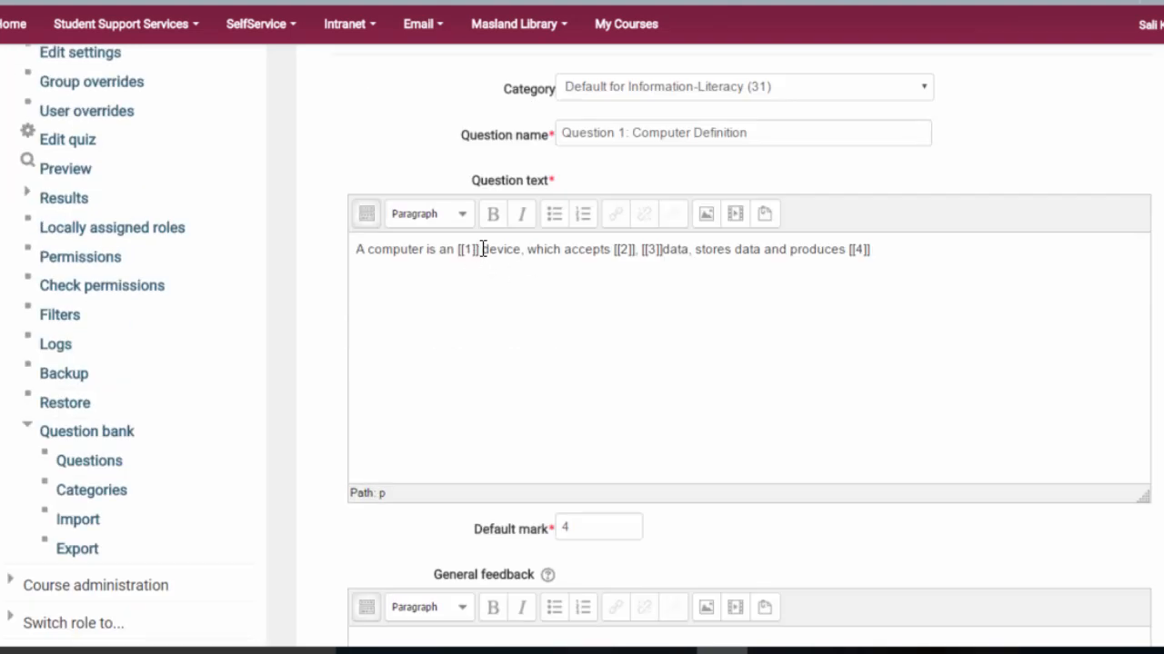
pyautogui.scroll(-3)
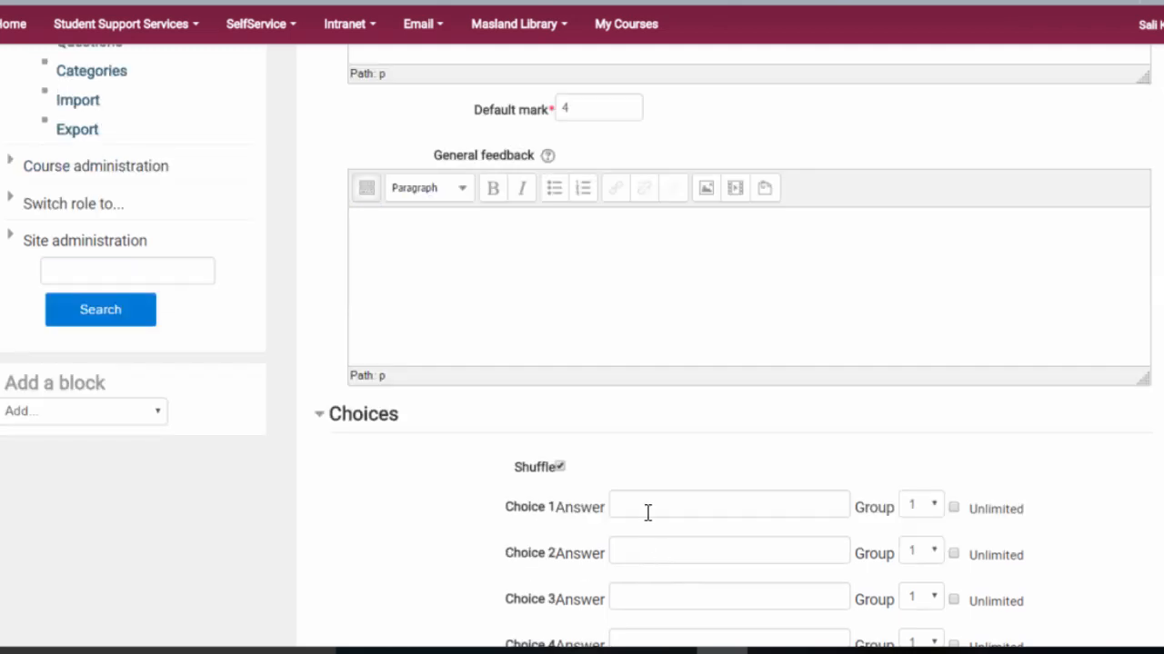
pyautogui.scroll(-3)
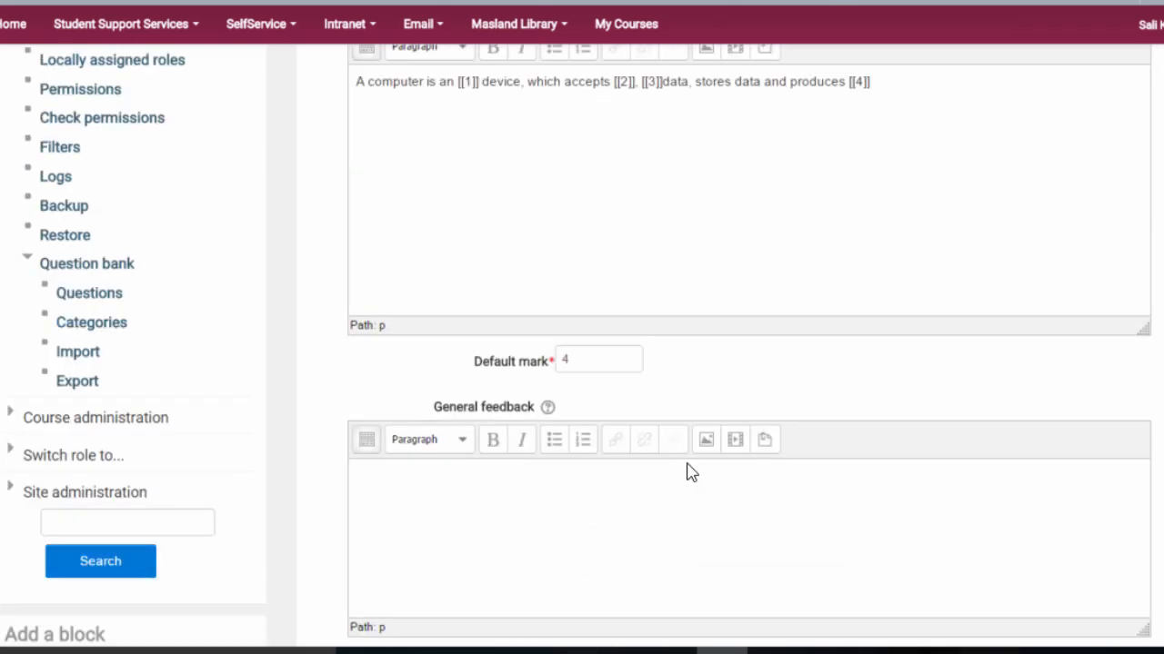
pyautogui.scroll(-3)
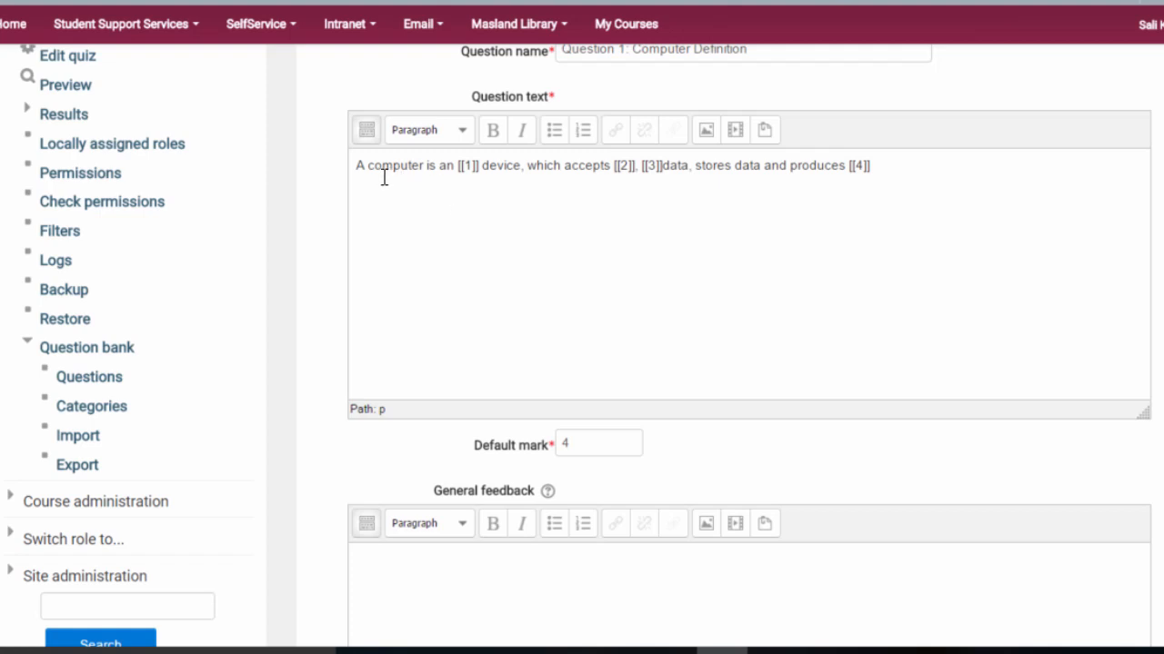
pyautogui.moveTo(539, 225)
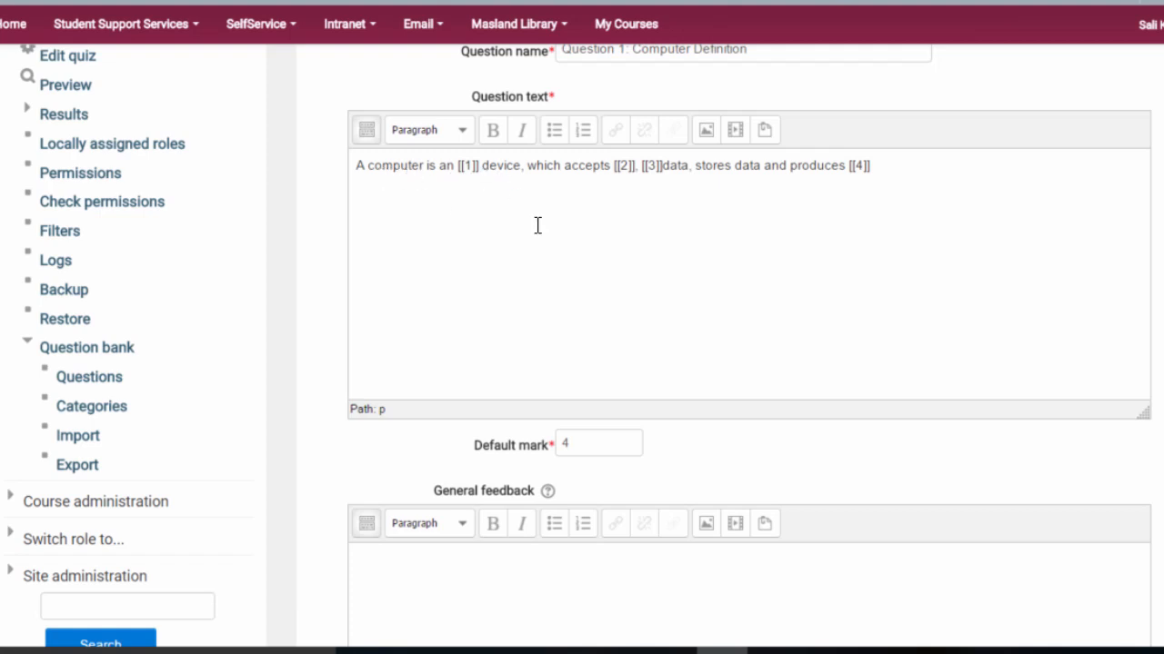
pyautogui.scroll(-3)
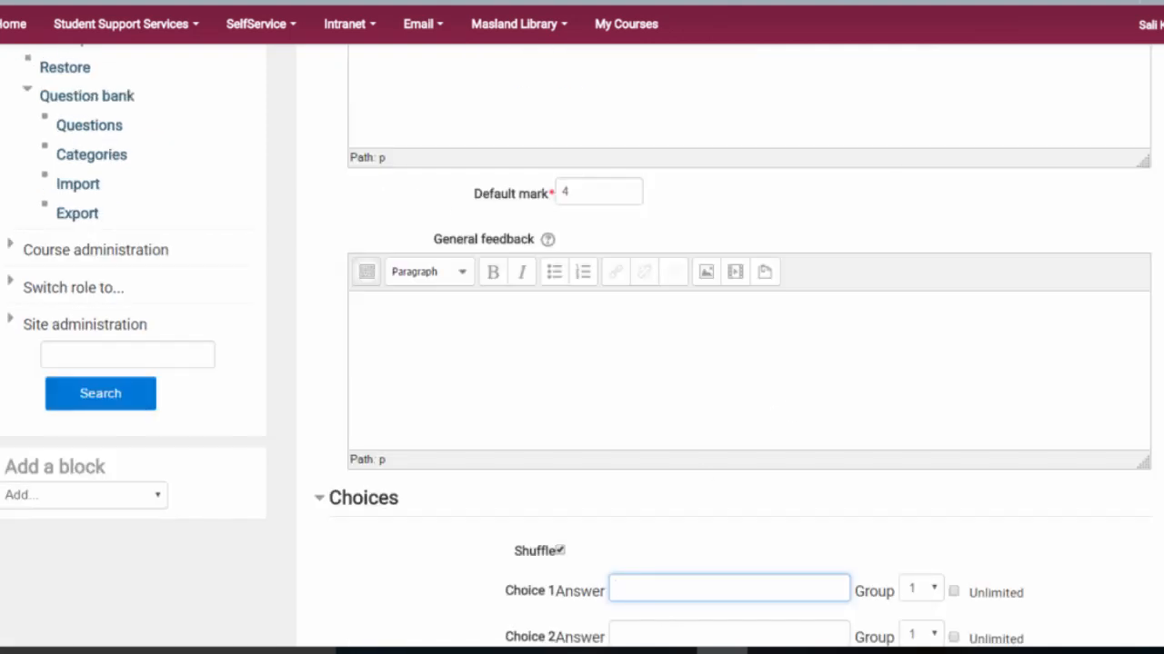
pyautogui.write('electronic')
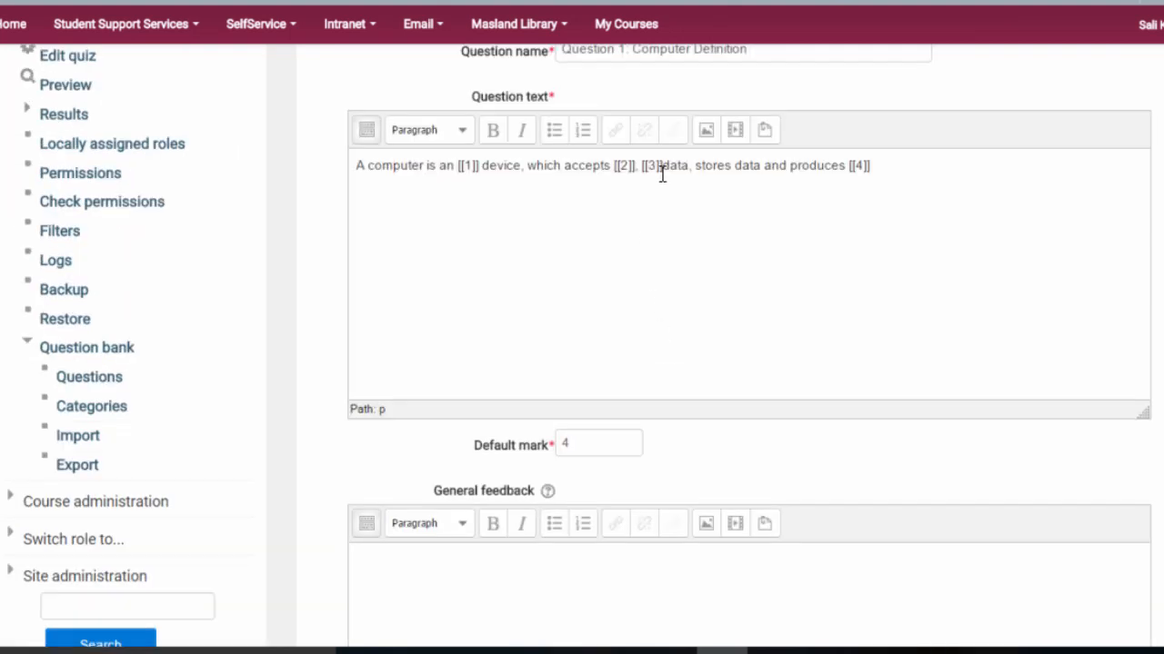
pyautogui.scroll(-3)
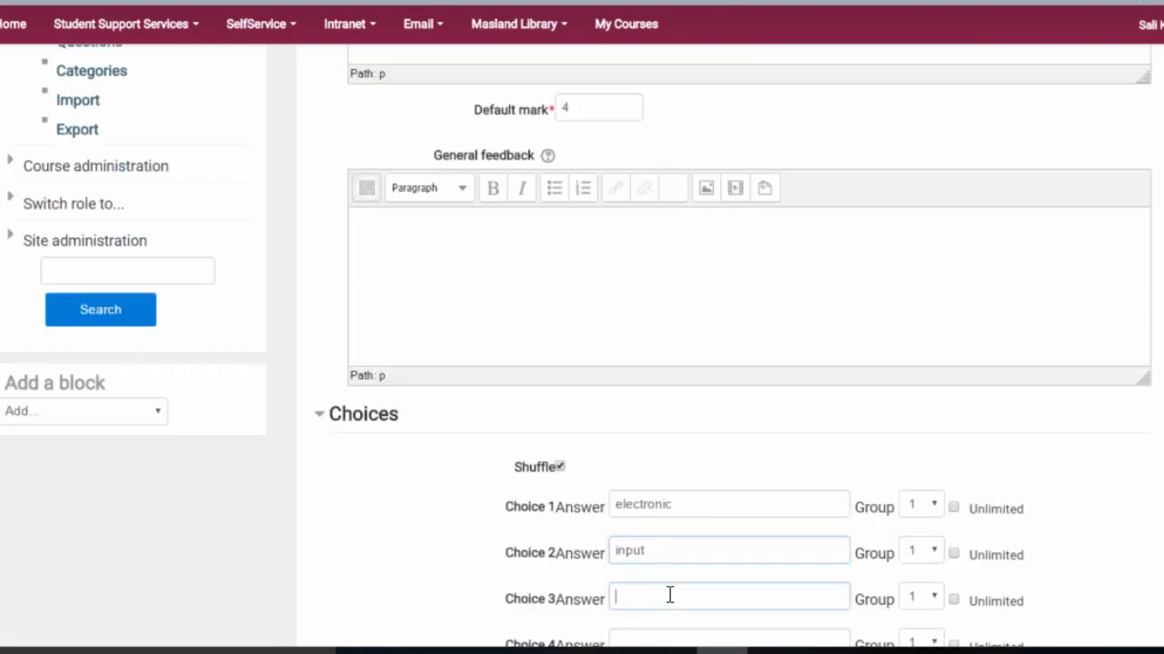
pyautogui.write('process')
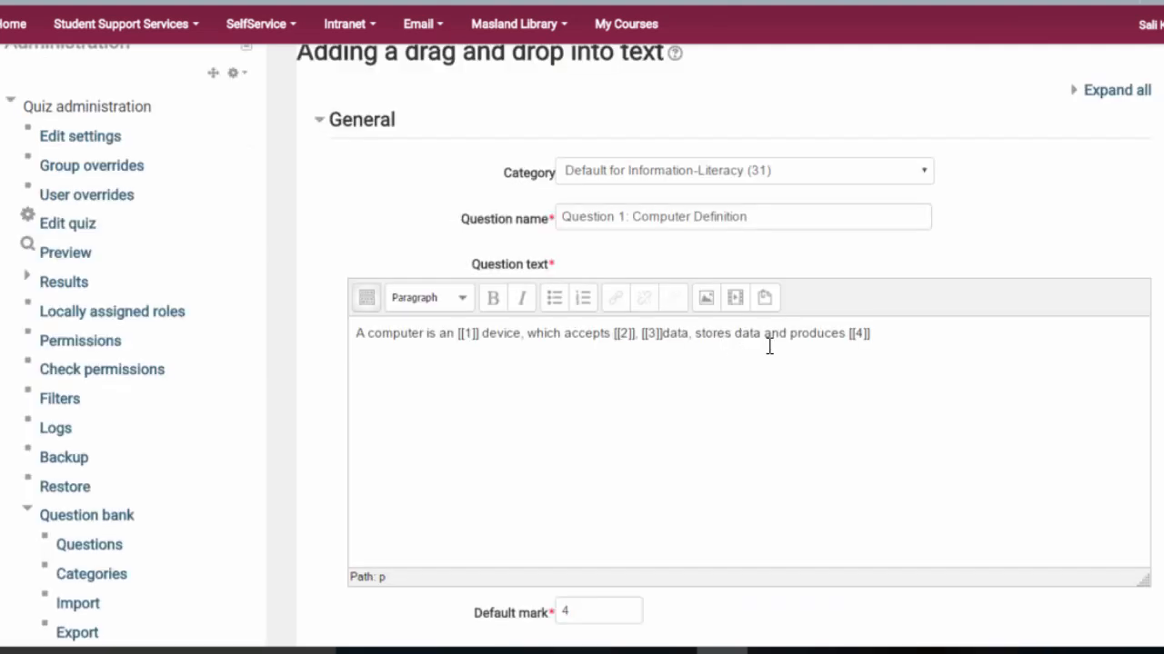
pyautogui.moveTo(778, 405)
pyautogui.write('output')
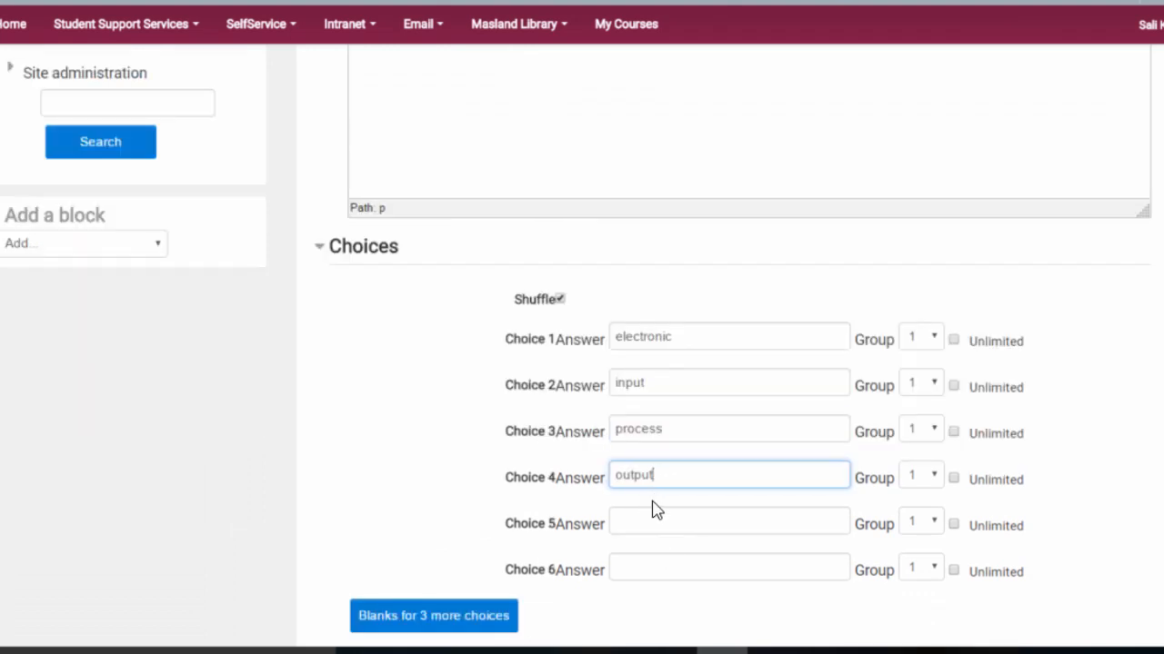
pyautogui.moveTo(627, 375)
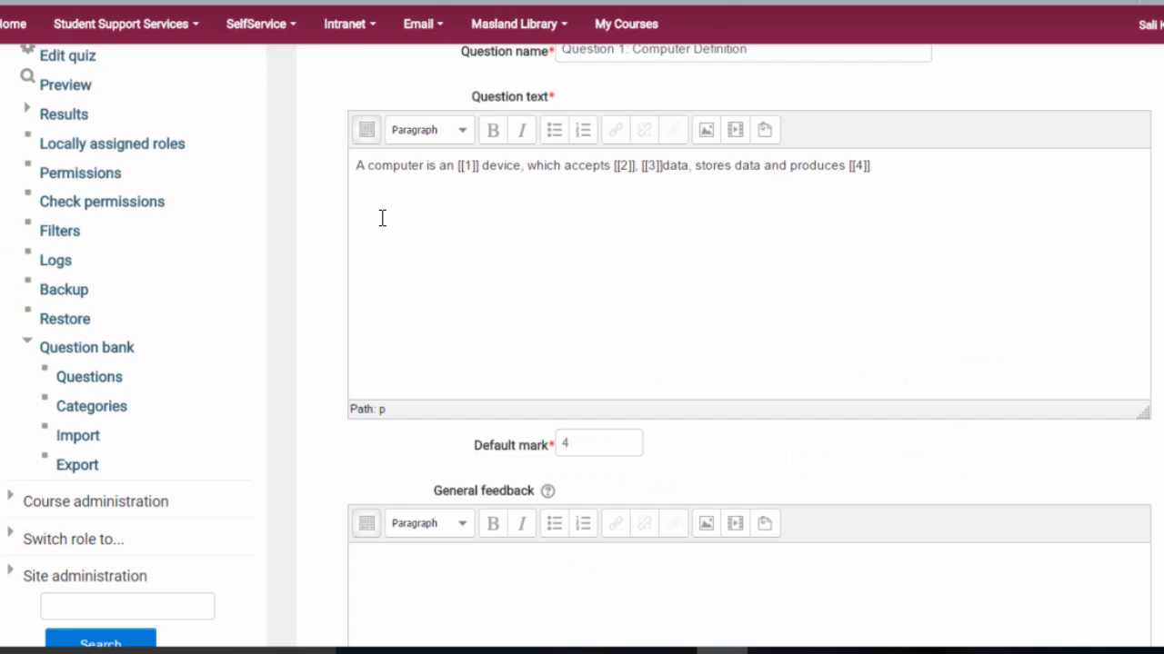
pyautogui.moveTo(519, 247)
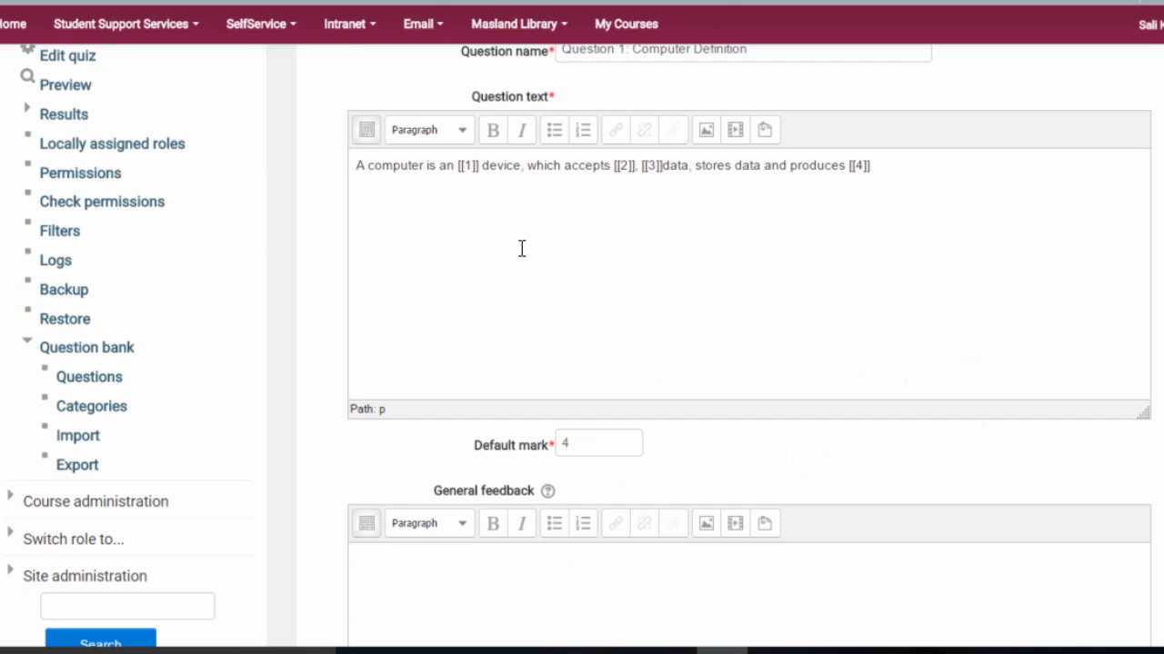
pyautogui.moveTo(847, 253)
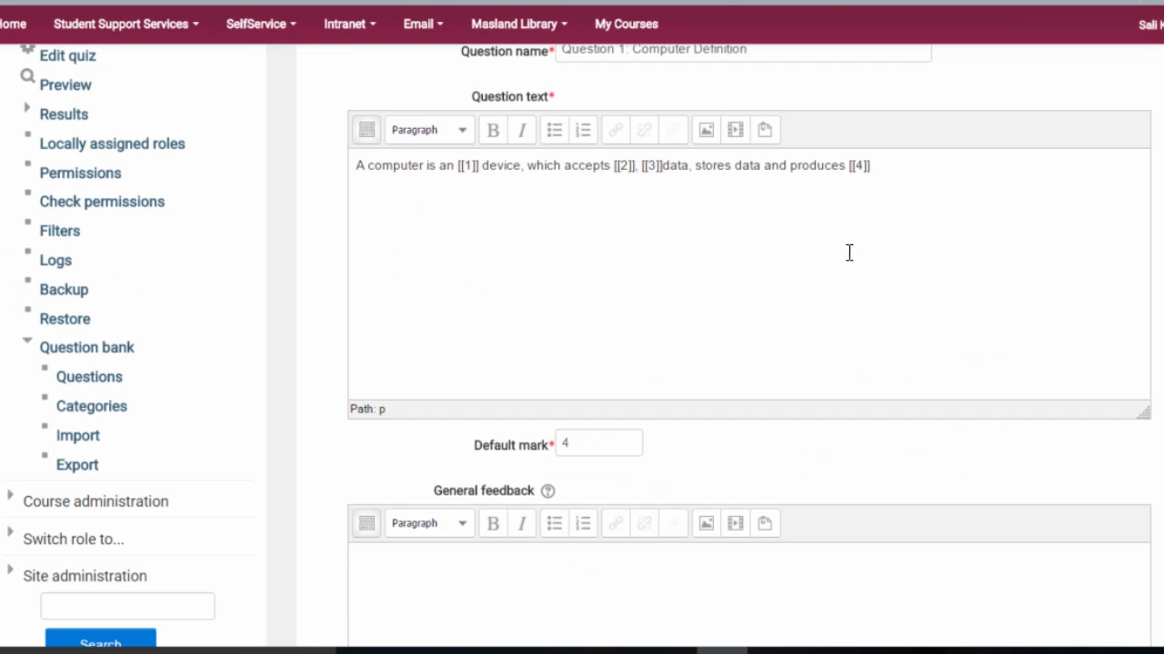
pyautogui.moveTo(836, 218)
pyautogui.write('output')
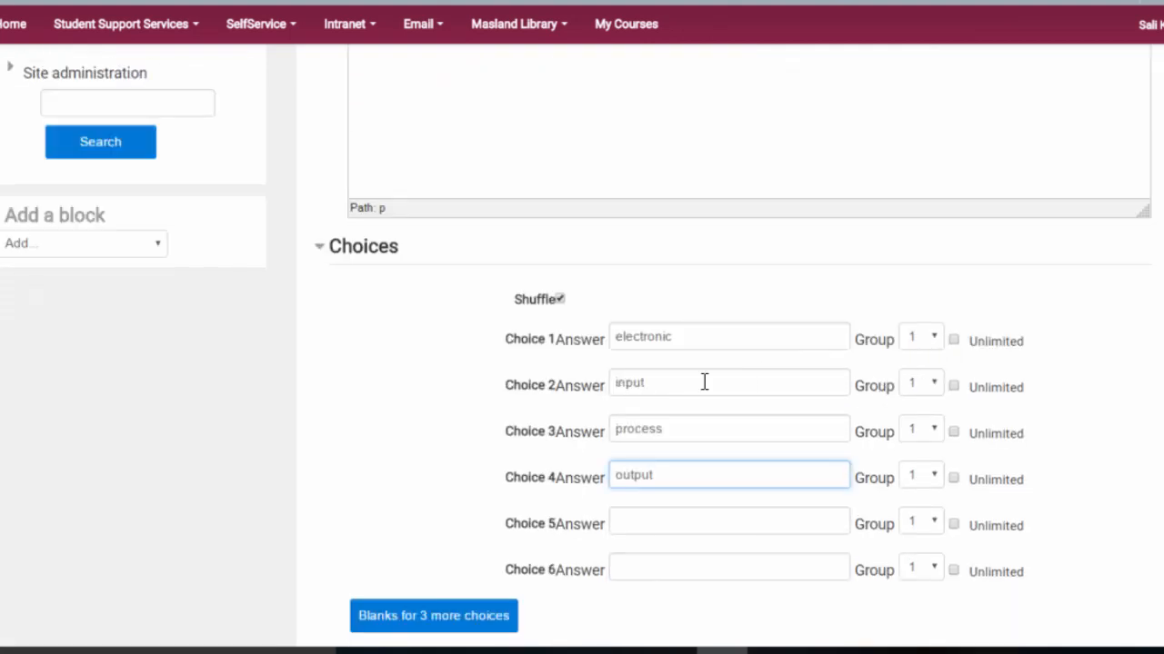
pyautogui.moveTo(931, 349)
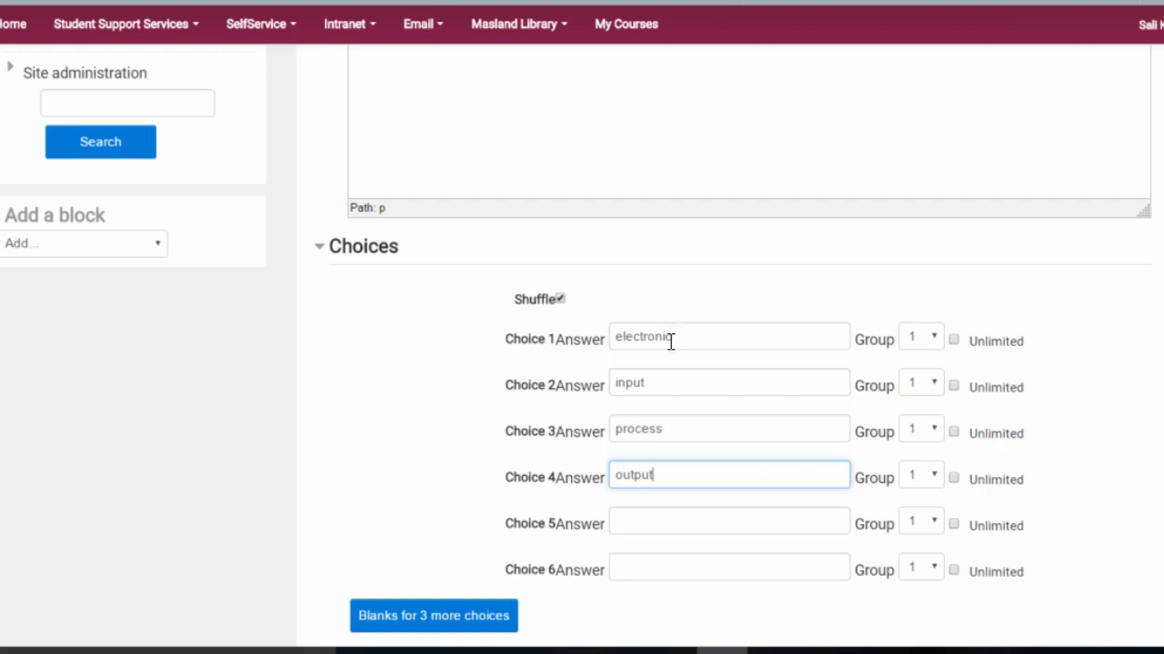
pyautogui.moveTo(912, 399)
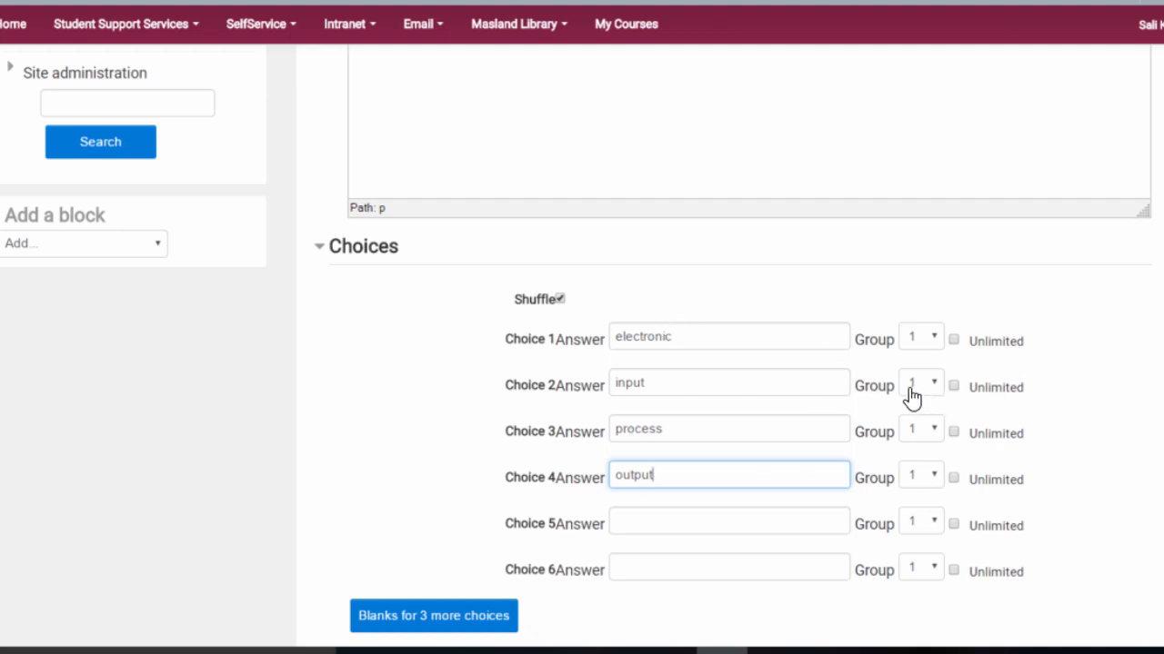
pyautogui.click(727, 336)
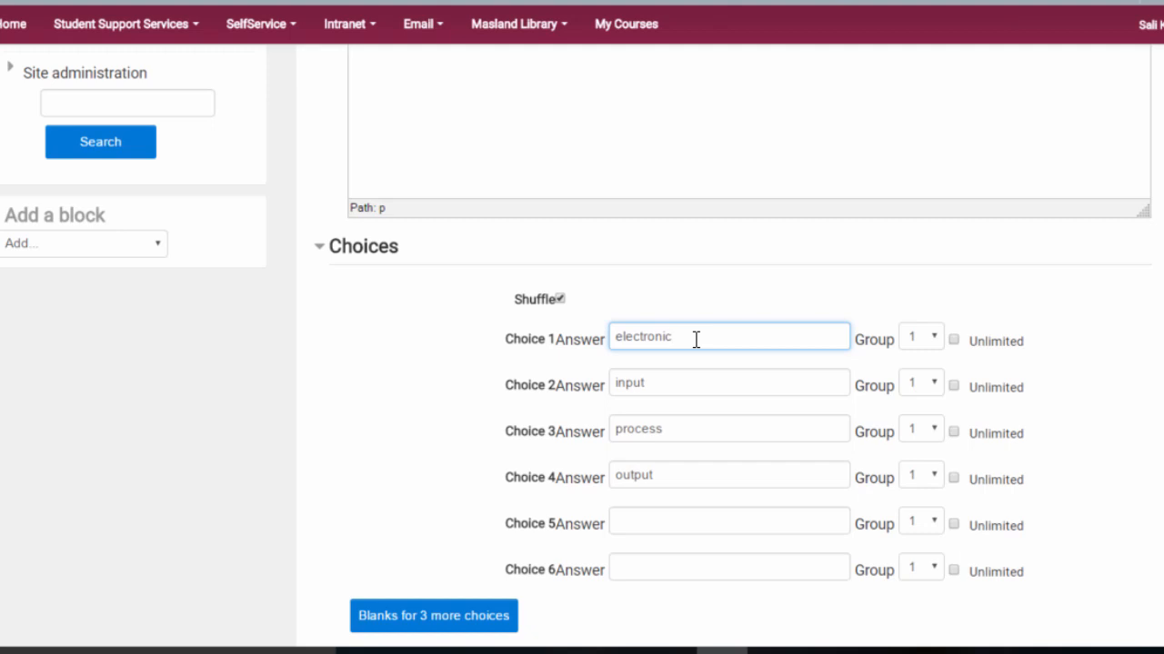
pyautogui.moveTo(771, 396)
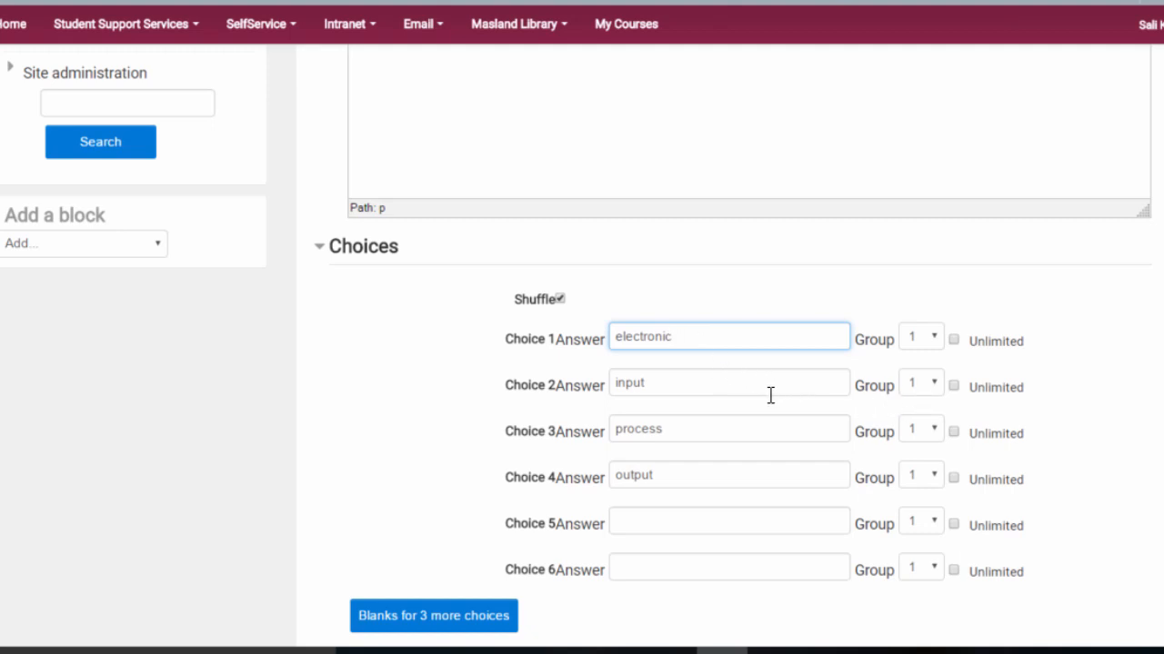
pyautogui.click(920, 382)
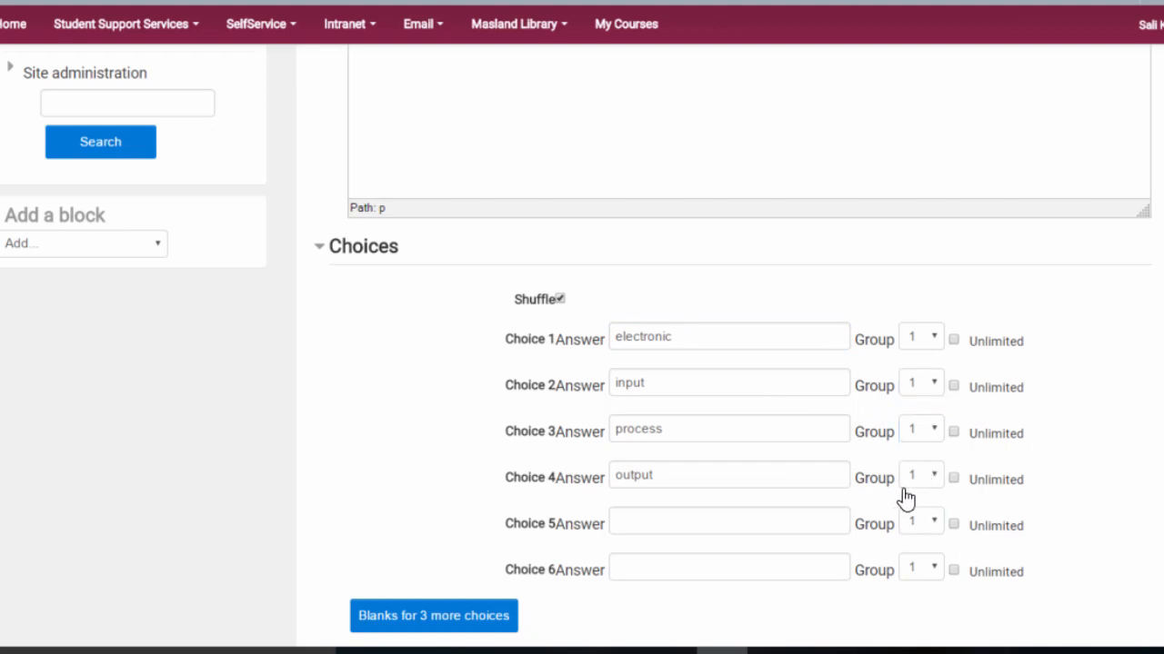
pyautogui.moveTo(862, 502)
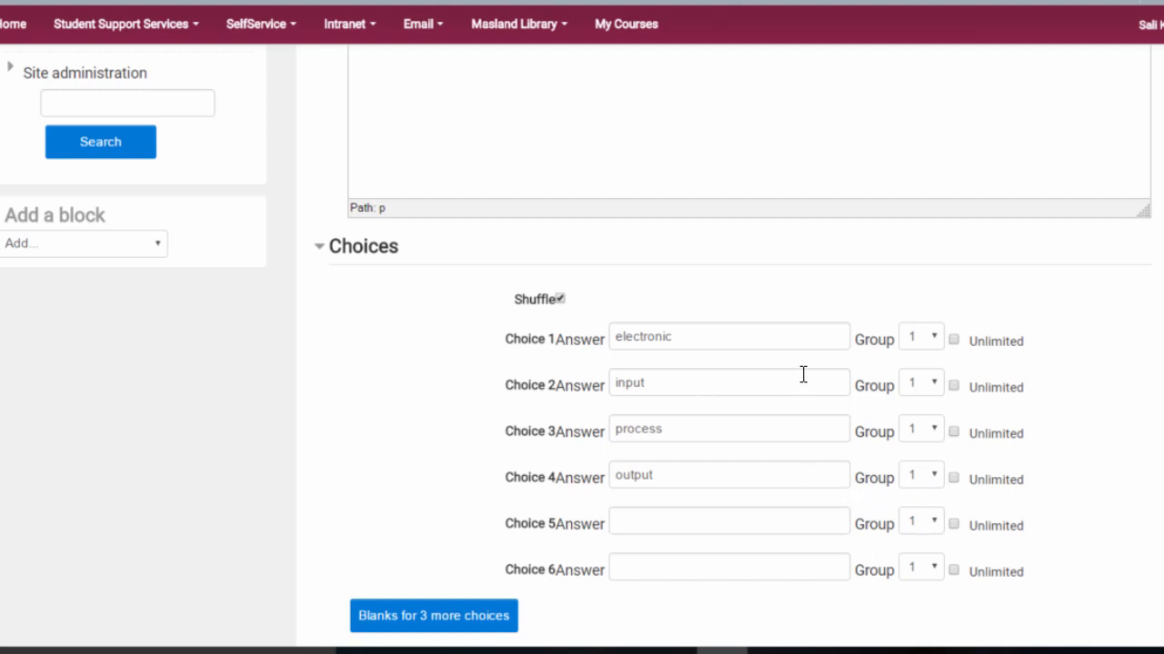
pyautogui.moveTo(889, 400)
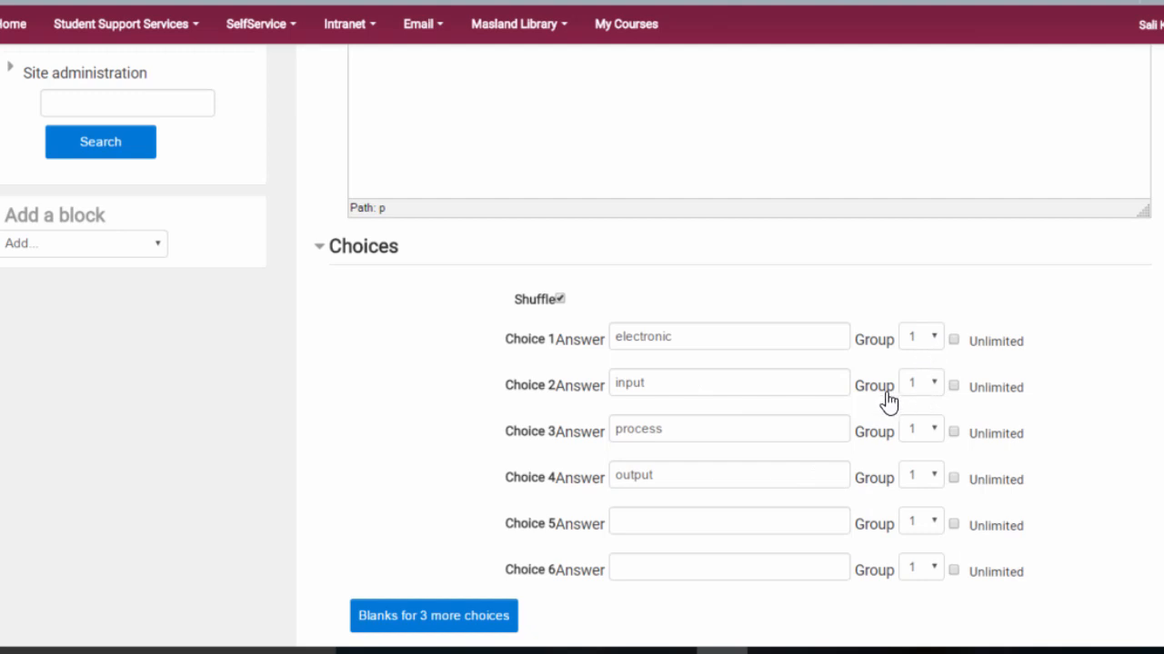
pyautogui.moveTo(876, 396)
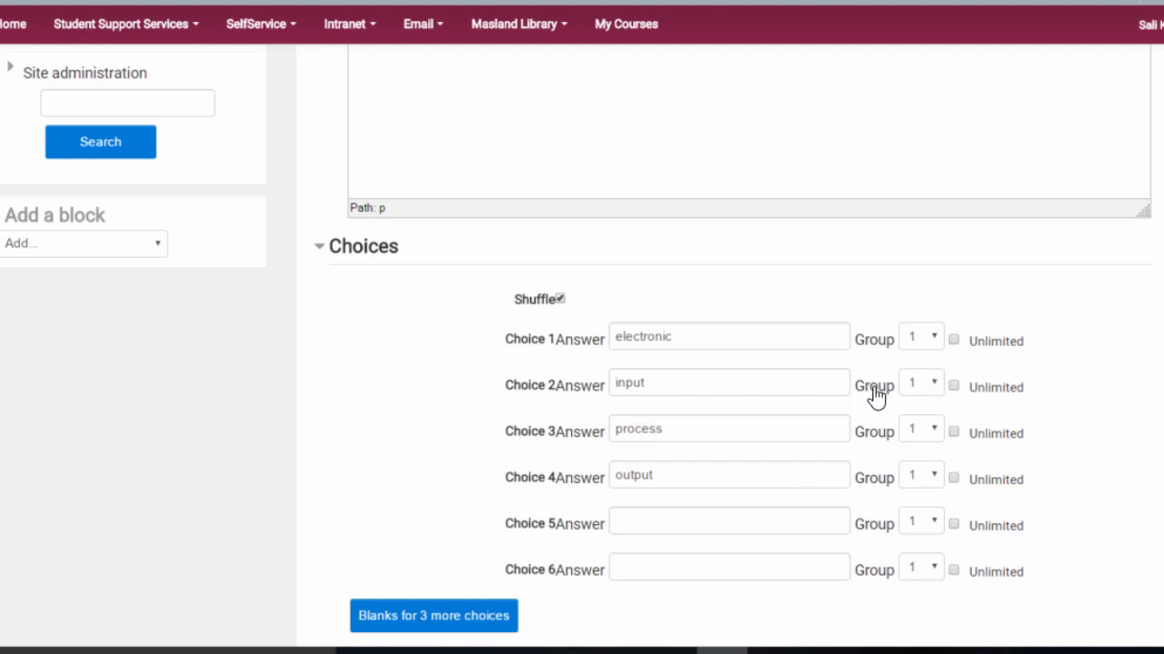
pyautogui.moveTo(989, 437)
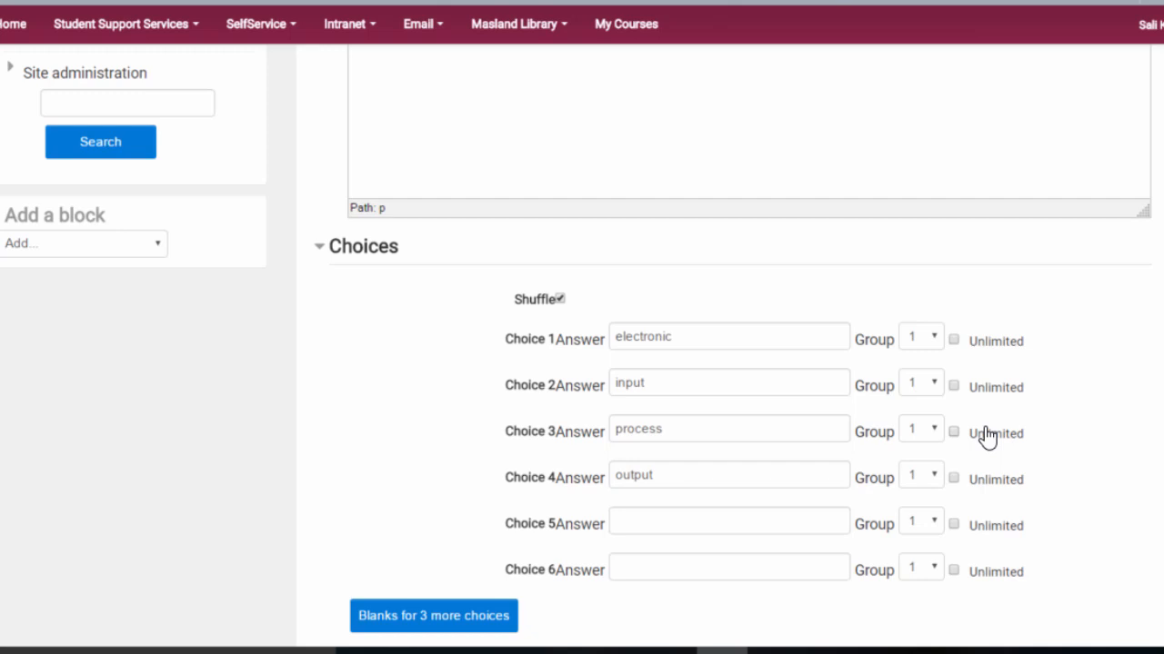
pyautogui.moveTo(946, 349)
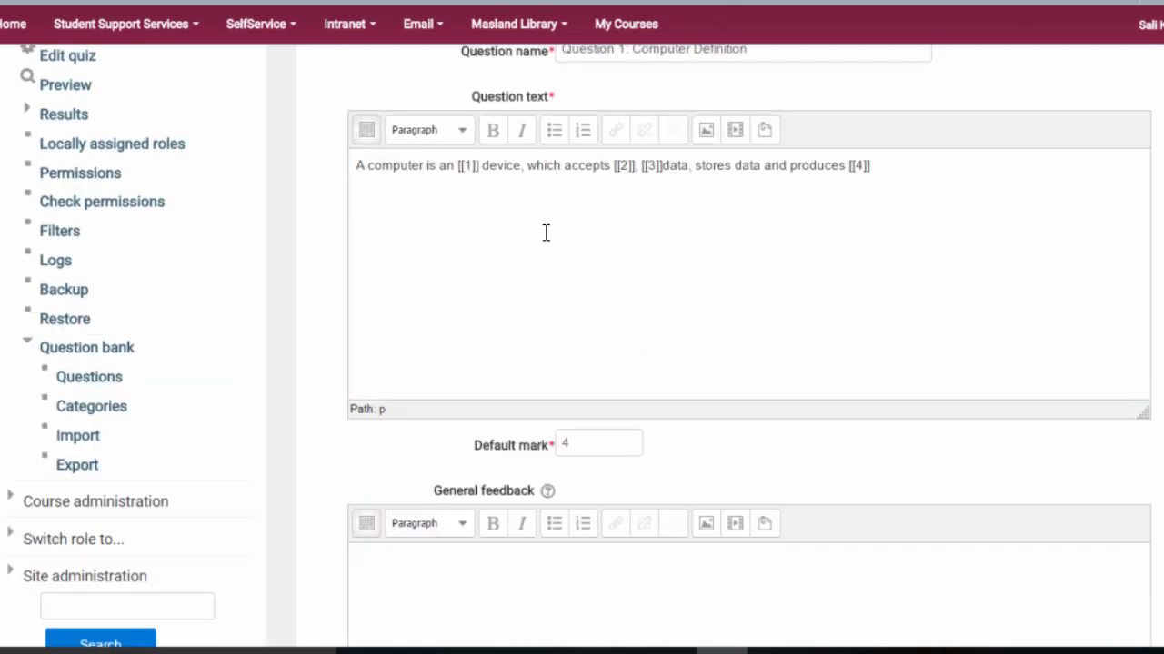
pyautogui.moveTo(513, 187)
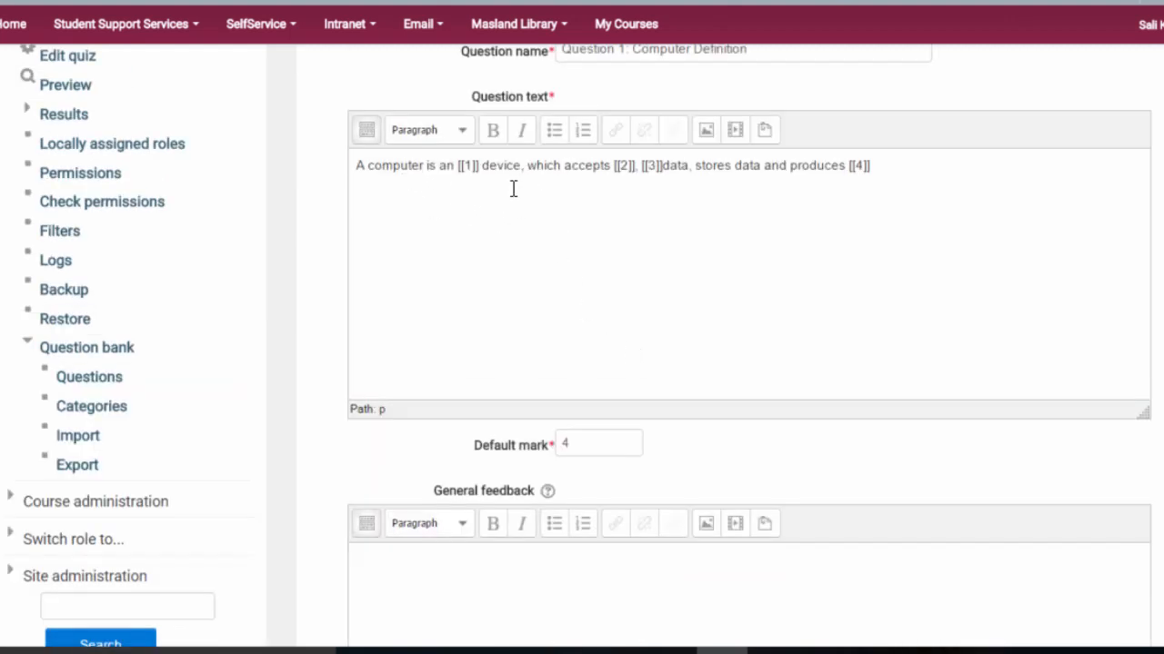
pyautogui.scroll(-3)
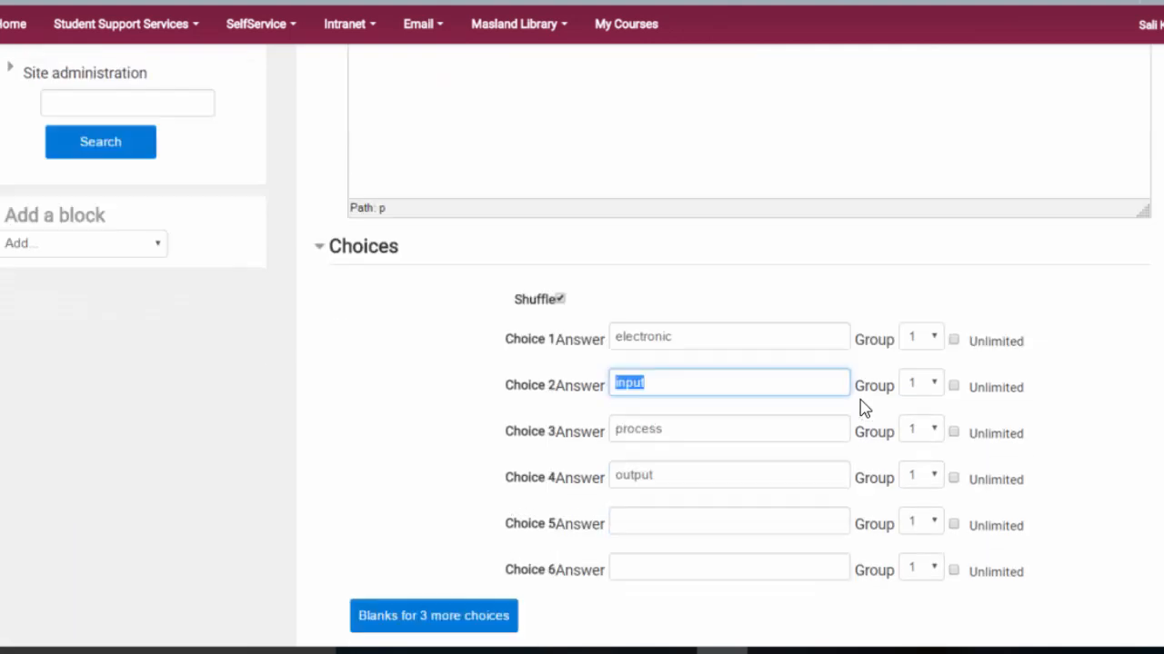
pyautogui.scroll(-3)
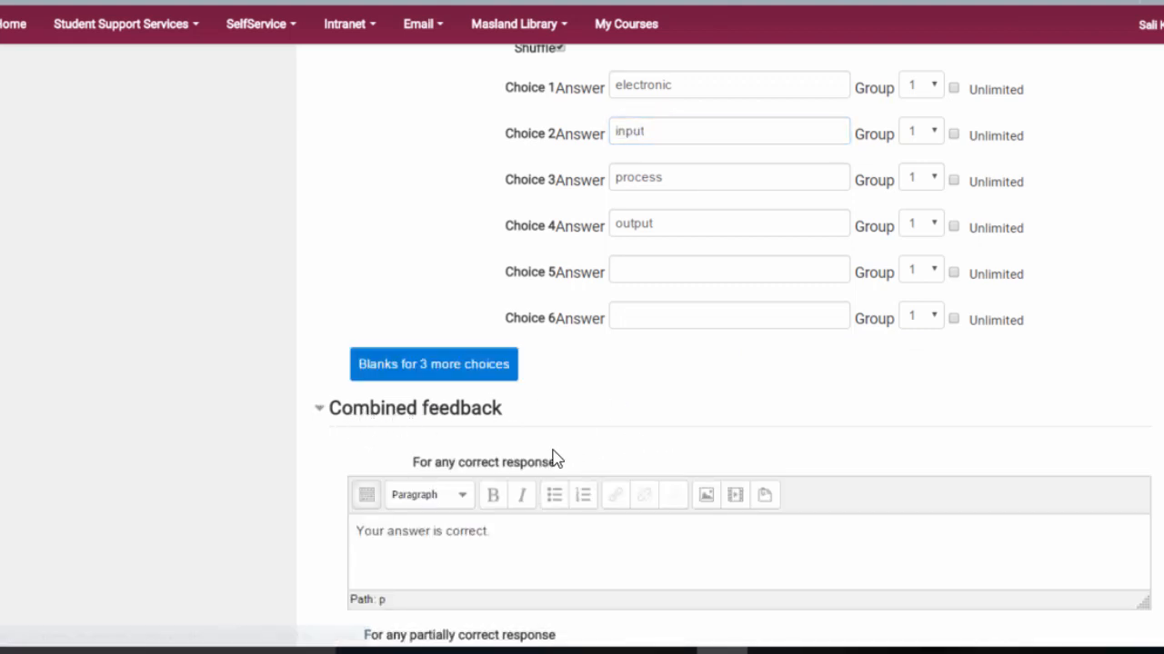
# Step: Save the question so Quiz 2 lists 'Question 1: Computer Definition' worth 4 marks
pyautogui.scroll(-3)
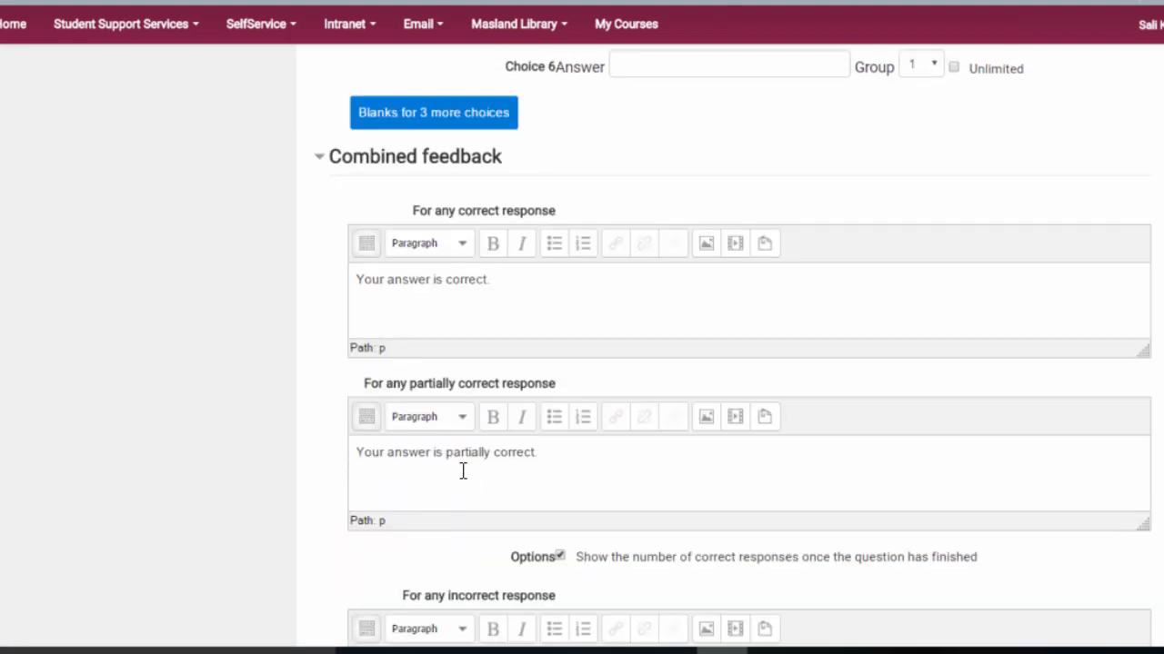
pyautogui.scroll(-3)
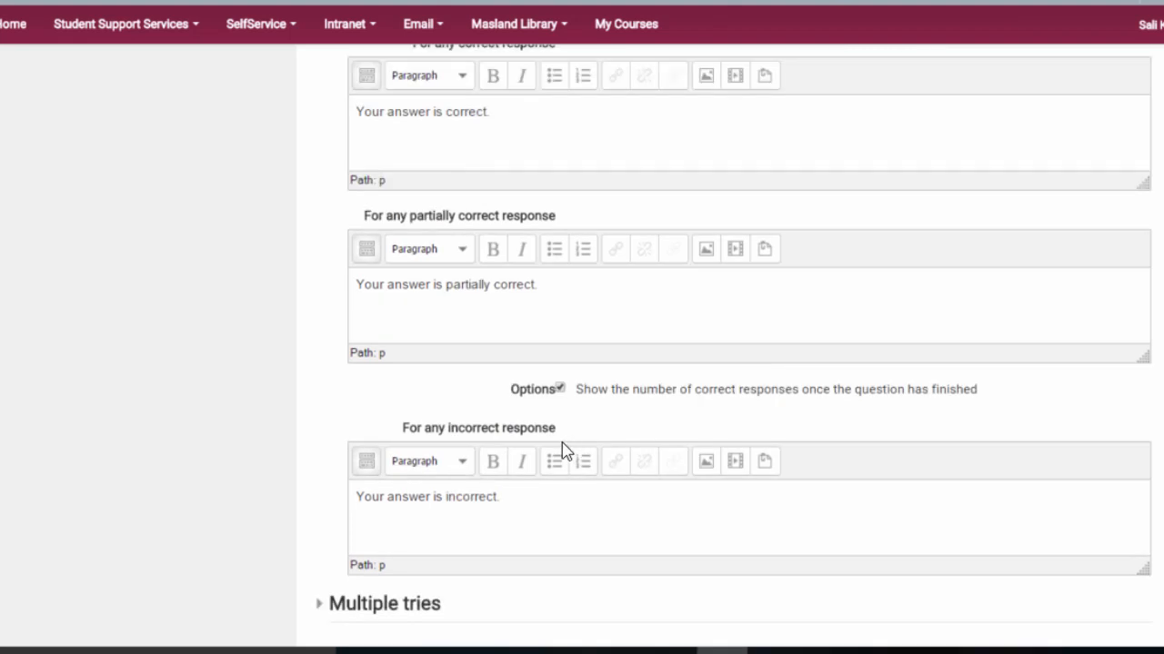
pyautogui.scroll(-3)
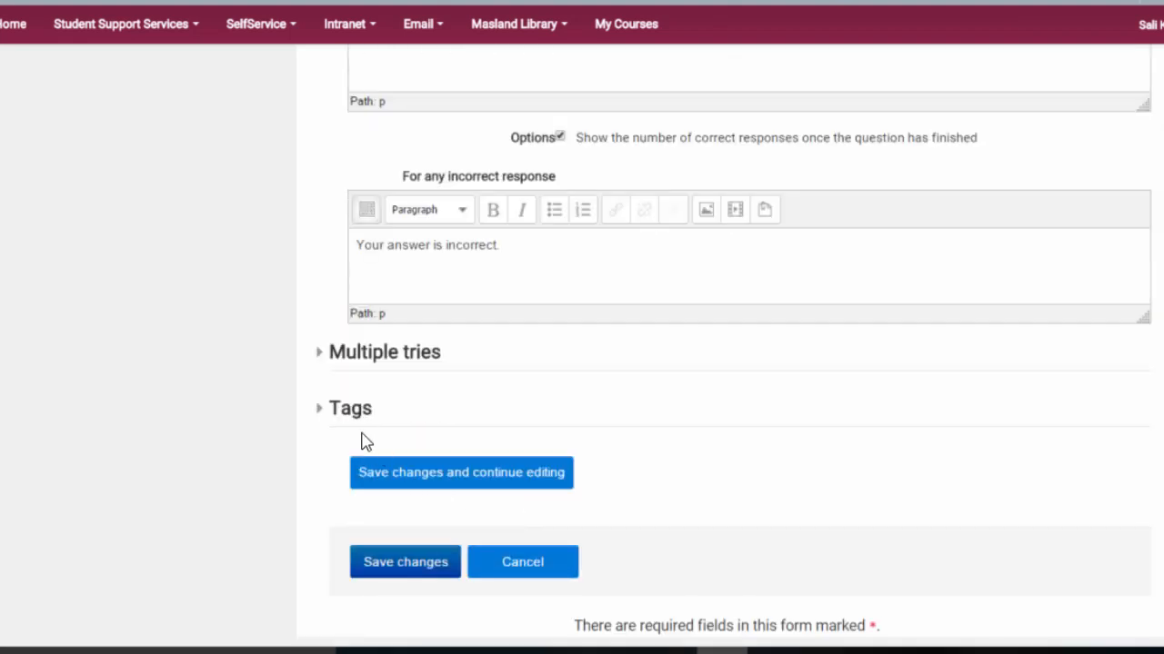
pyautogui.click(318, 353)
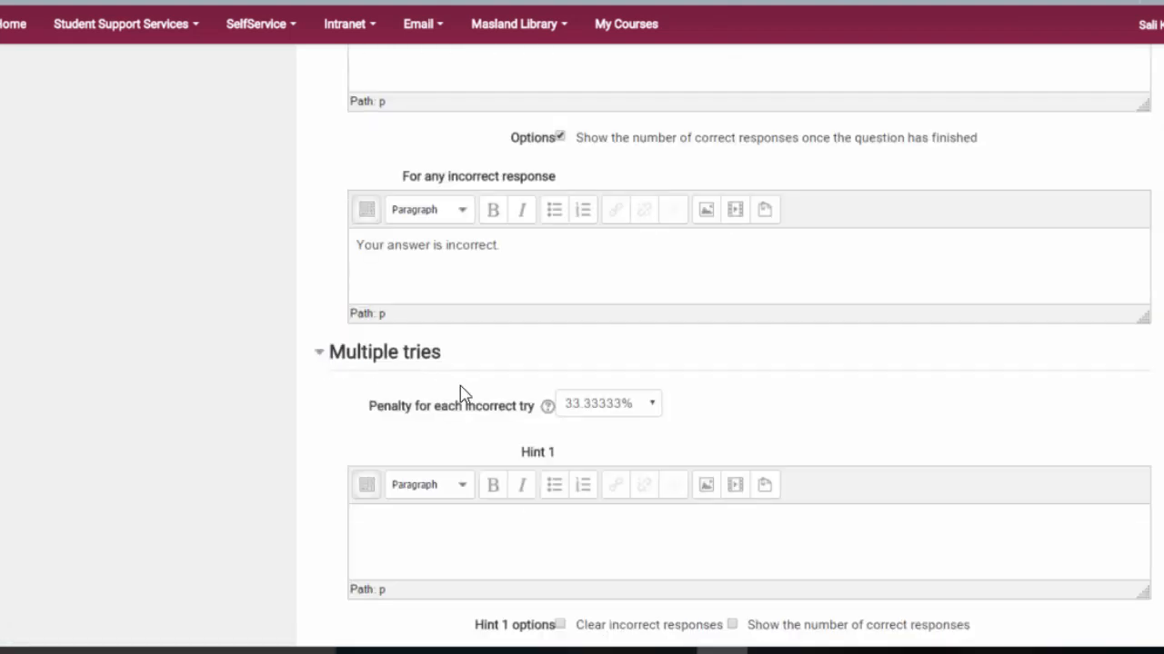
pyautogui.moveTo(585, 420)
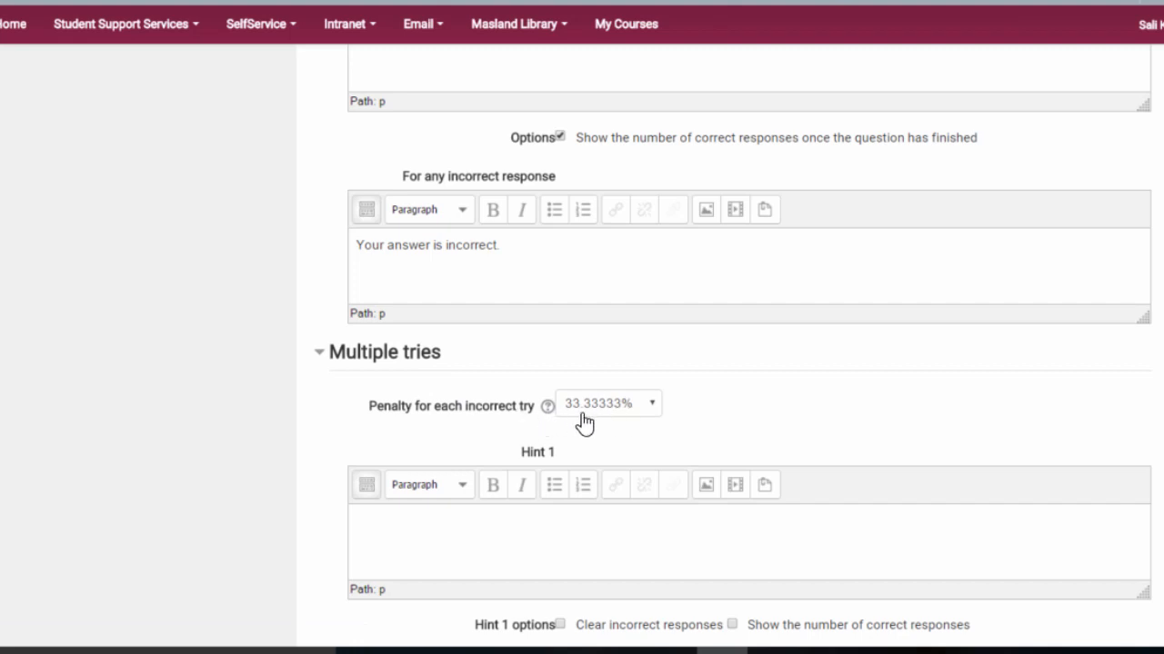
pyautogui.moveTo(643, 418)
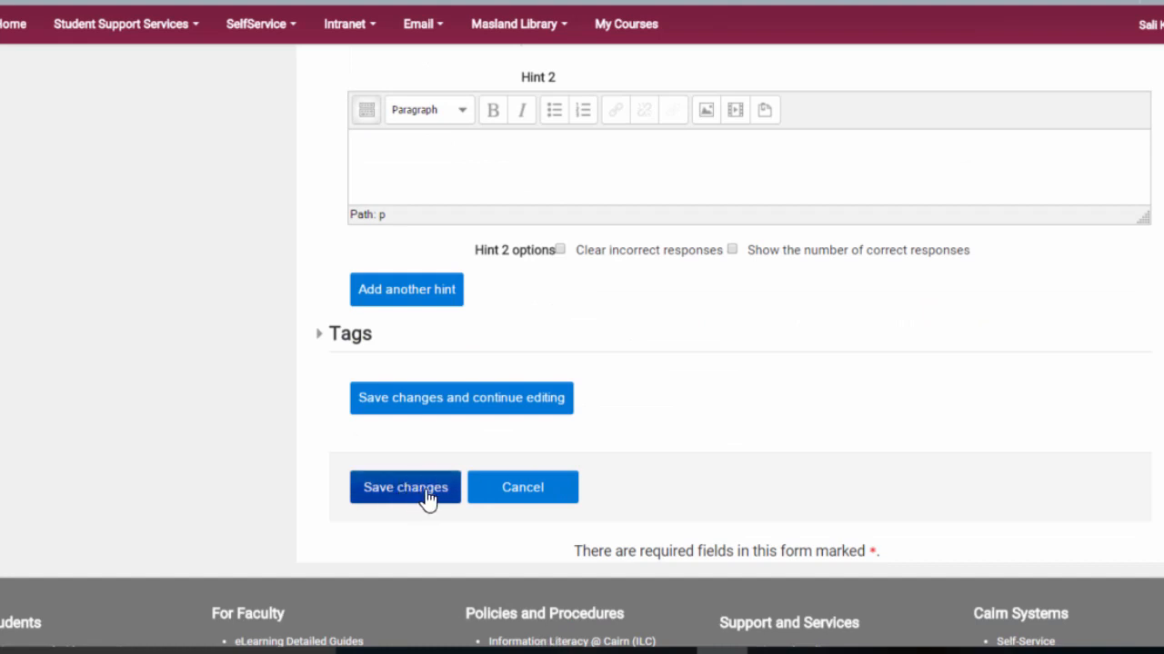
pyautogui.click(403, 488)
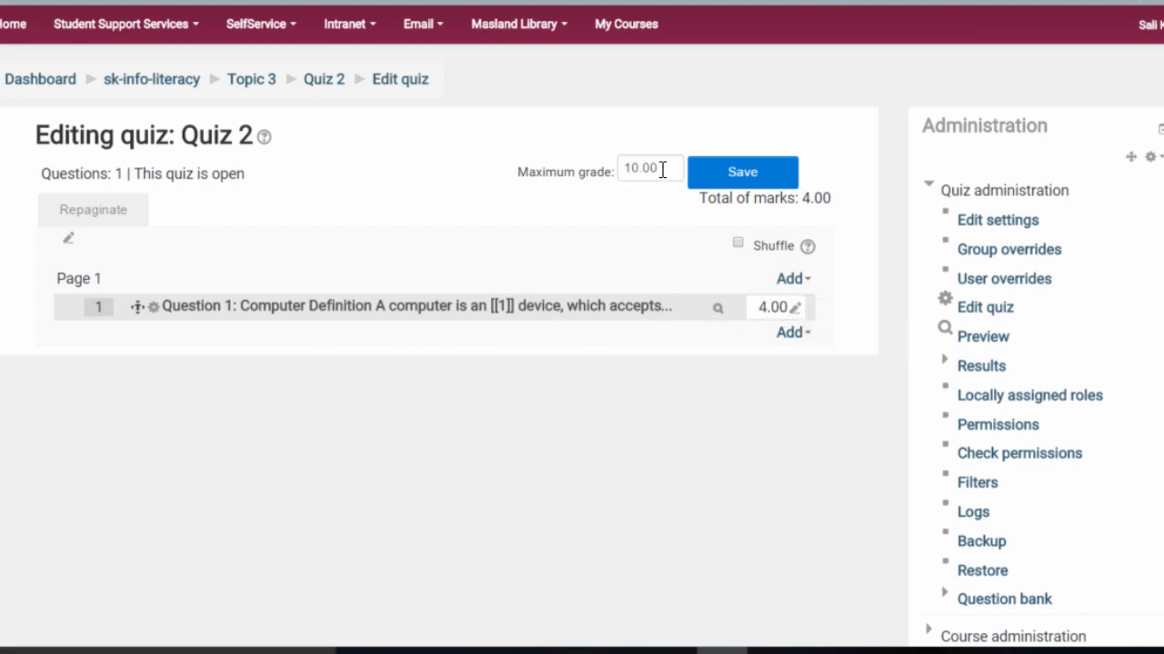
# Step: Set Quiz 2's maximum grade to 100, save it, and start a quiz preview
pyautogui.write('11')
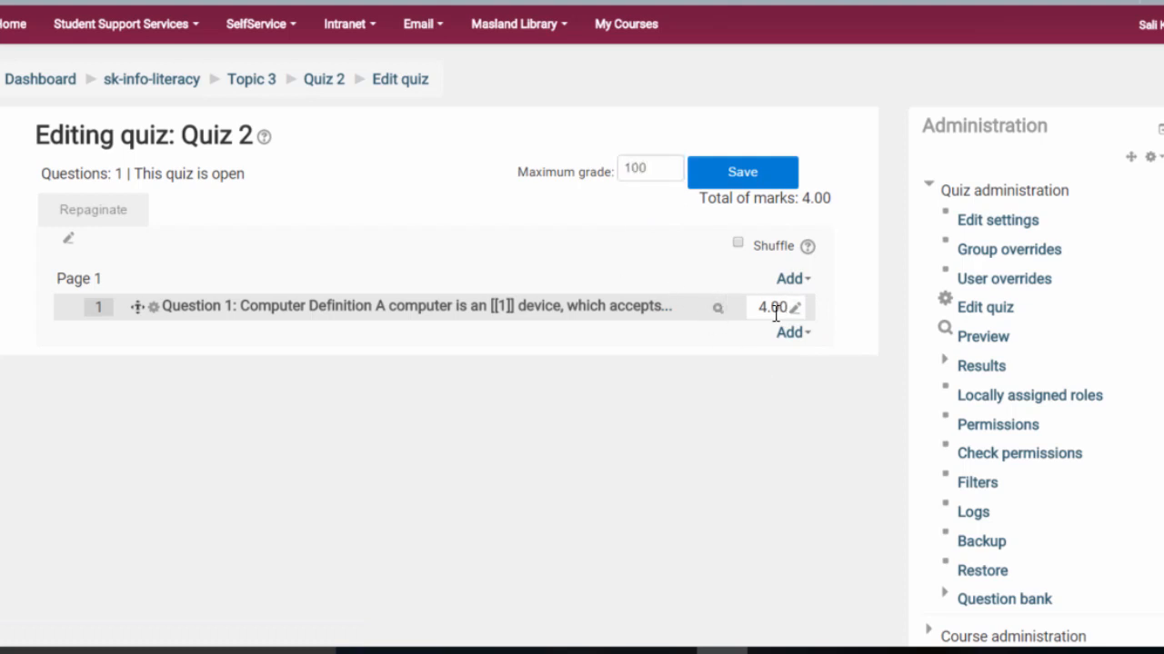
pyautogui.moveTo(773, 306)
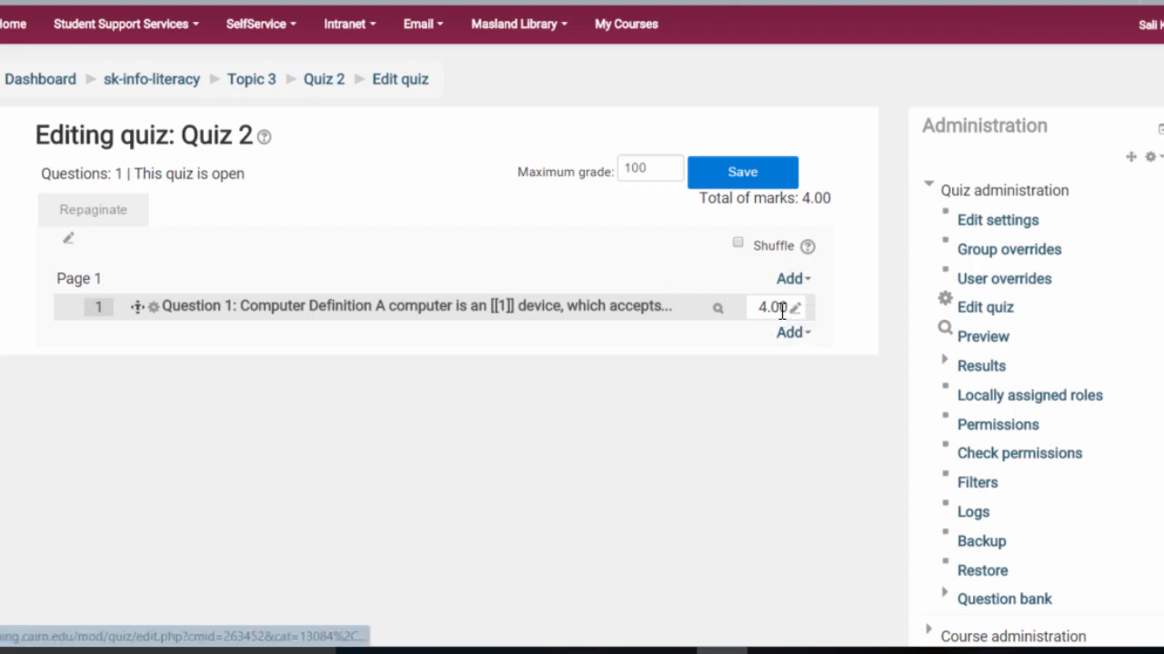
pyautogui.click(795, 307)
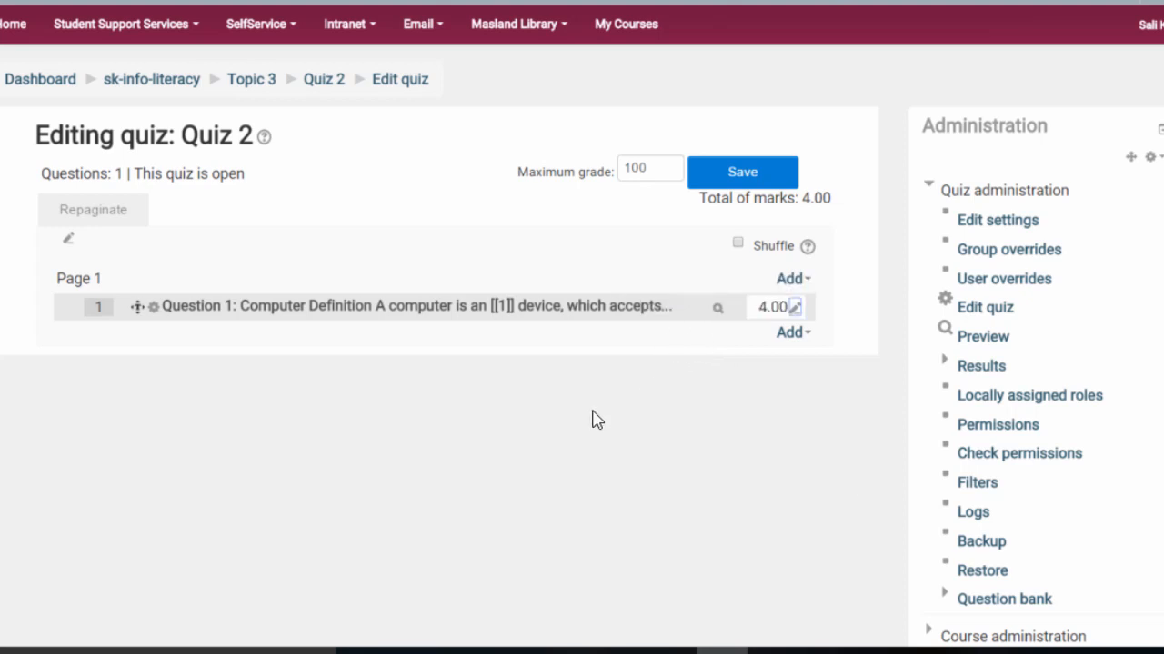
pyautogui.moveTo(716, 307)
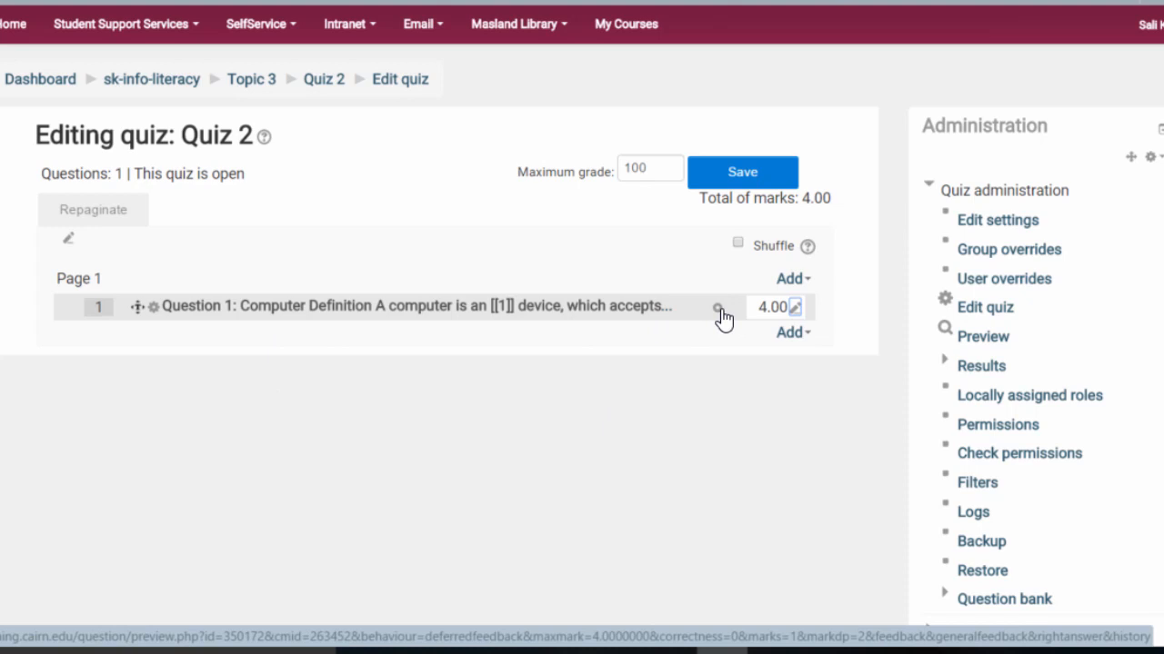
pyautogui.moveTo(718, 309)
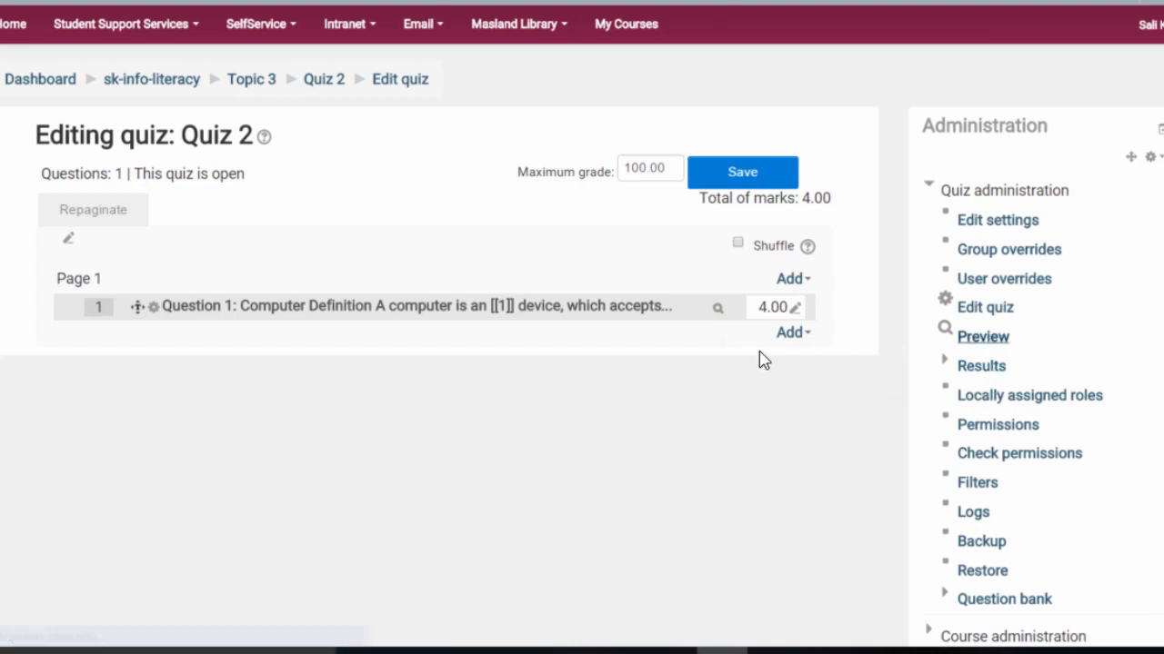
pyautogui.click(981, 336)
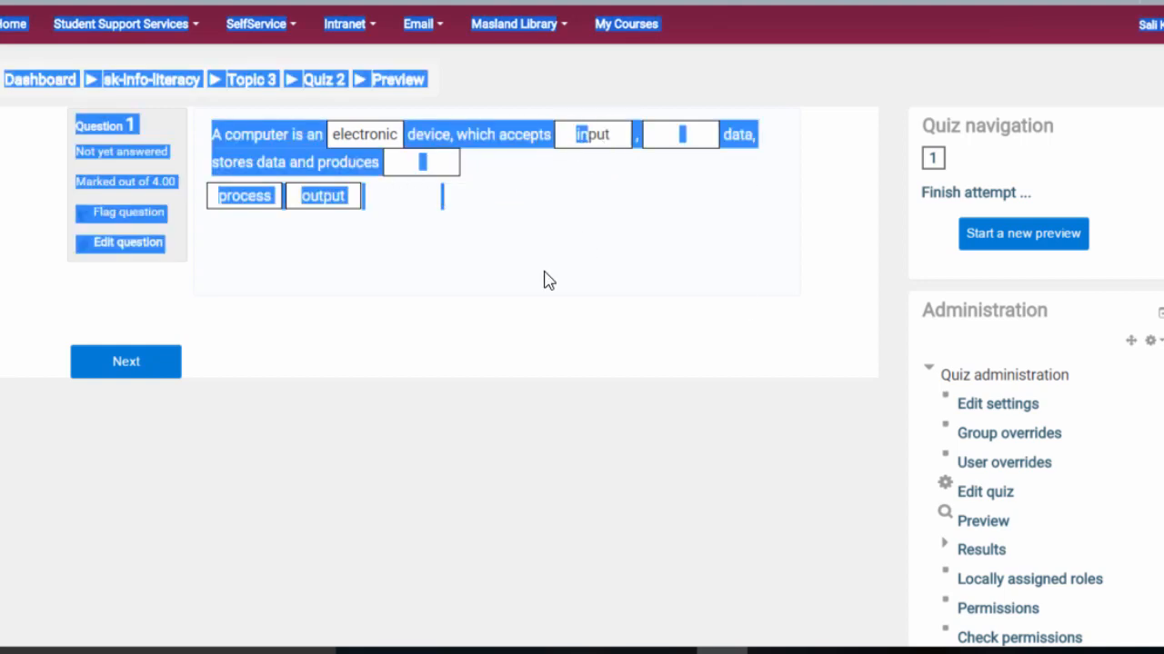
# Step: Place process and output into the last two blanks and continue to the attempt summary
pyautogui.moveTo(244, 196); pyautogui.dragTo(680, 135)
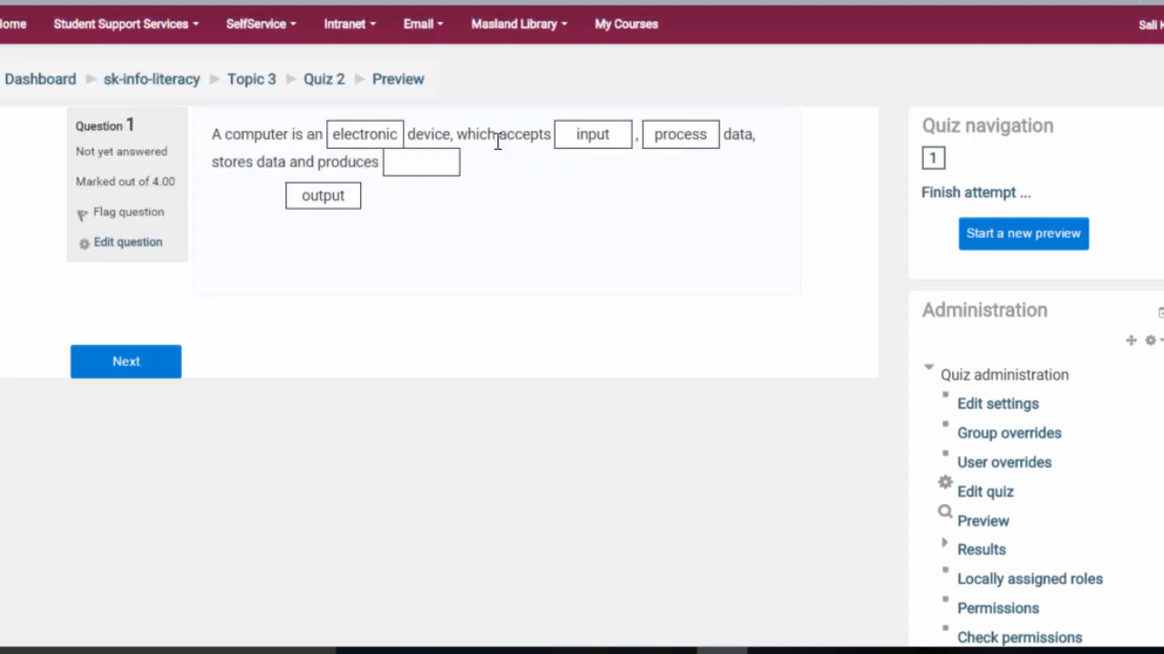
pyautogui.moveTo(323, 197); pyautogui.dragTo(422, 162)
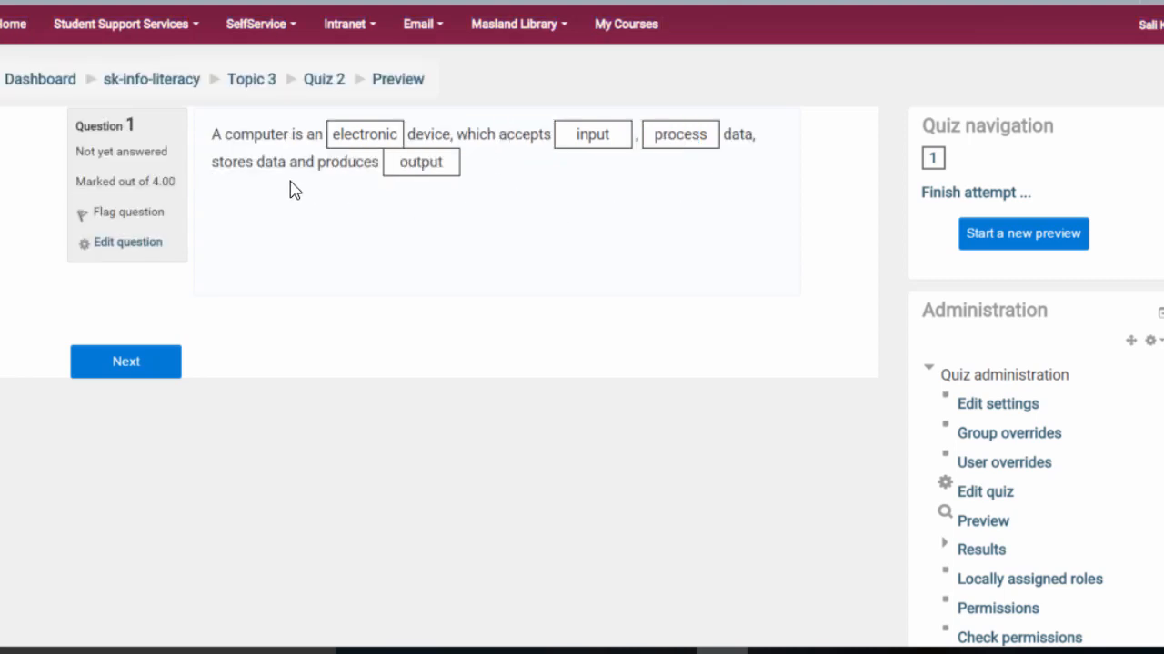
pyautogui.moveTo(327, 136)
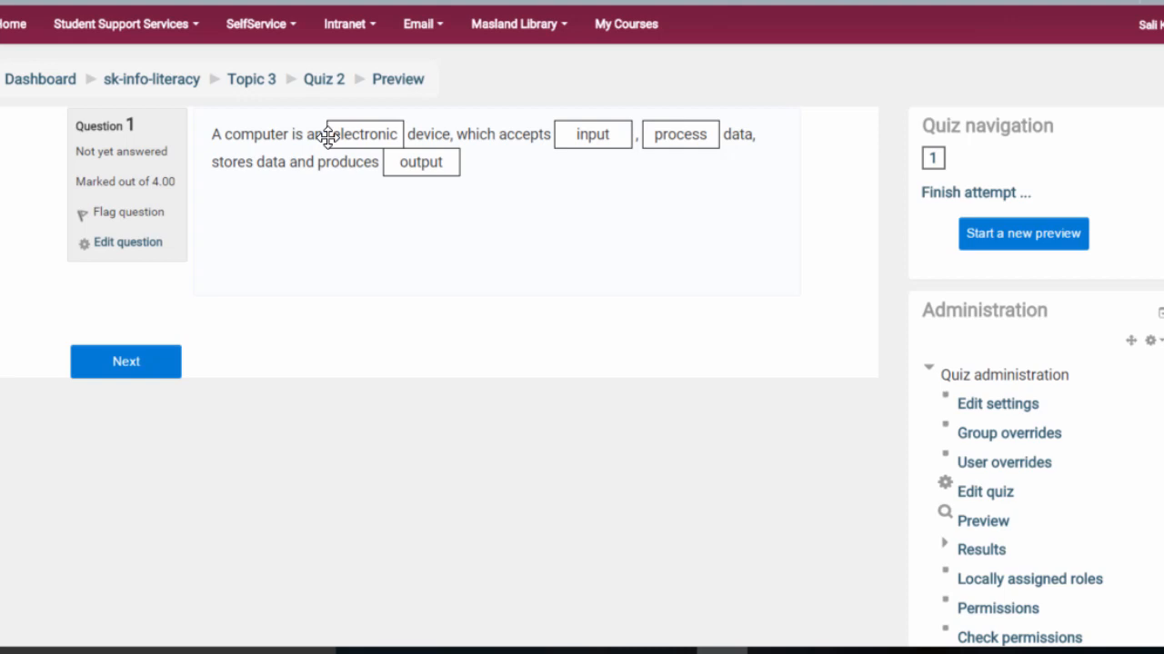
pyautogui.moveTo(125, 360)
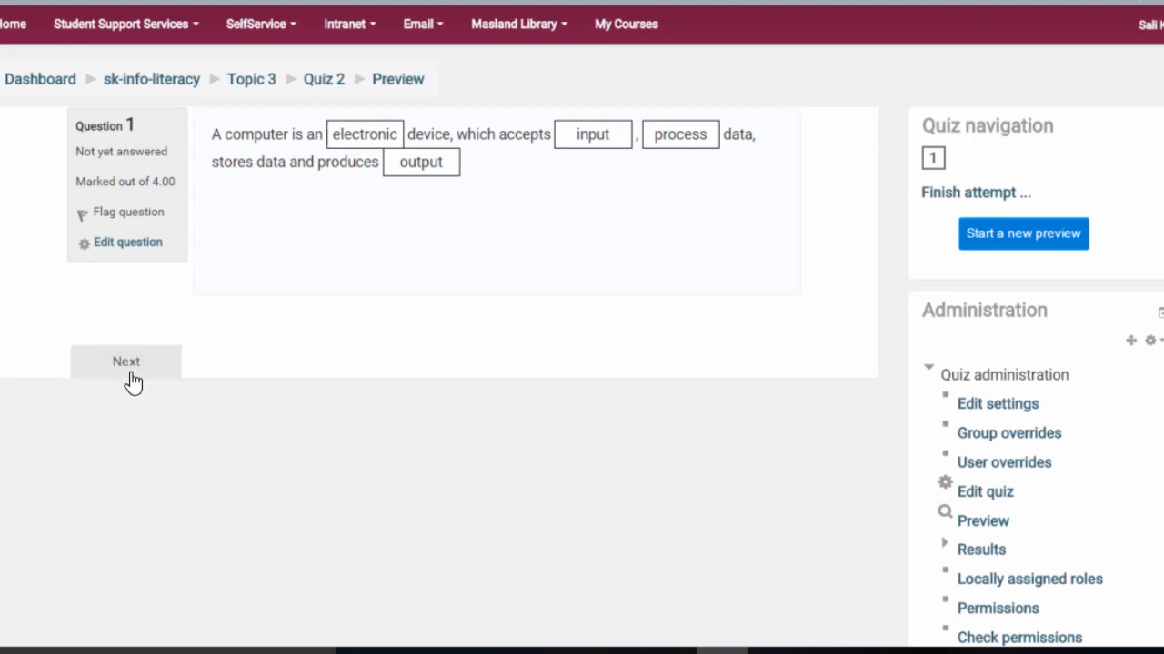
pyautogui.click(126, 360)
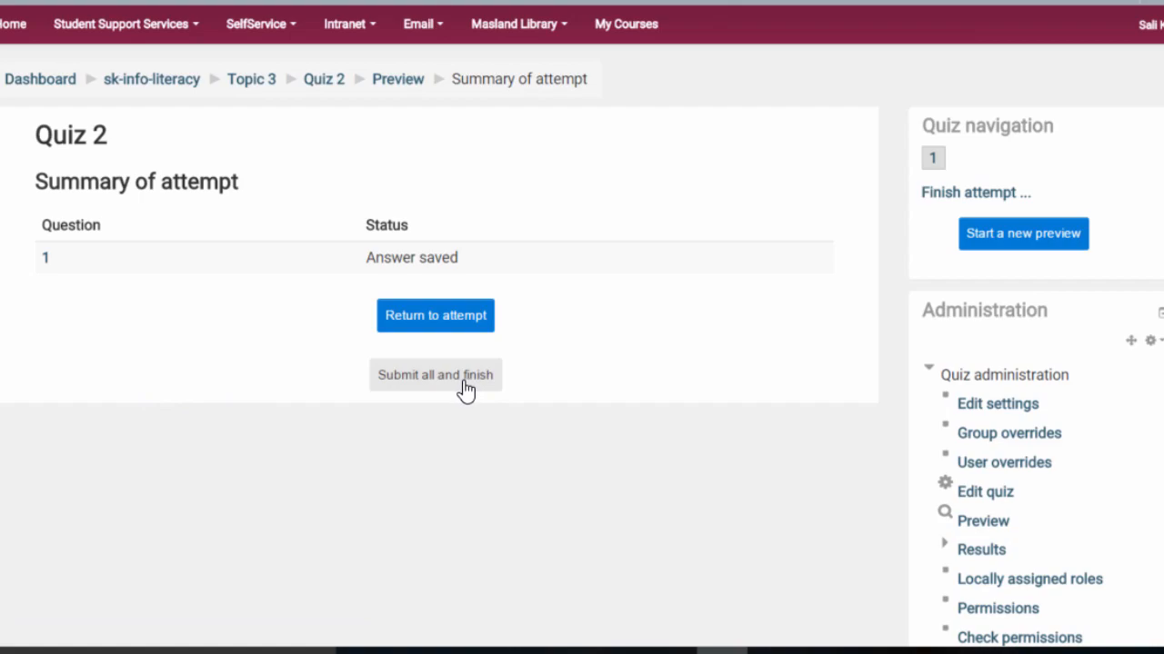
# Step: Submit all and finish, see the 100/100 grade, finish review and return to Edit quiz
pyautogui.click(434, 374)
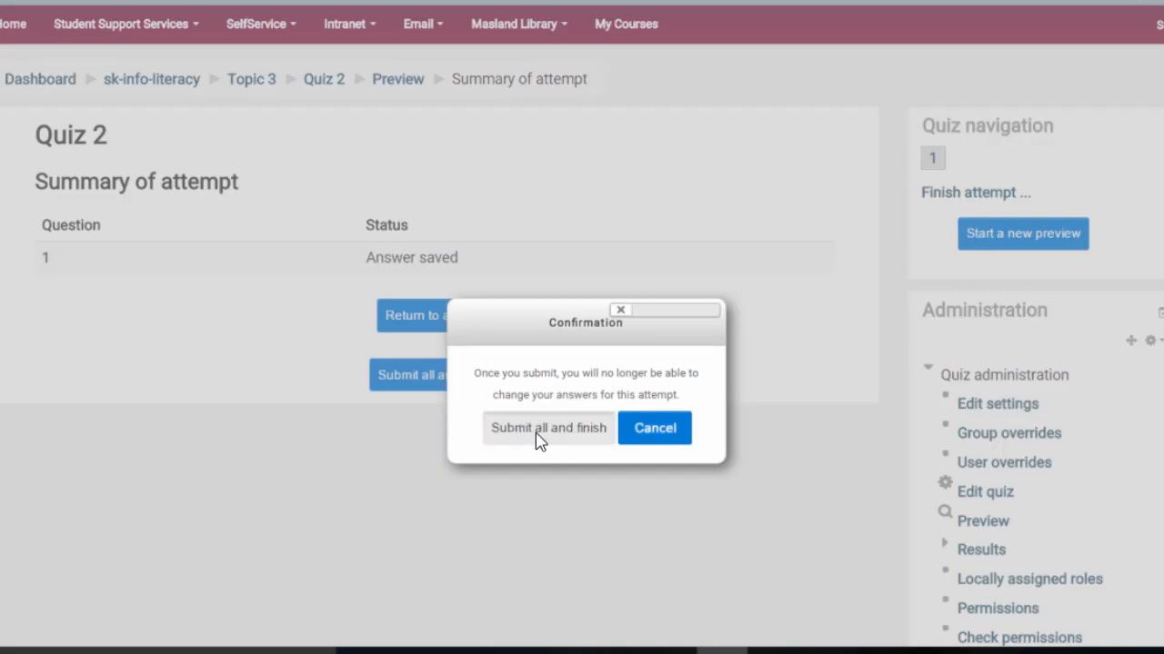
pyautogui.click(654, 427)
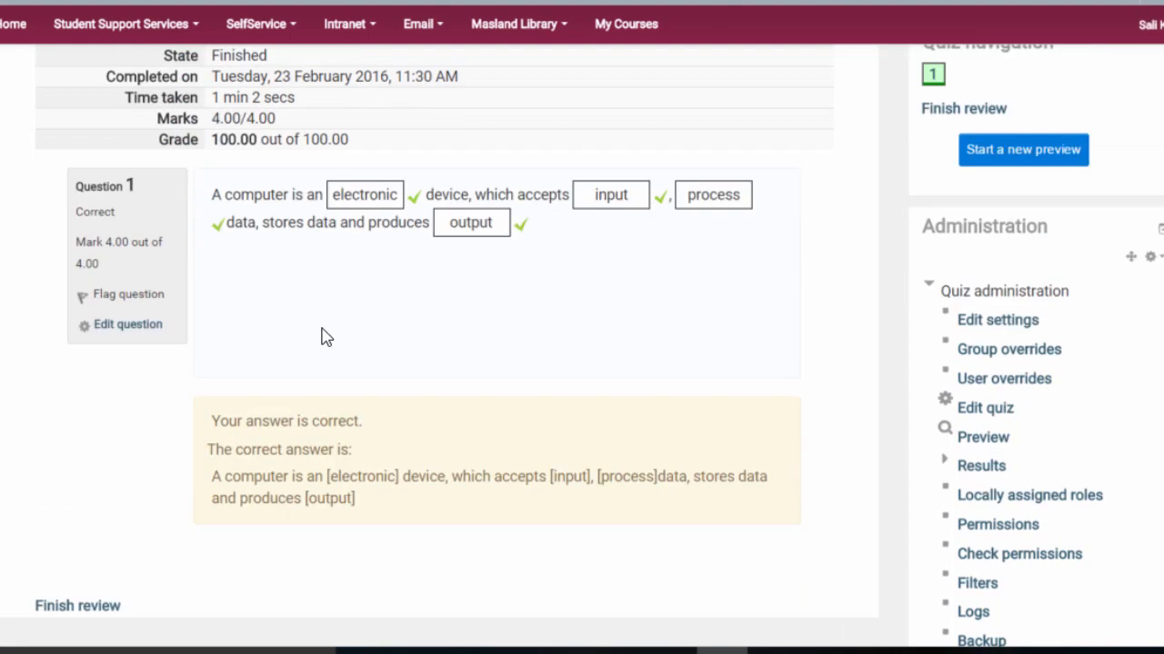
pyautogui.moveTo(76, 607)
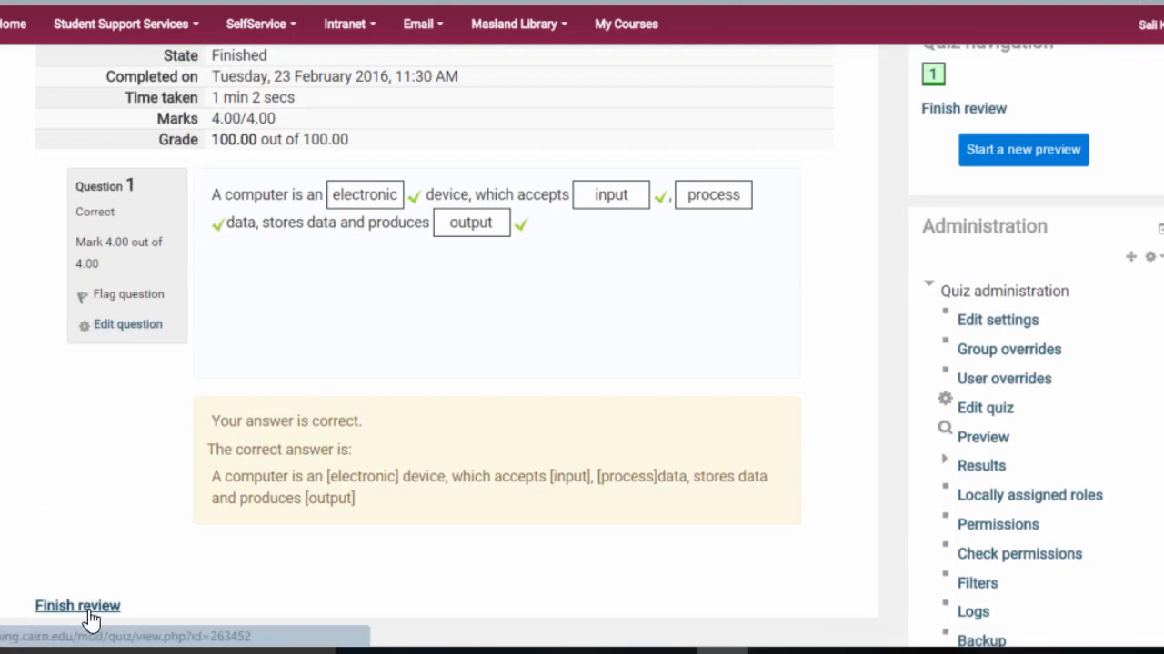
pyautogui.click(77, 607)
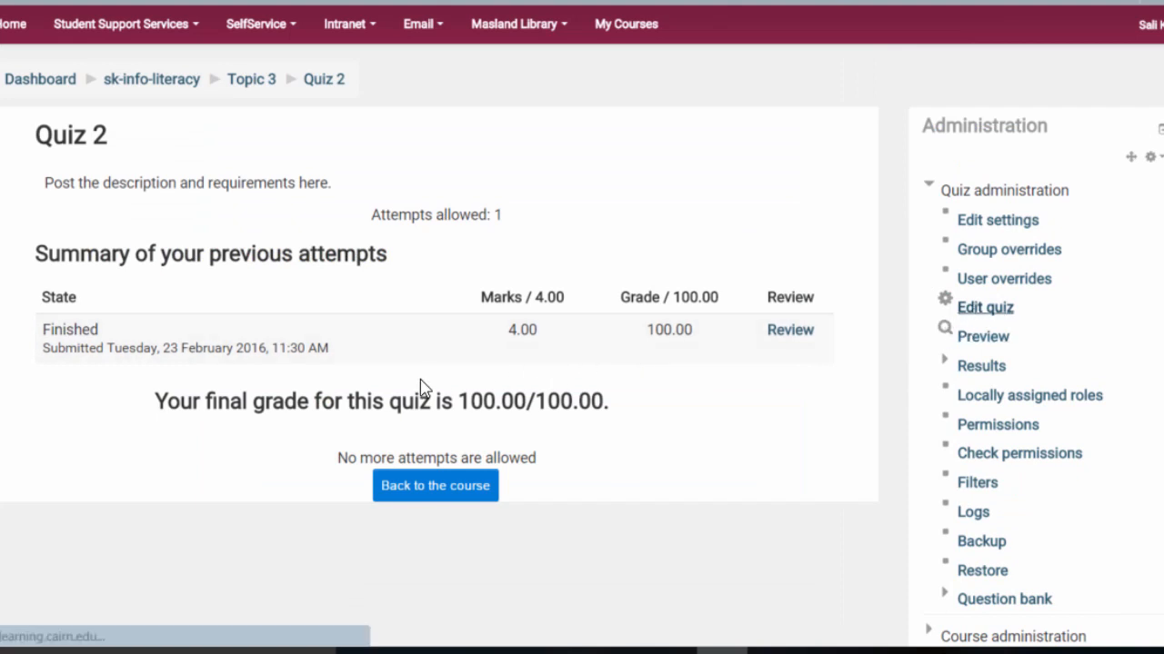
pyautogui.click(985, 307)
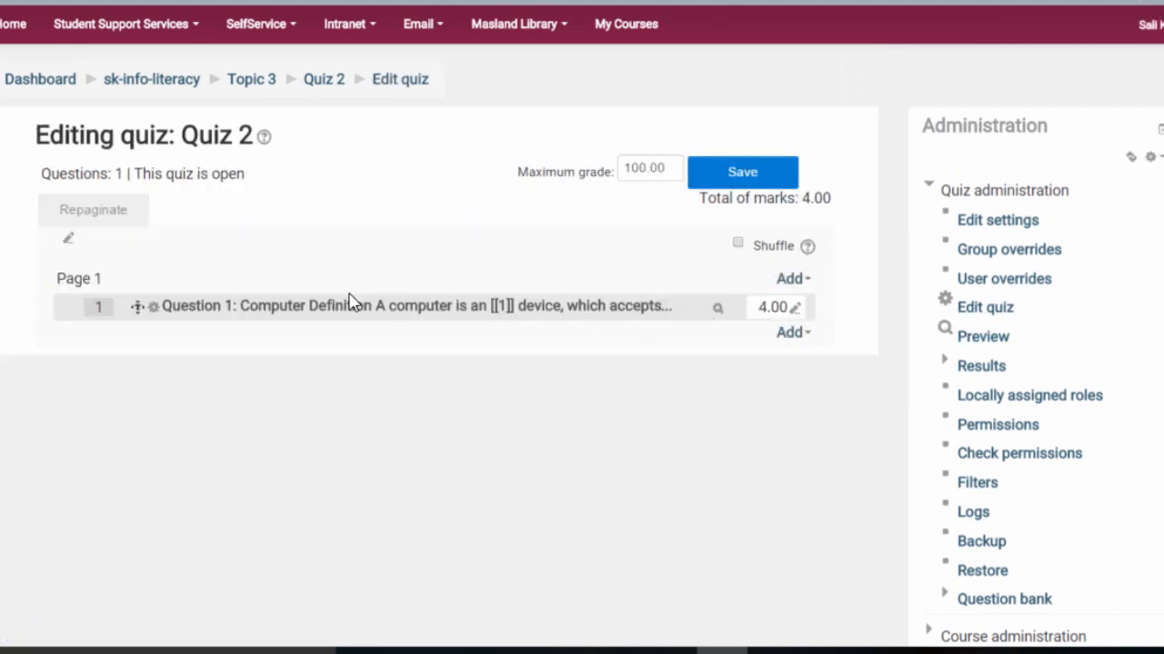
pyautogui.moveTo(488, 318)
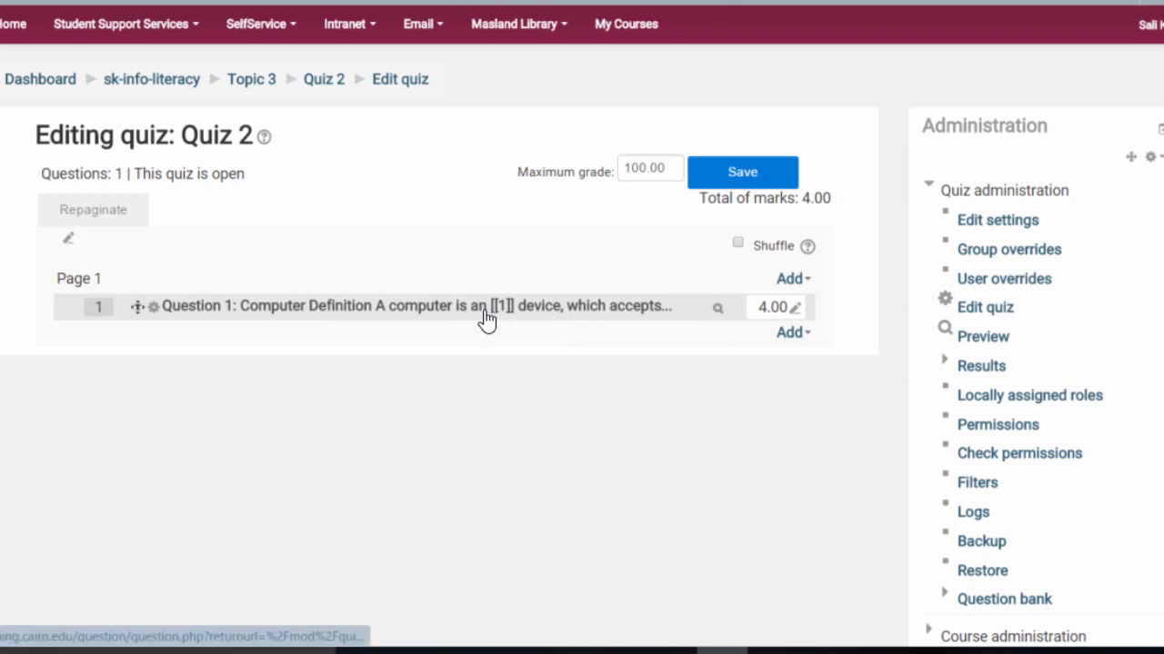
pyautogui.moveTo(160, 316)
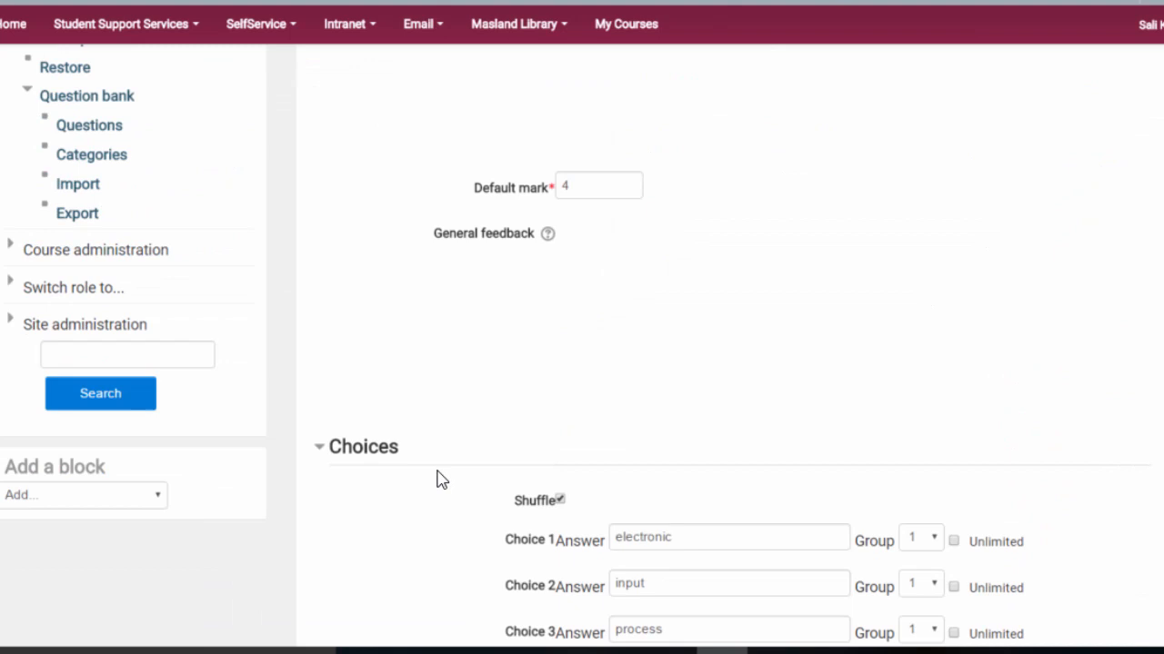
# Step: Add 'store' as Choice 5 and 'print' as Choice 6, then save the question
pyautogui.scroll(-3)
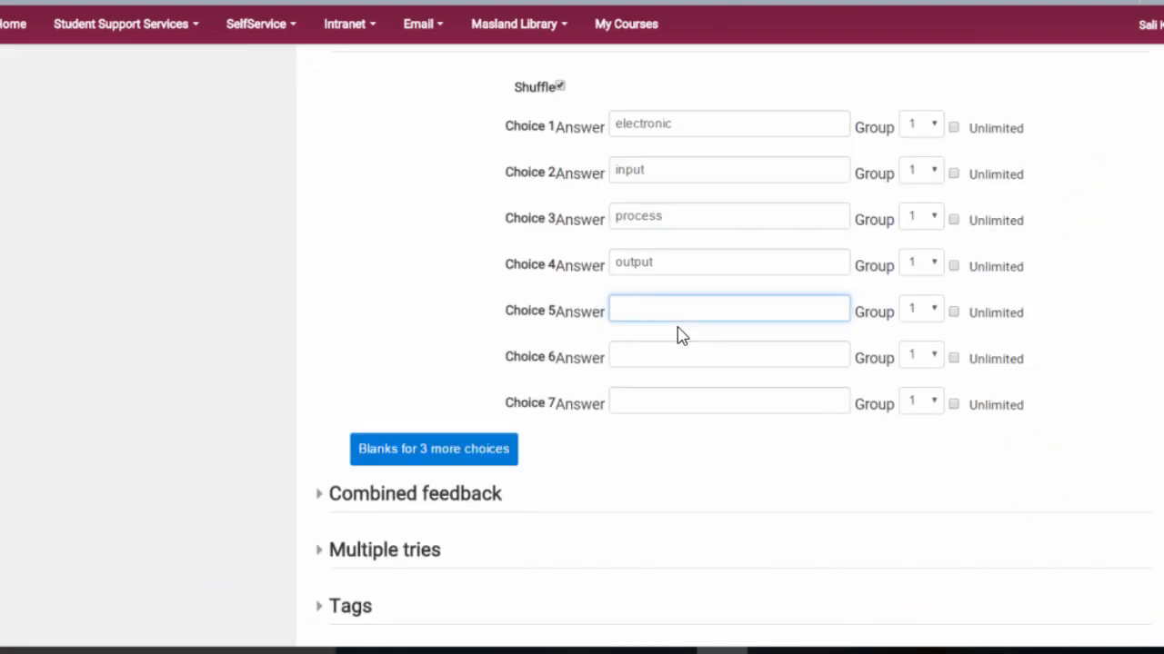
pyautogui.write('store')
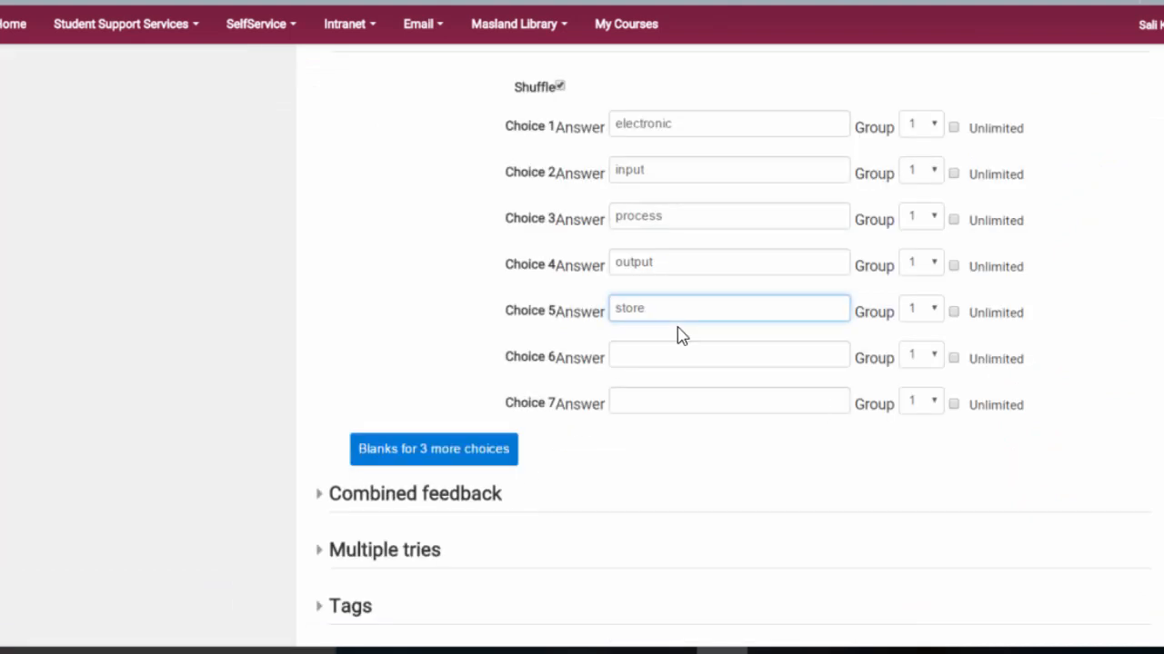
pyautogui.write('print')
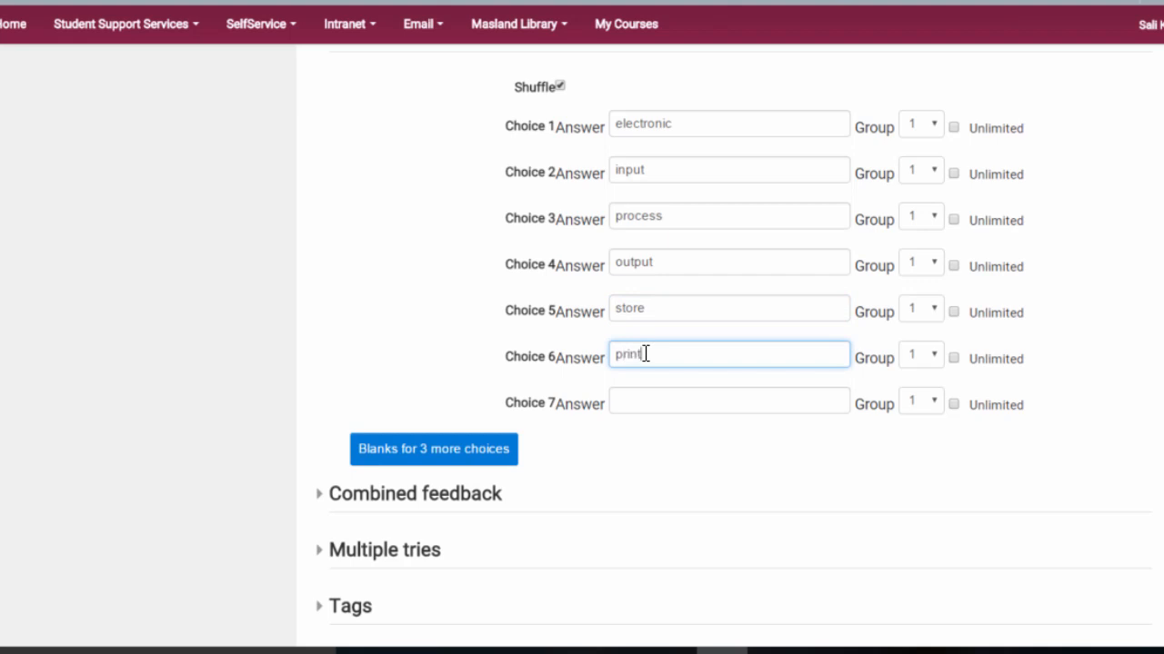
pyautogui.moveTo(835, 320)
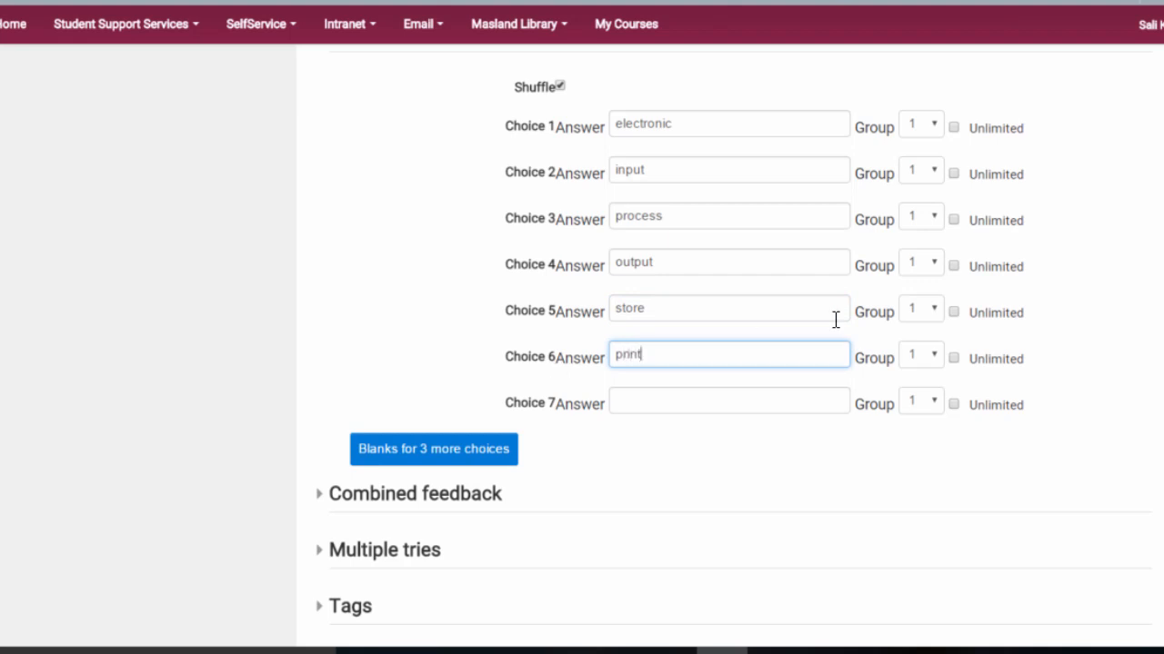
pyautogui.moveTo(371, 293)
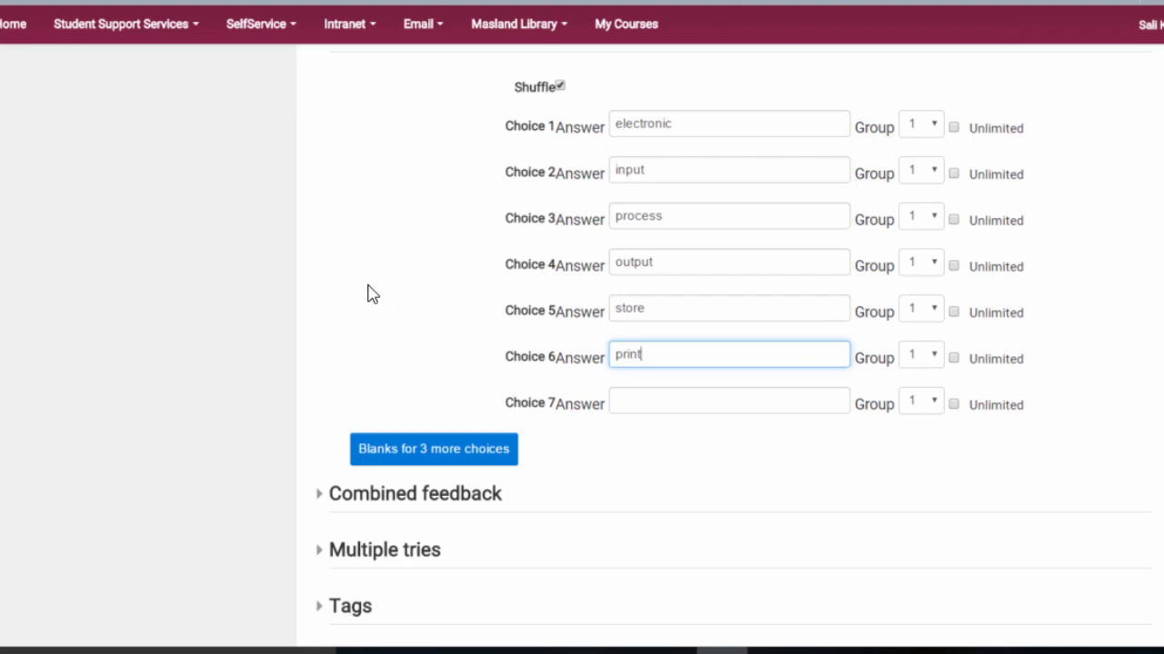
pyautogui.scroll(-3)
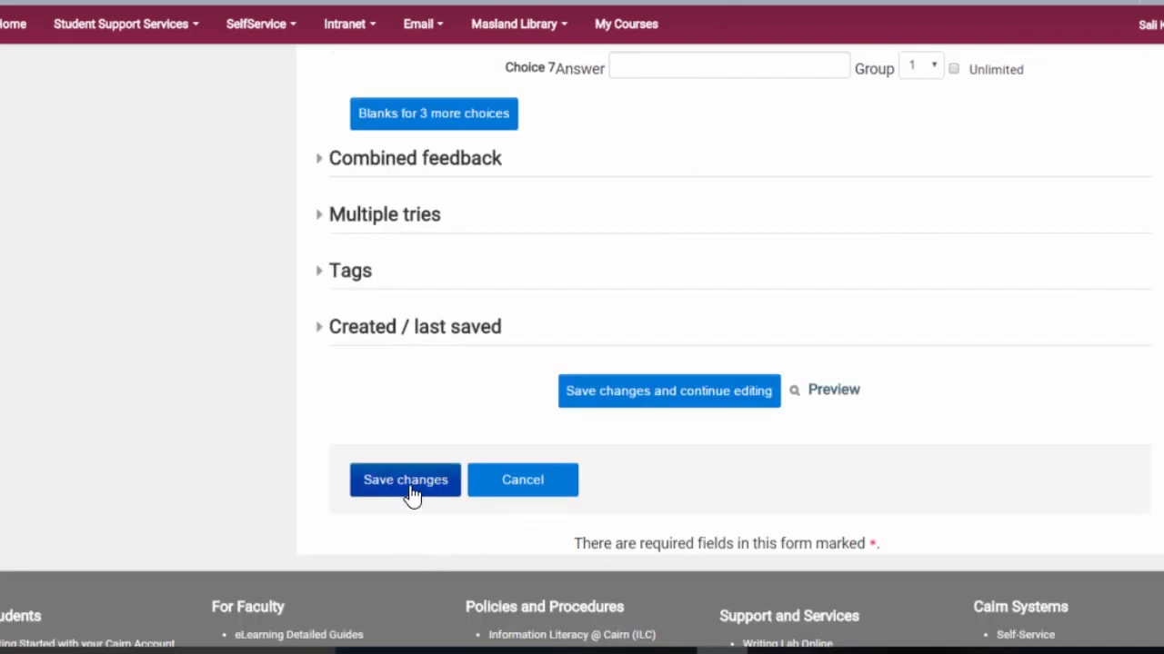
pyautogui.click(404, 480)
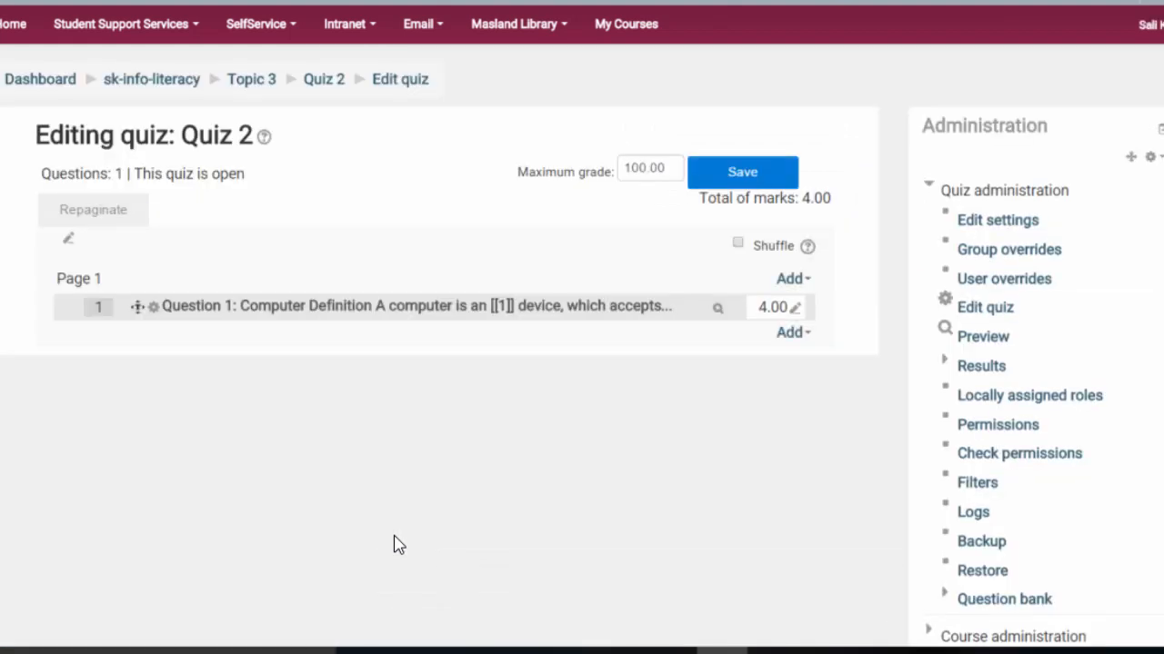
# Step: Start a new quiz preview showing all six draggable choices, including store and print
pyautogui.click(981, 336)
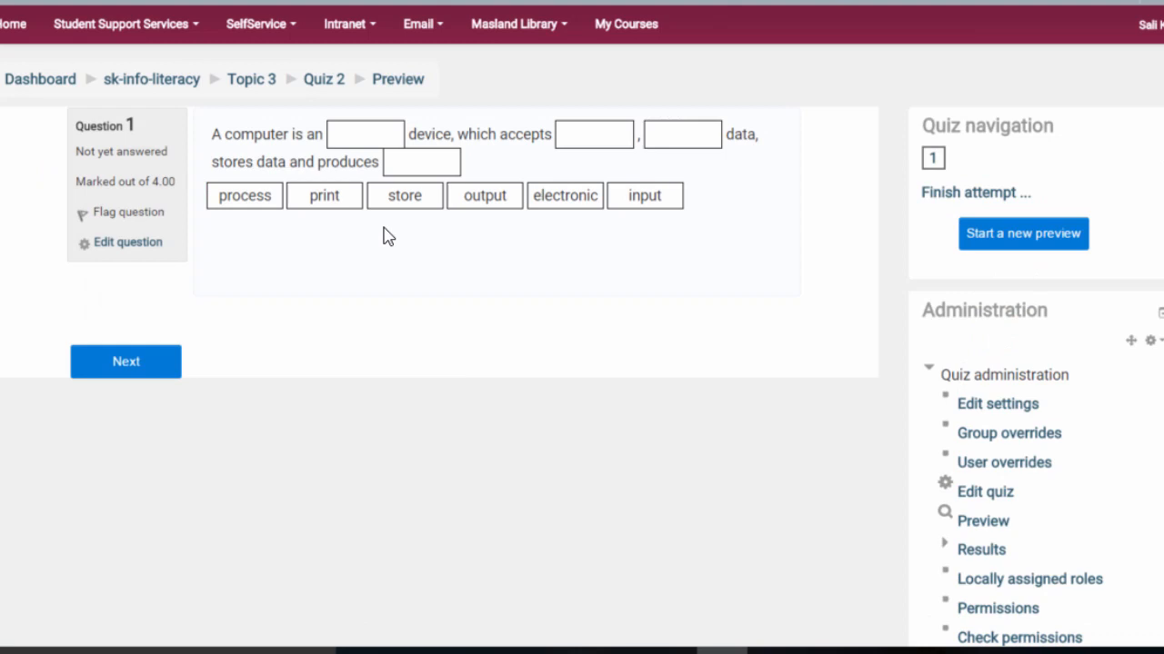